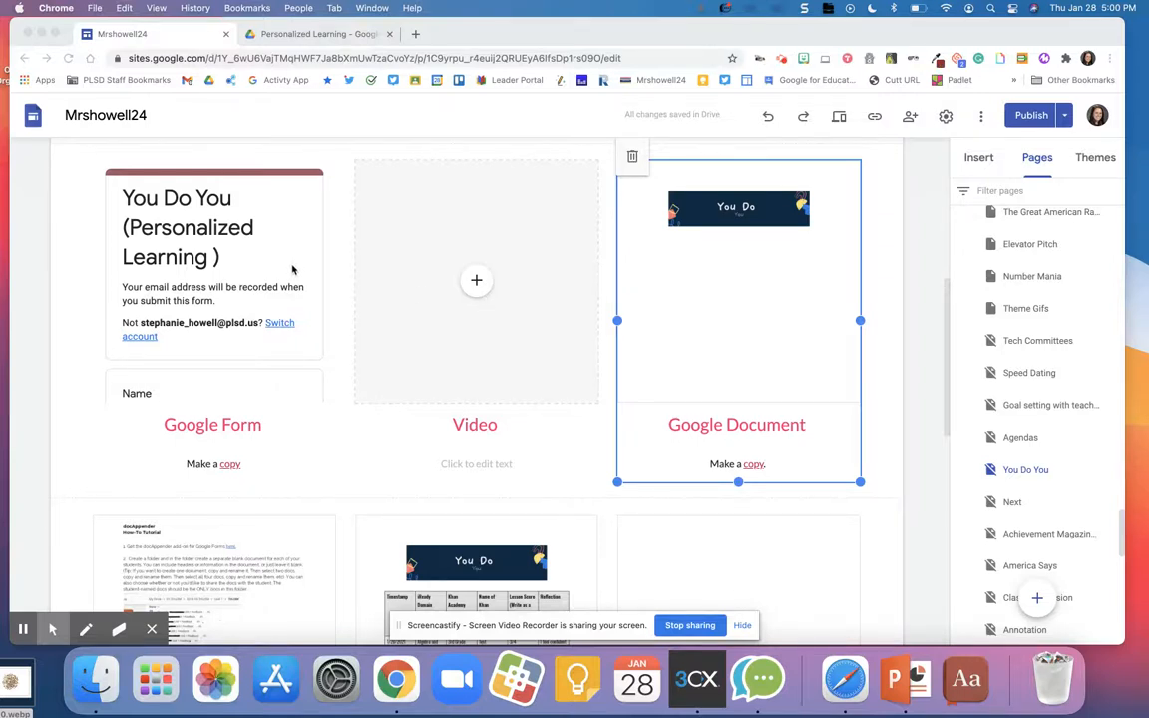
Copy the You Do You Math document through the site's Google Document copy link
scroll(down, 3)
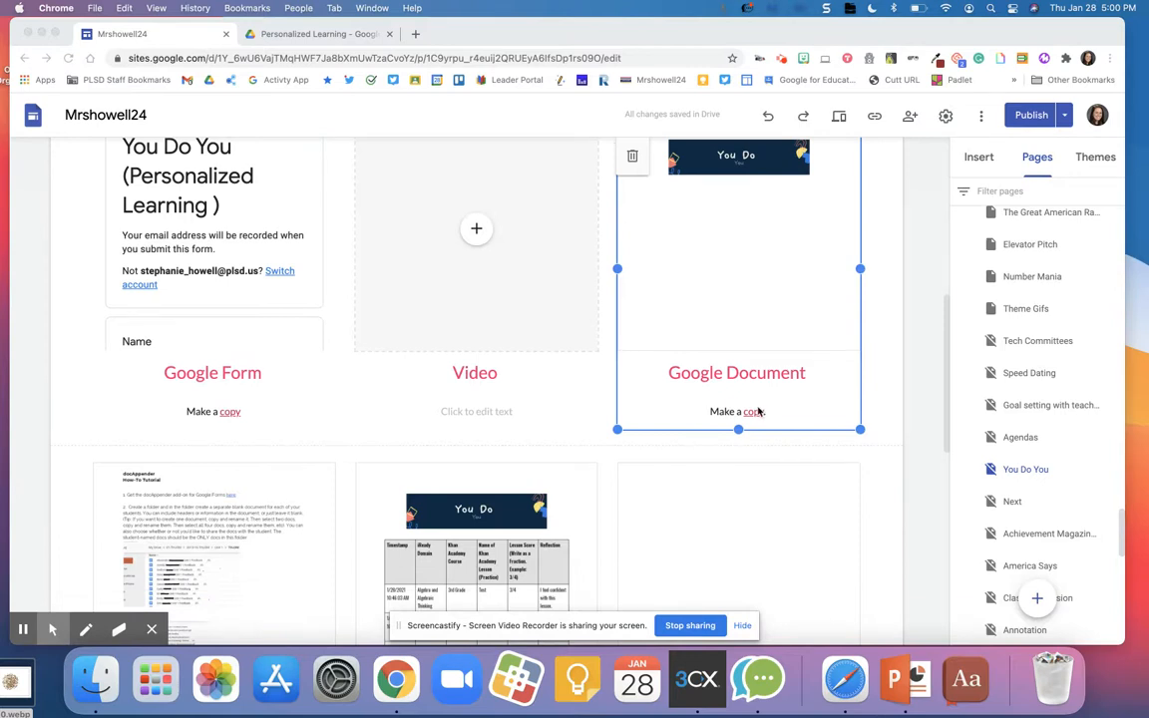
click(728, 411)
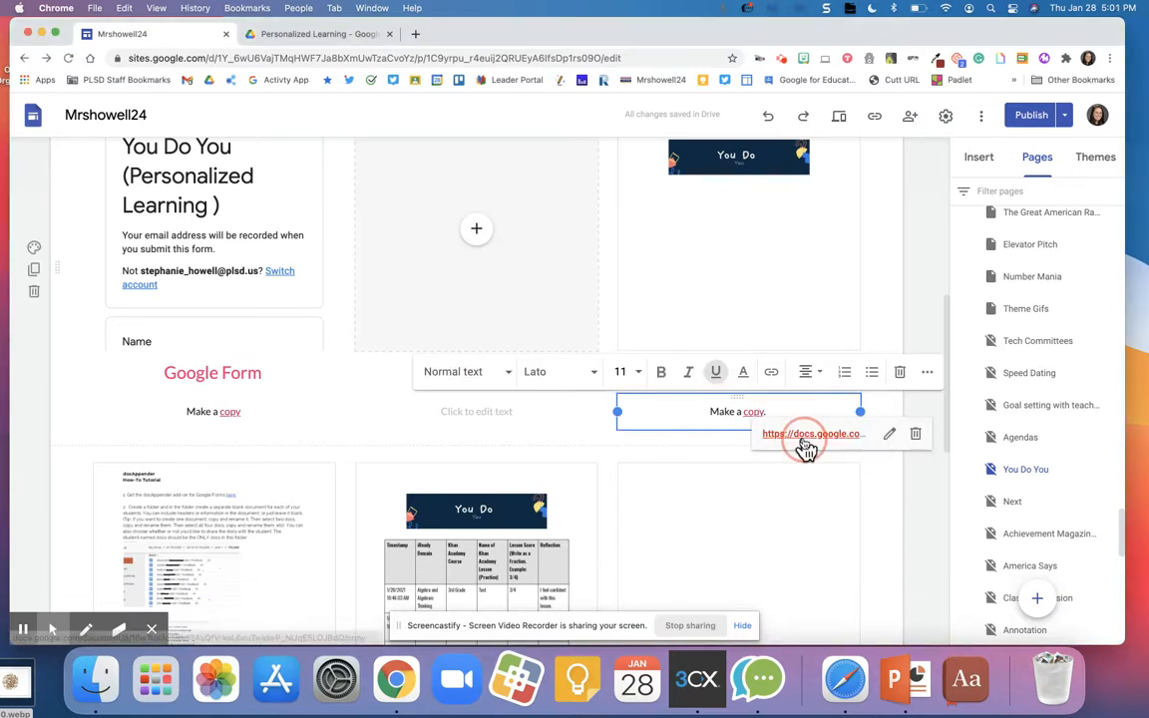
click(804, 444)
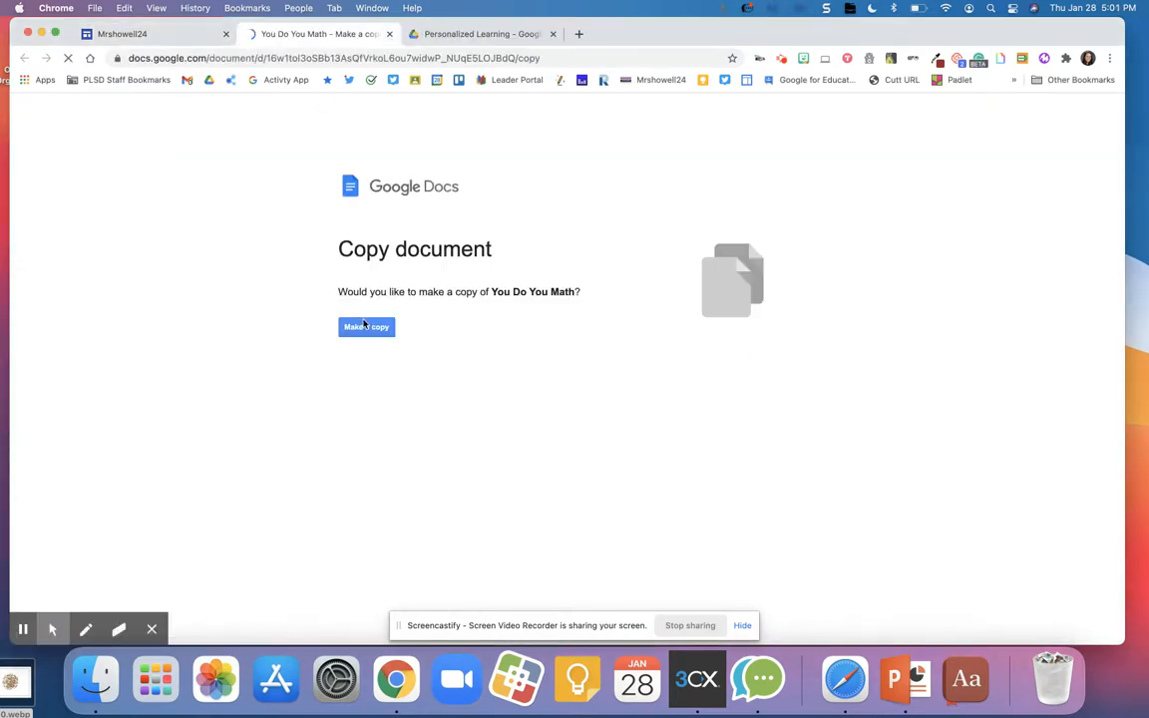
click(366, 326)
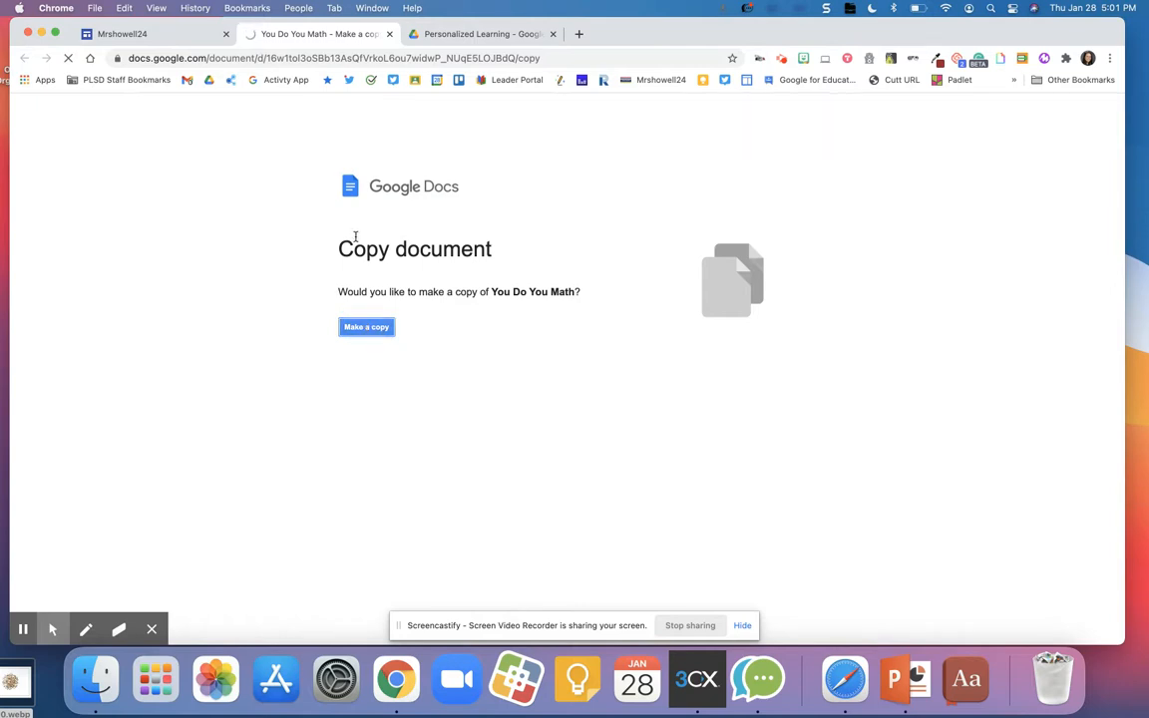
click(366, 326)
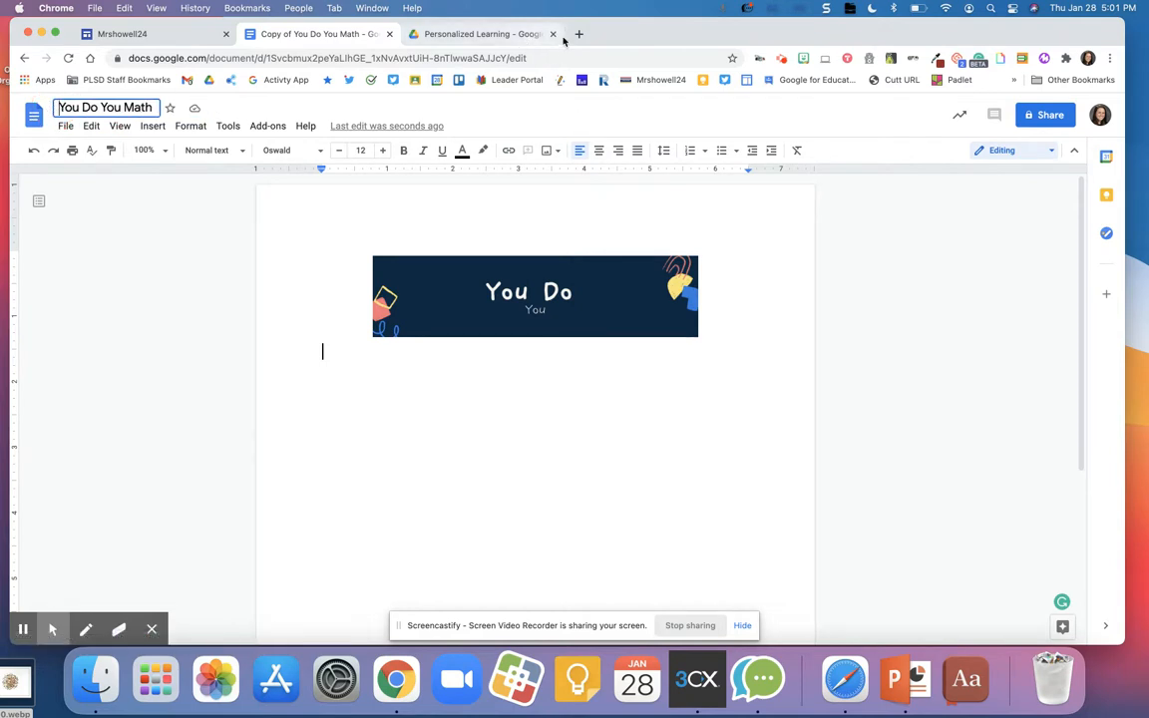
Open Google Classroom in a new tab and retitle the copied doc 'You Do You Math'
click(578, 34)
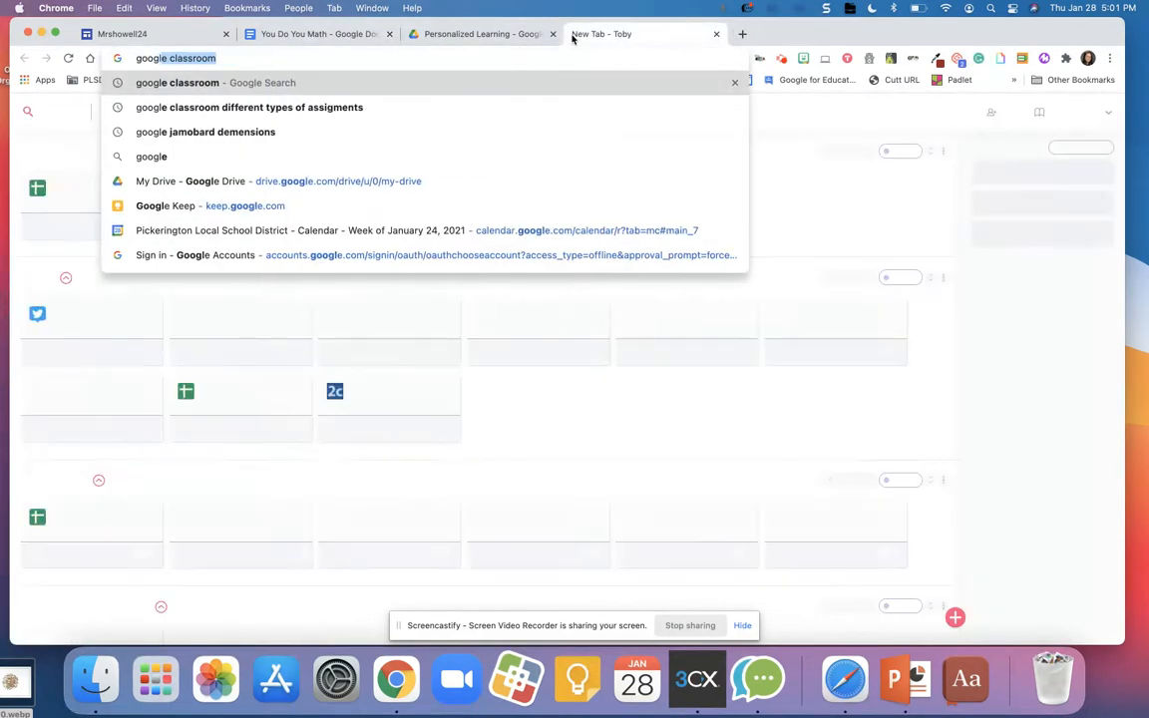
key(Return)
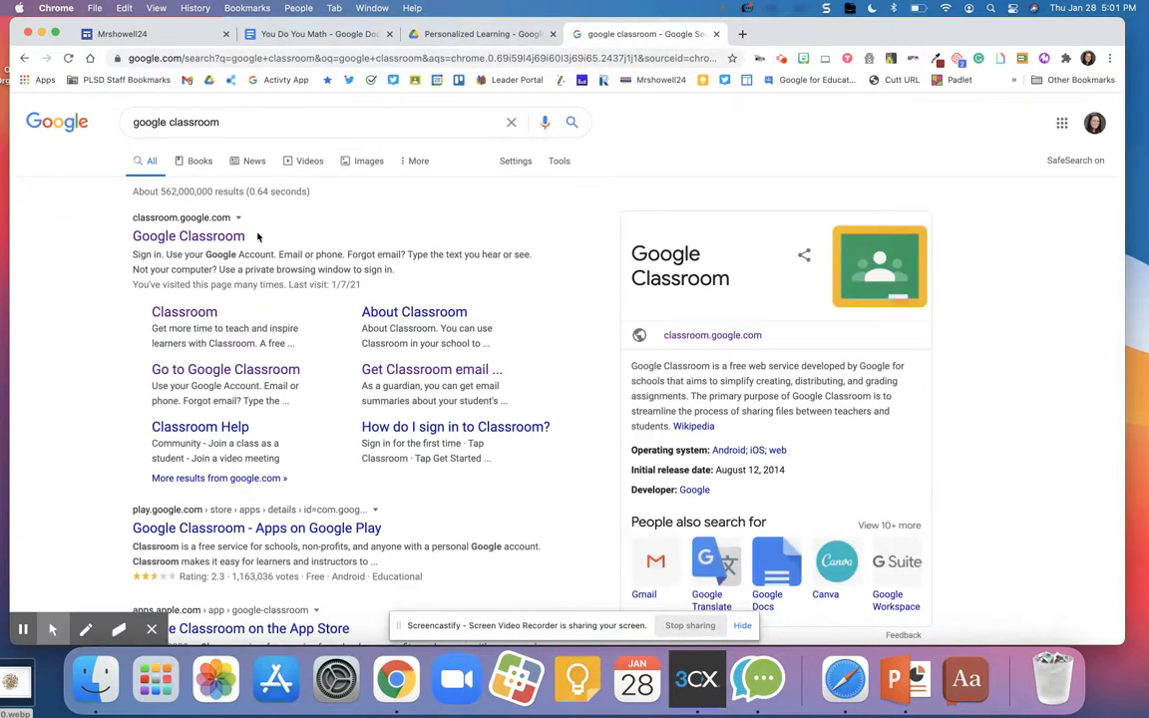
click(188, 237)
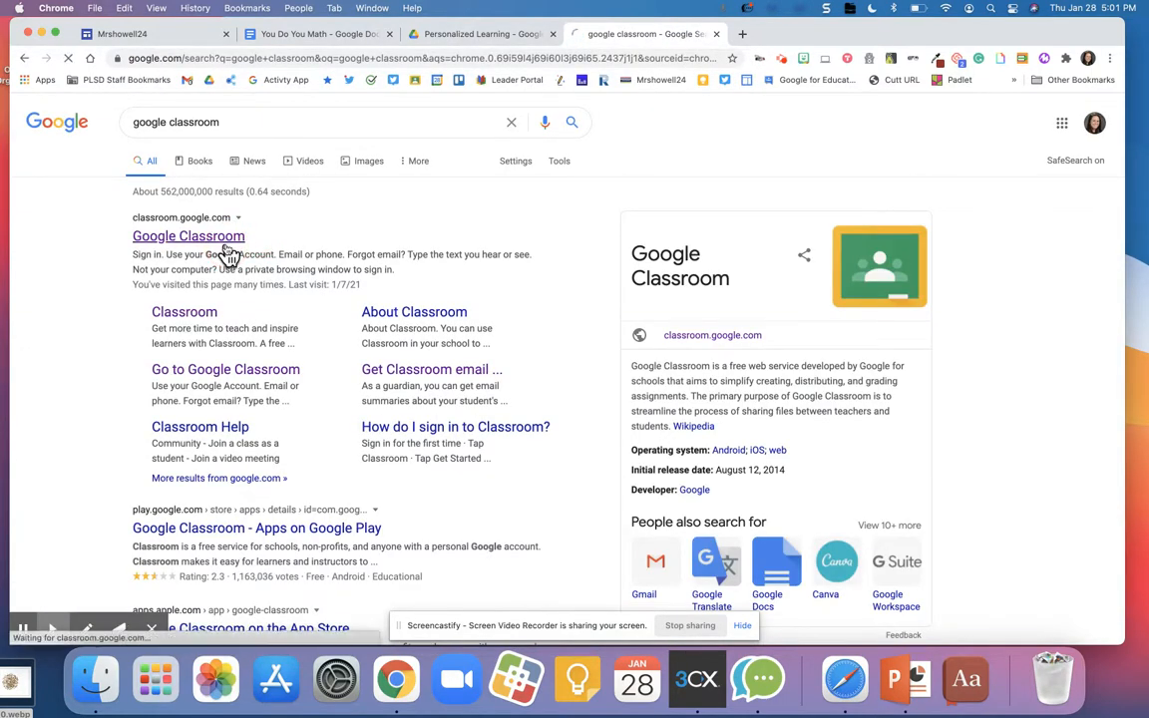
click(188, 236)
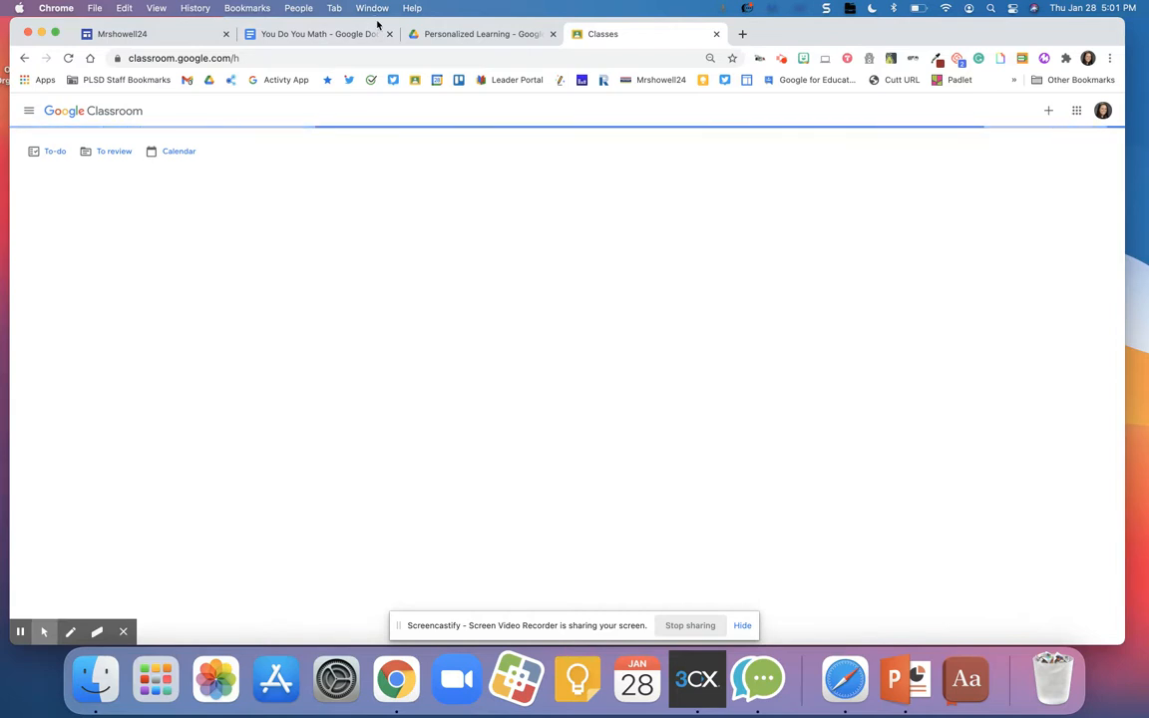
click(317, 33)
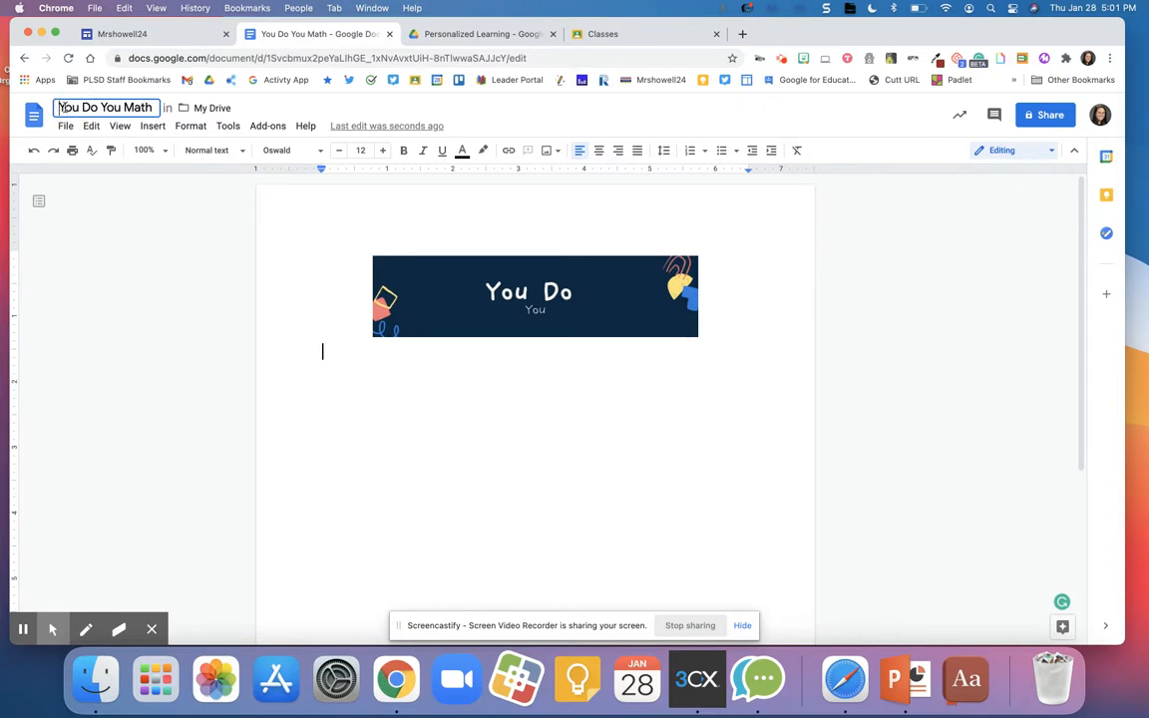
mouse_move(104, 107)
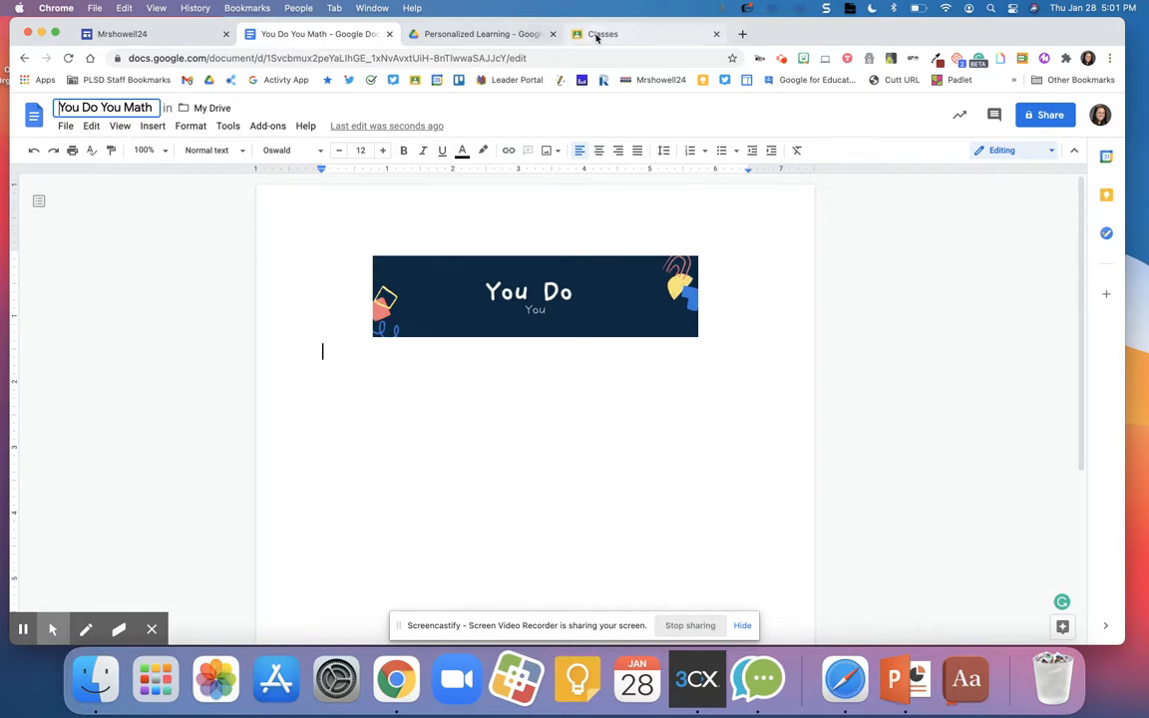
Open the Fred class card and view its Classwork page
click(603, 33)
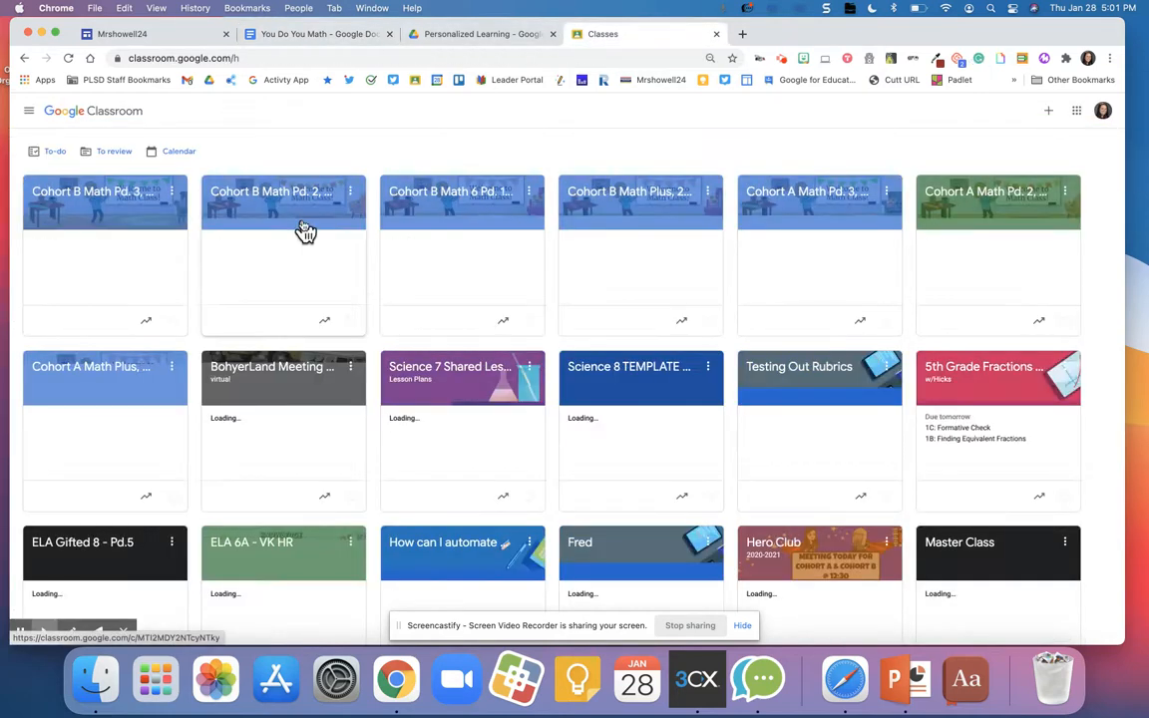
scroll(down, 3)
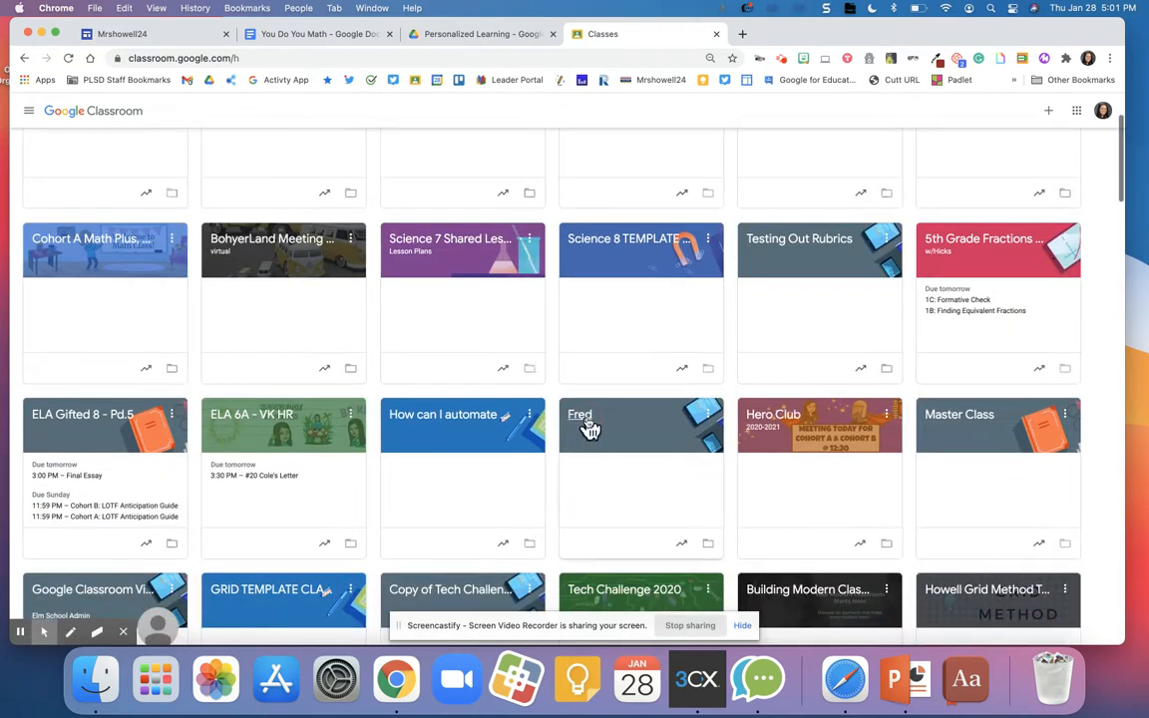
click(641, 414)
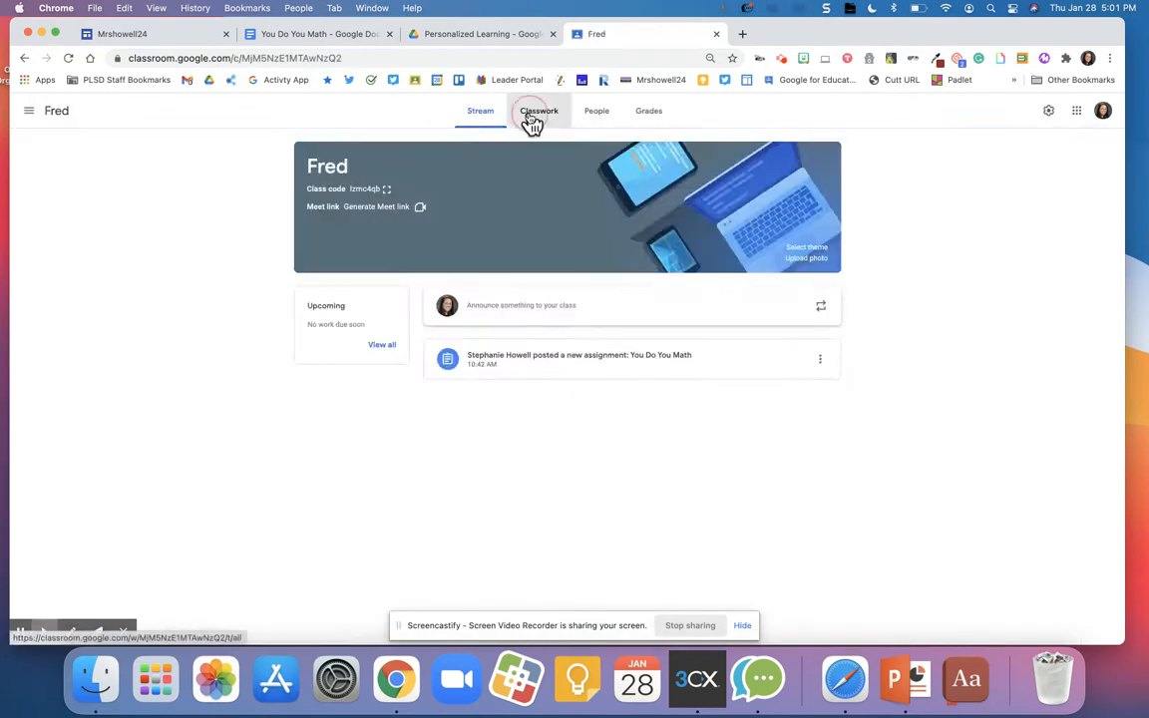
click(538, 111)
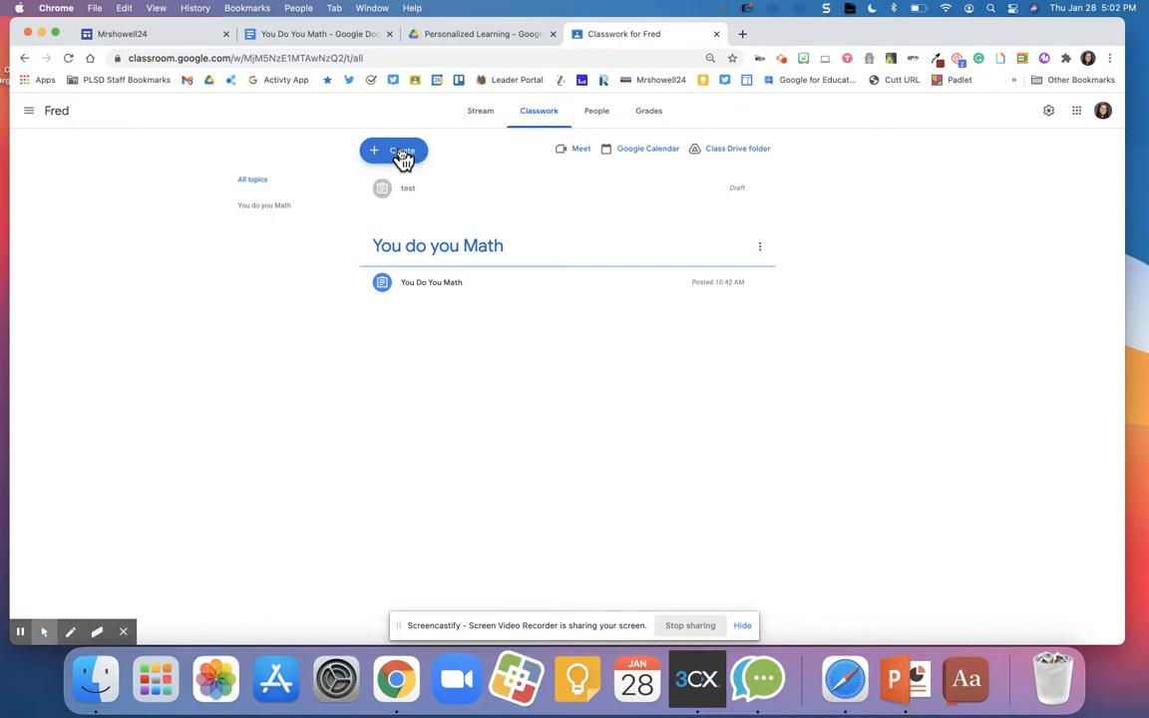
Create an assignment titled 'You do you math 2' and attach the doc from Google Drive
click(394, 151)
text(You)
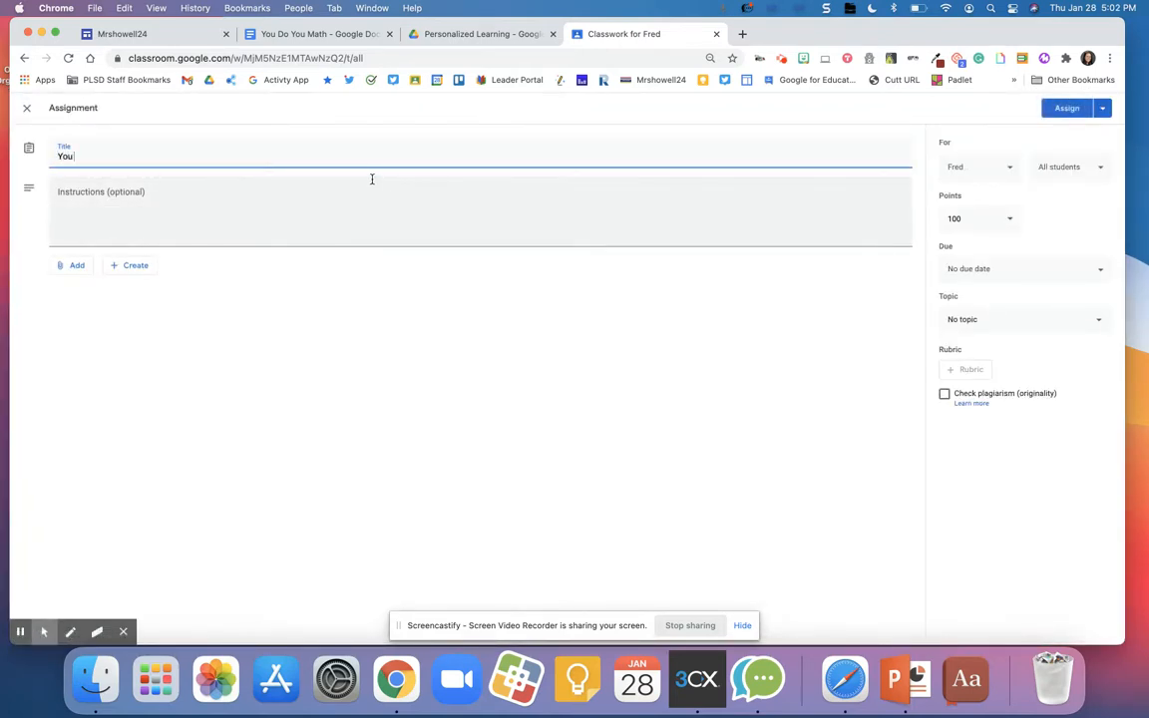
text(do you math)
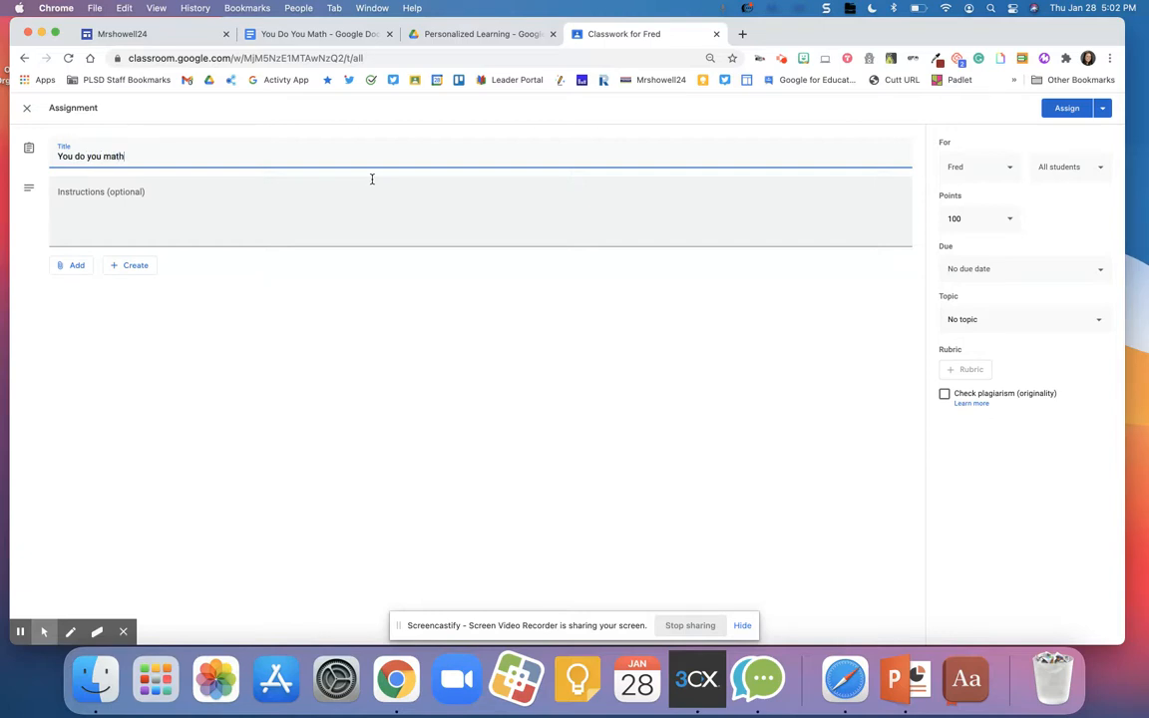
text(2)
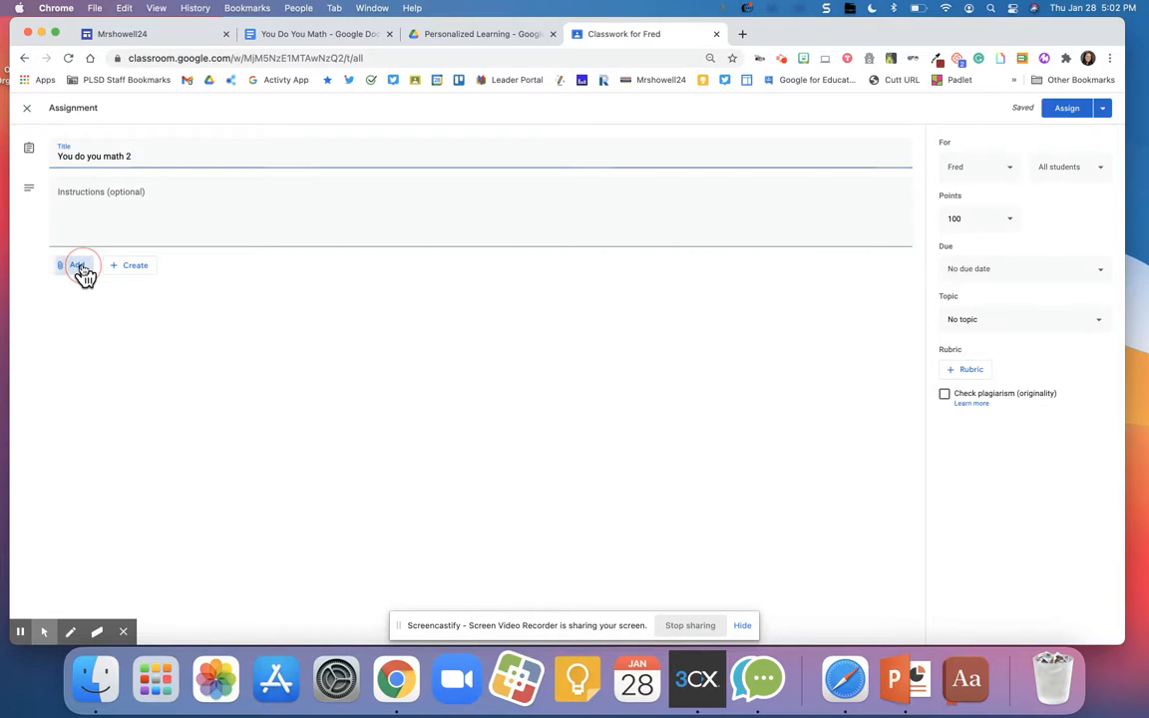
click(76, 264)
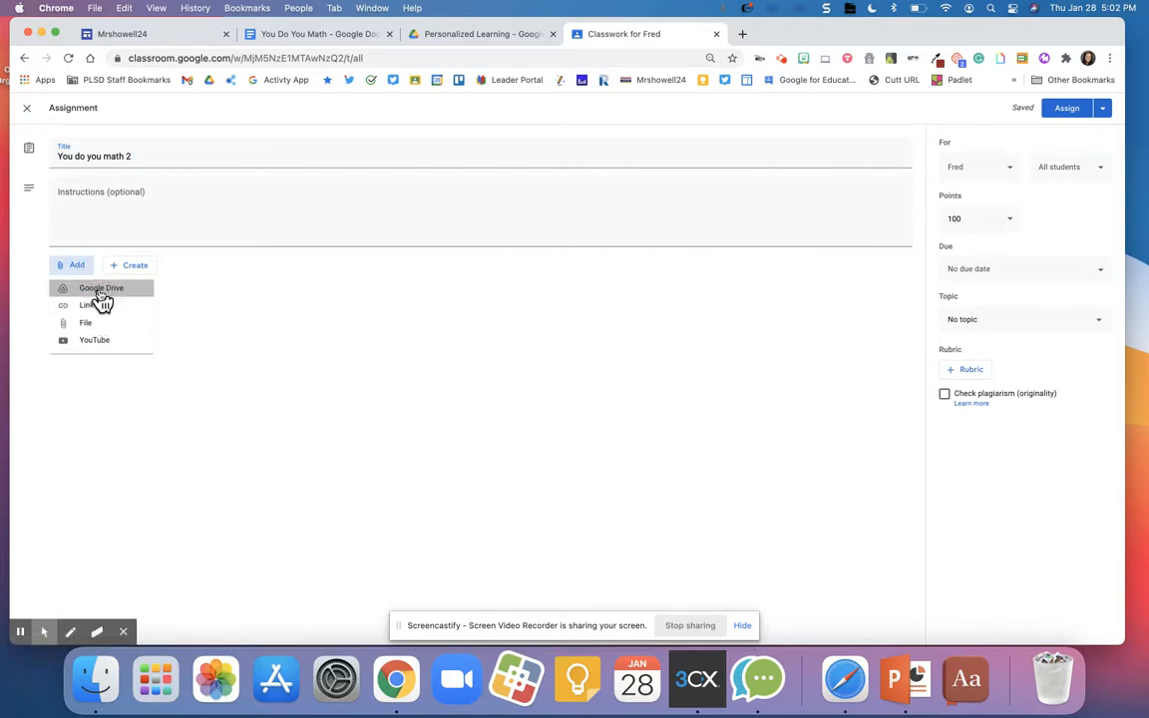
click(101, 288)
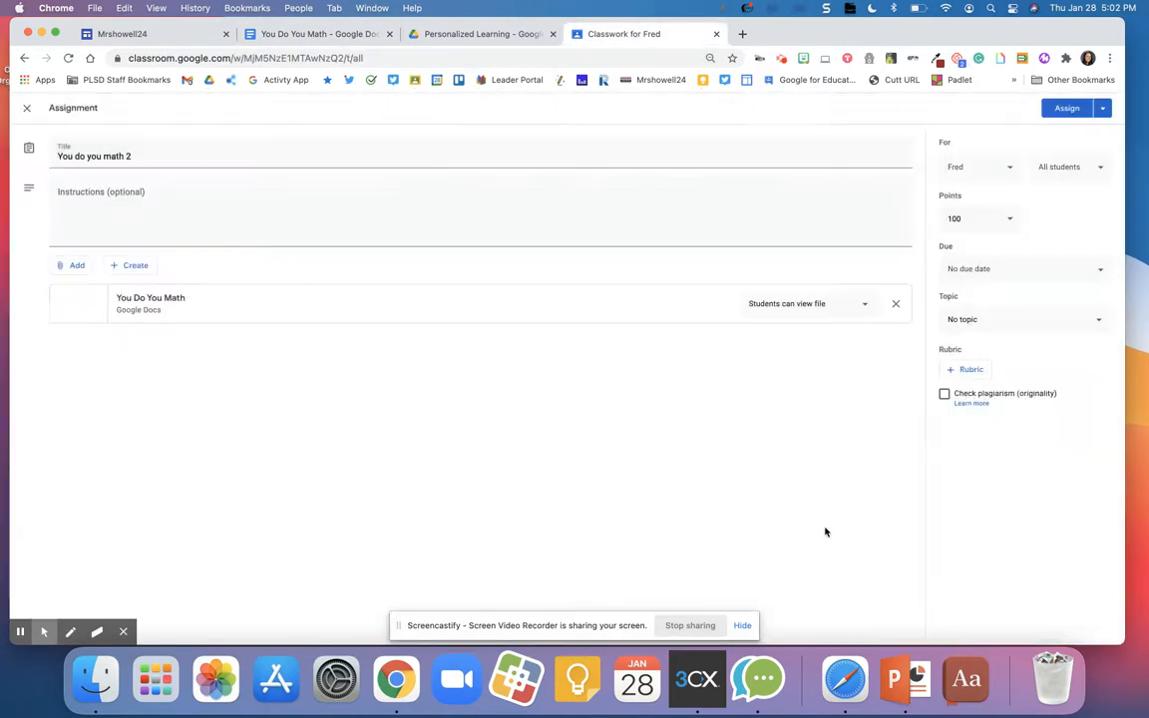
Make a copy for each student, file under the You do you Math topic, and assign
click(863, 303)
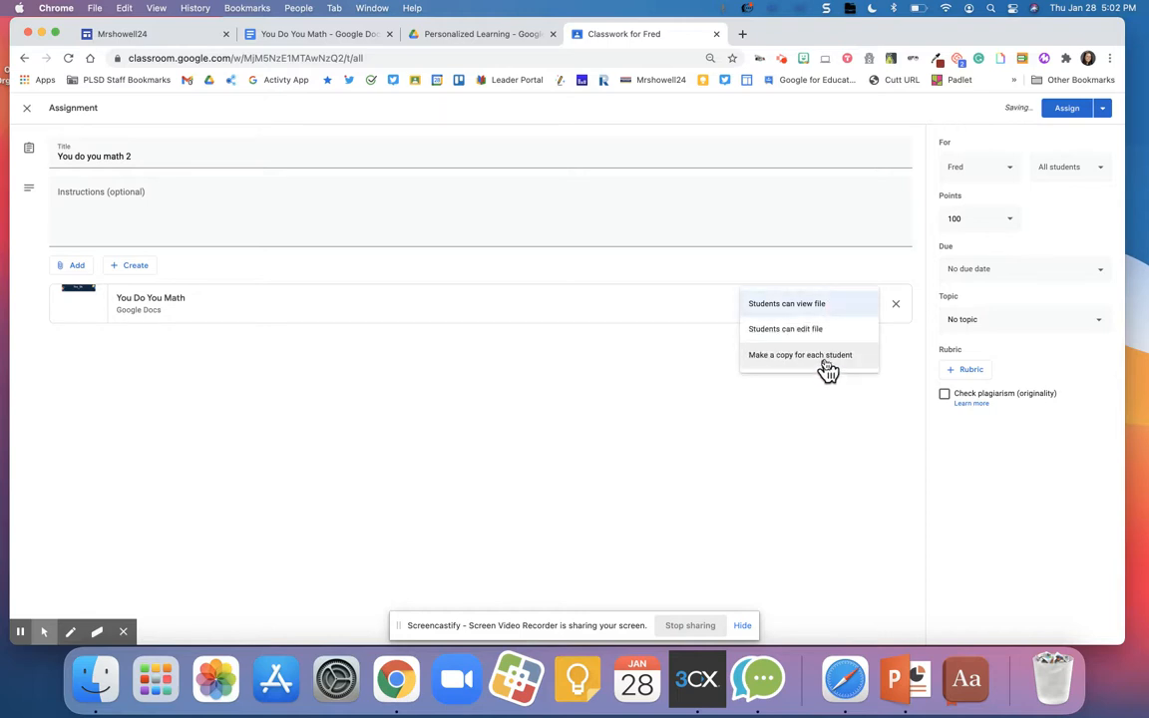
click(800, 354)
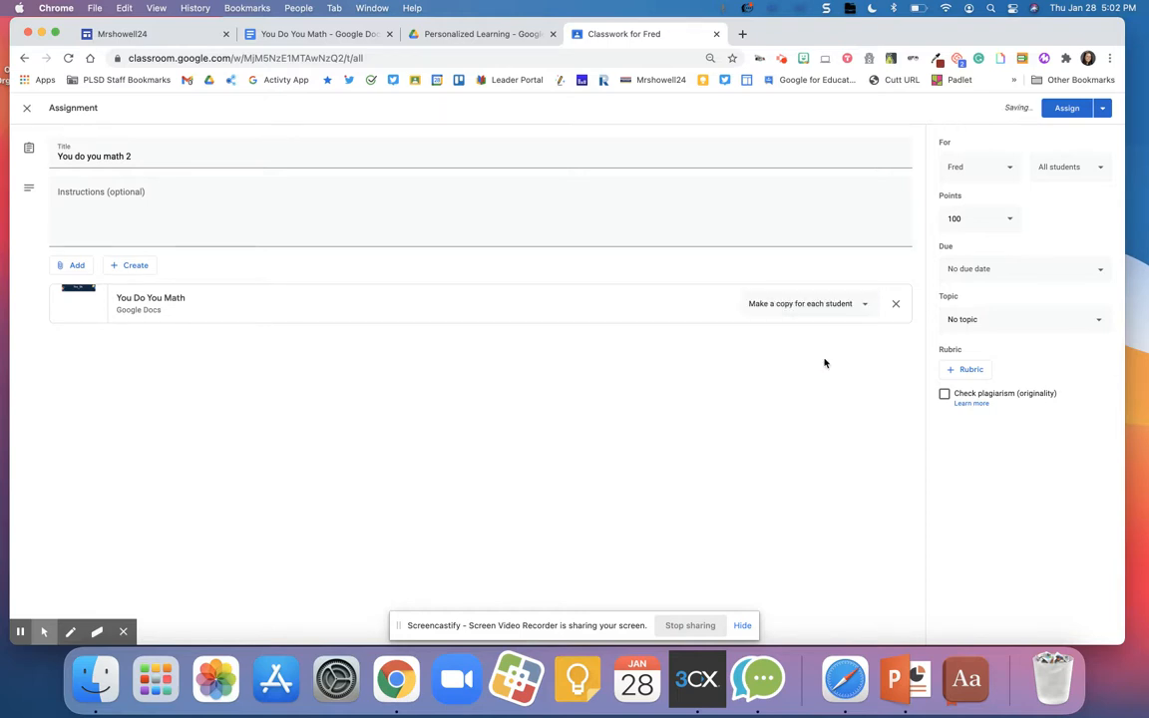
click(1025, 319)
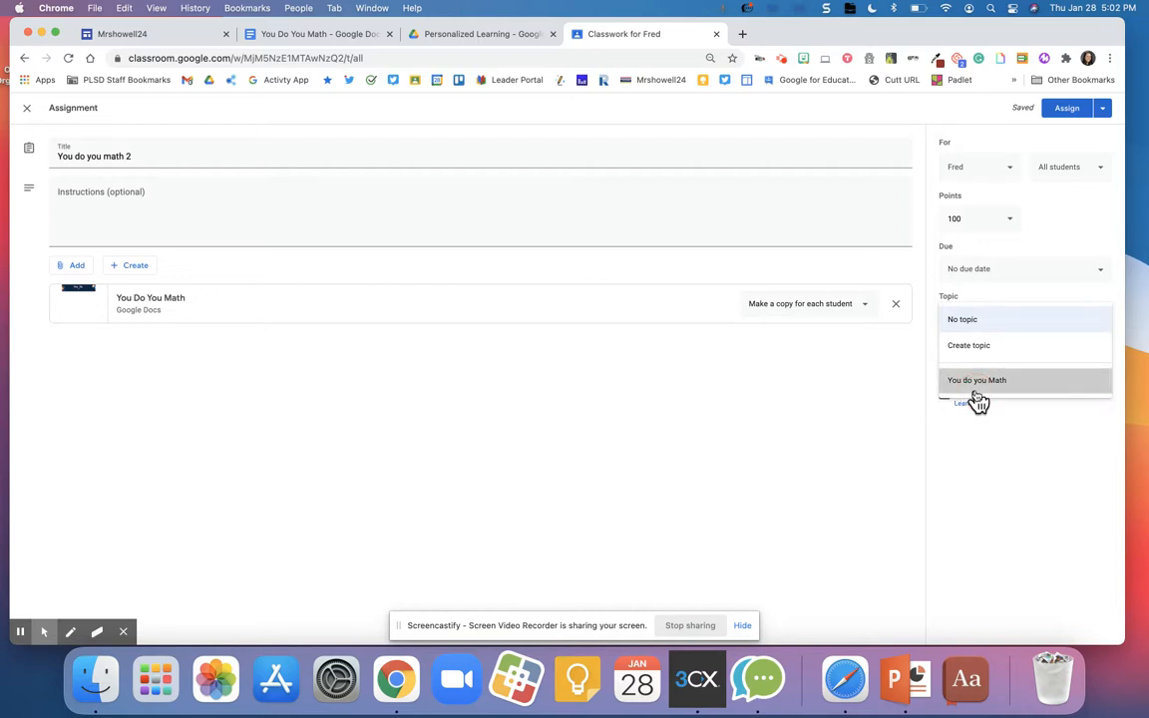
click(976, 380)
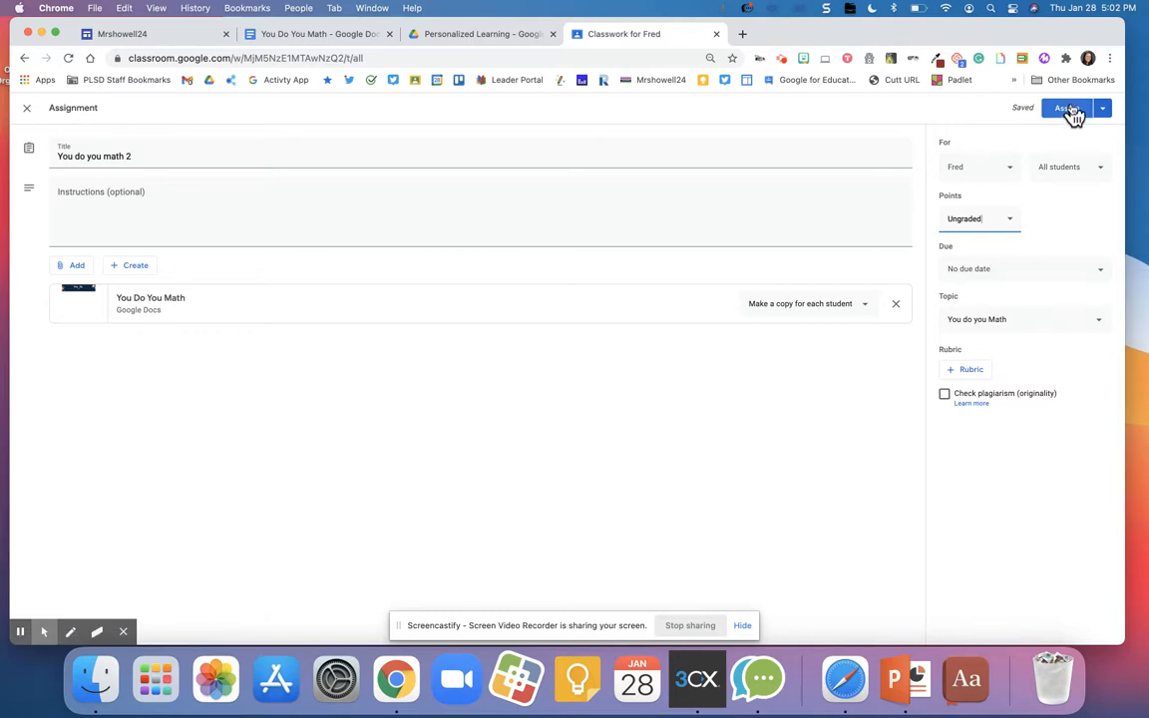
click(1065, 108)
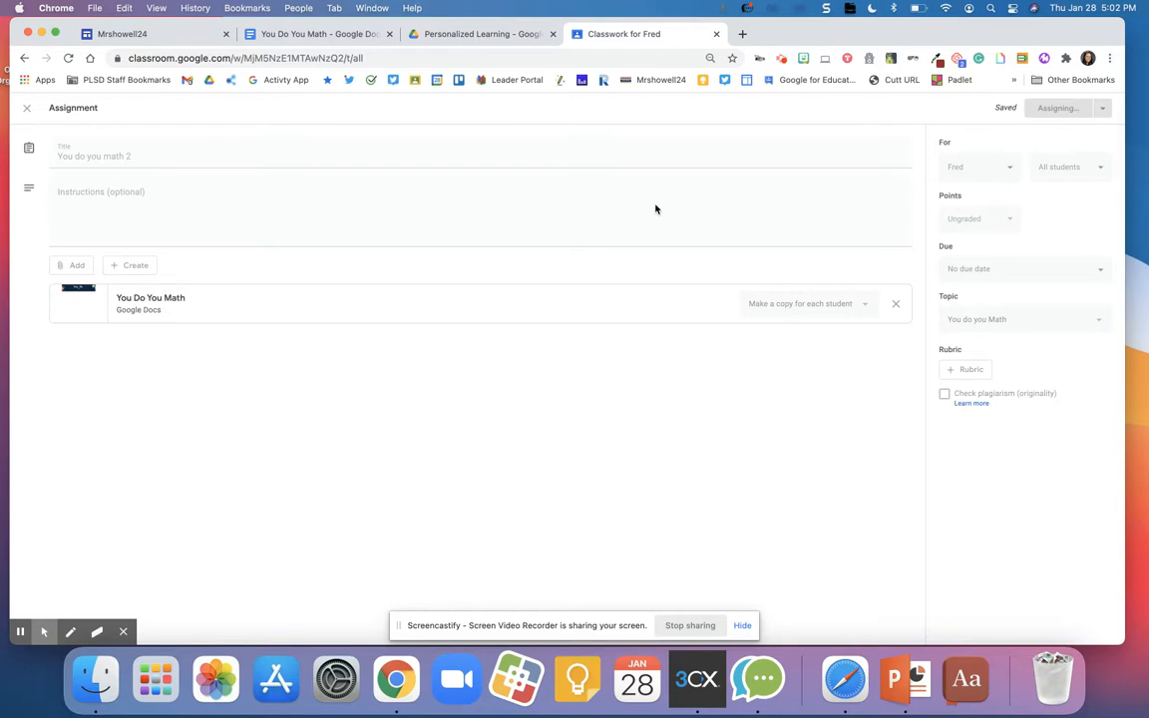
mouse_move(490, 79)
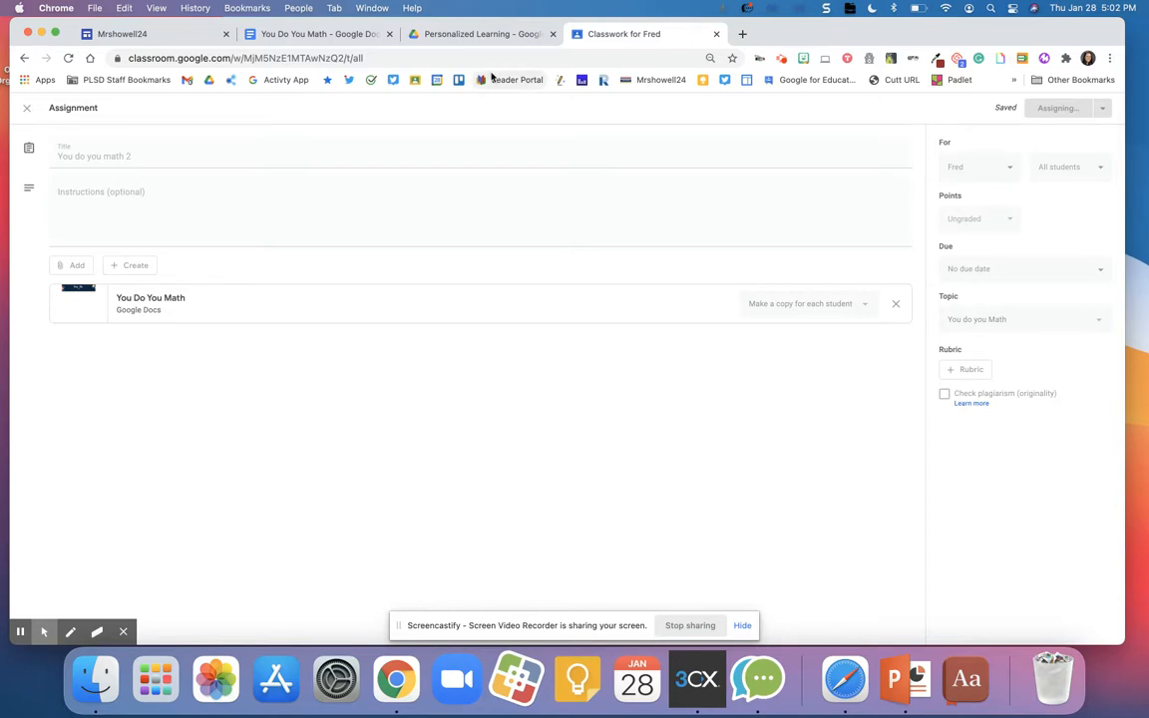
click(1056, 108)
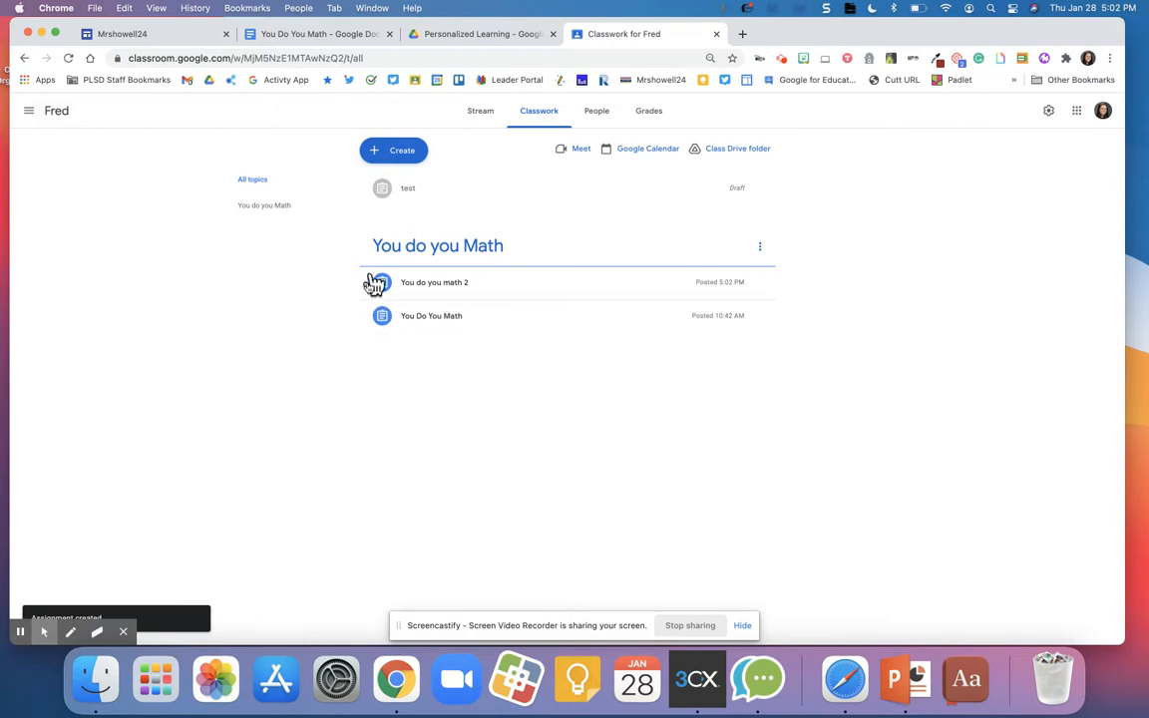
click(431, 315)
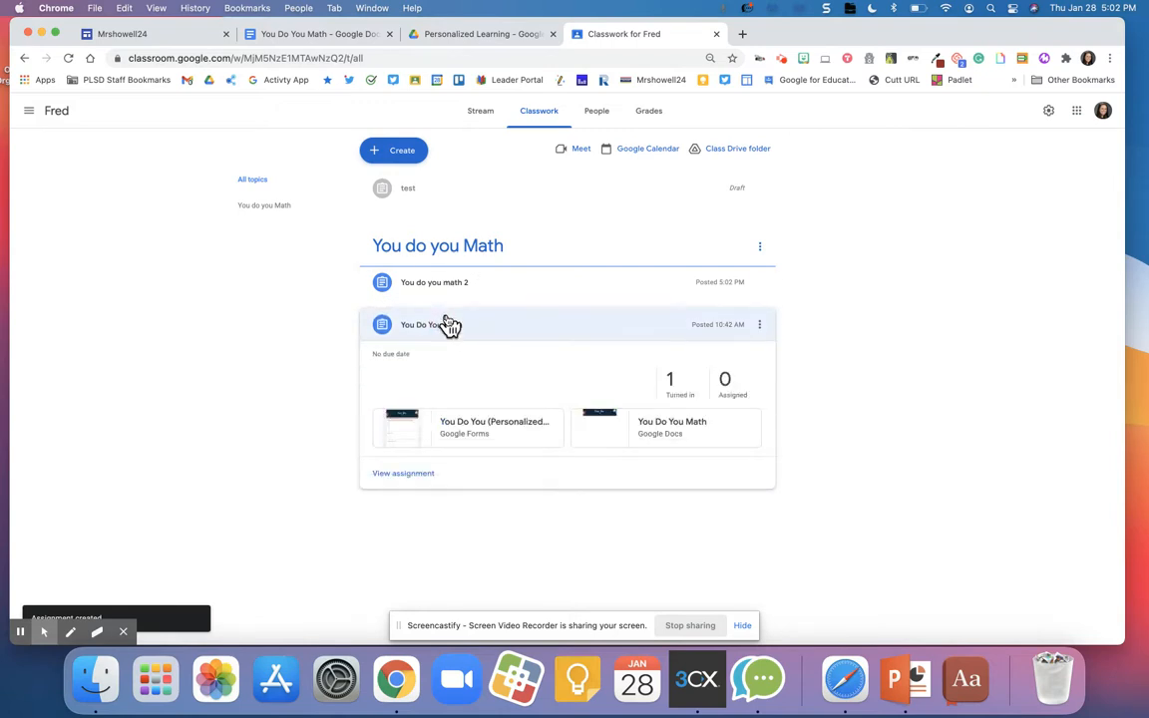
mouse_move(494, 427)
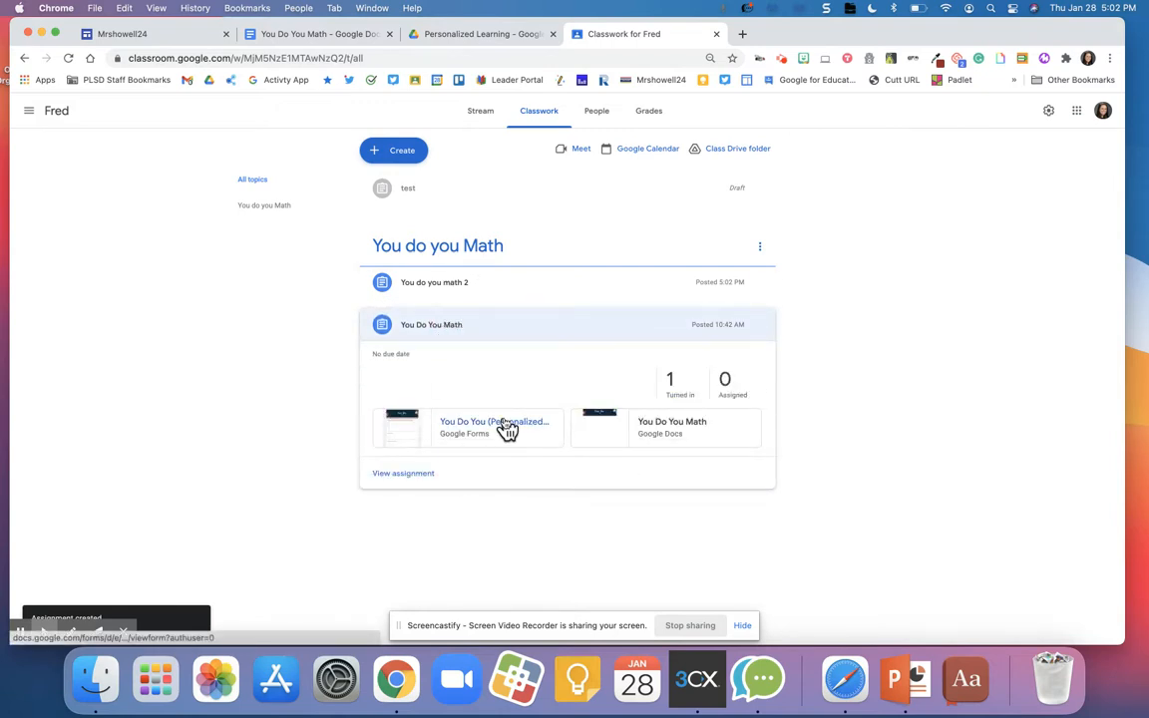
mouse_move(713, 427)
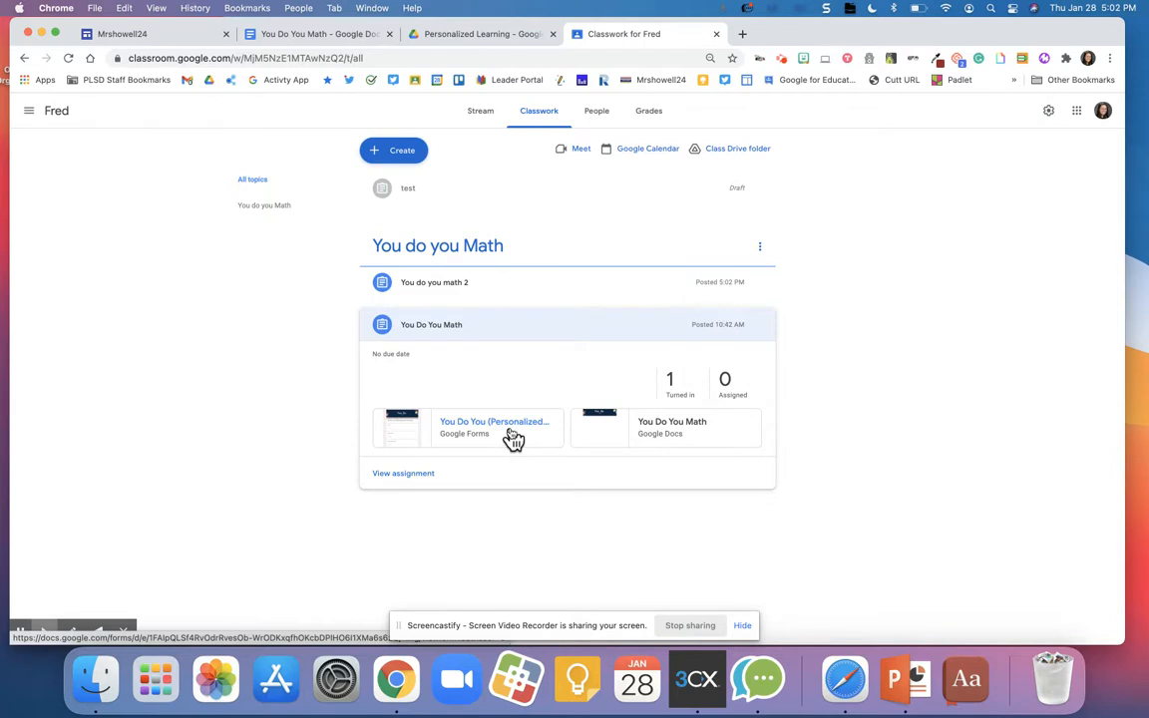
mouse_move(606, 436)
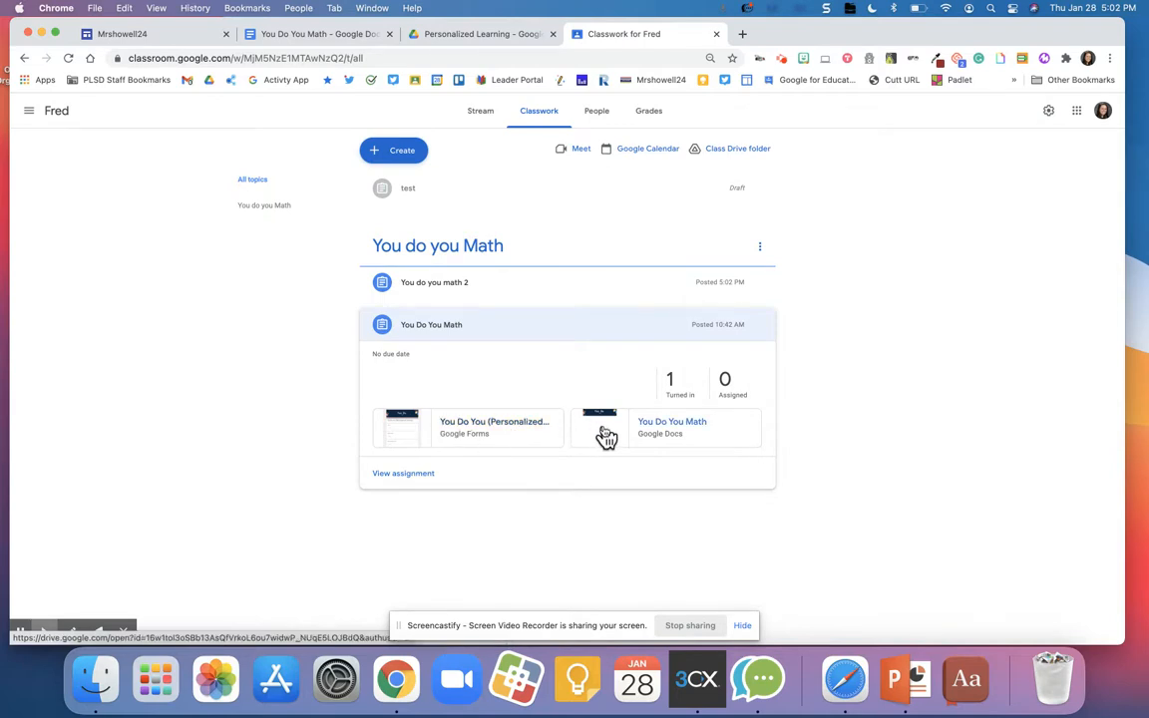
click(431, 324)
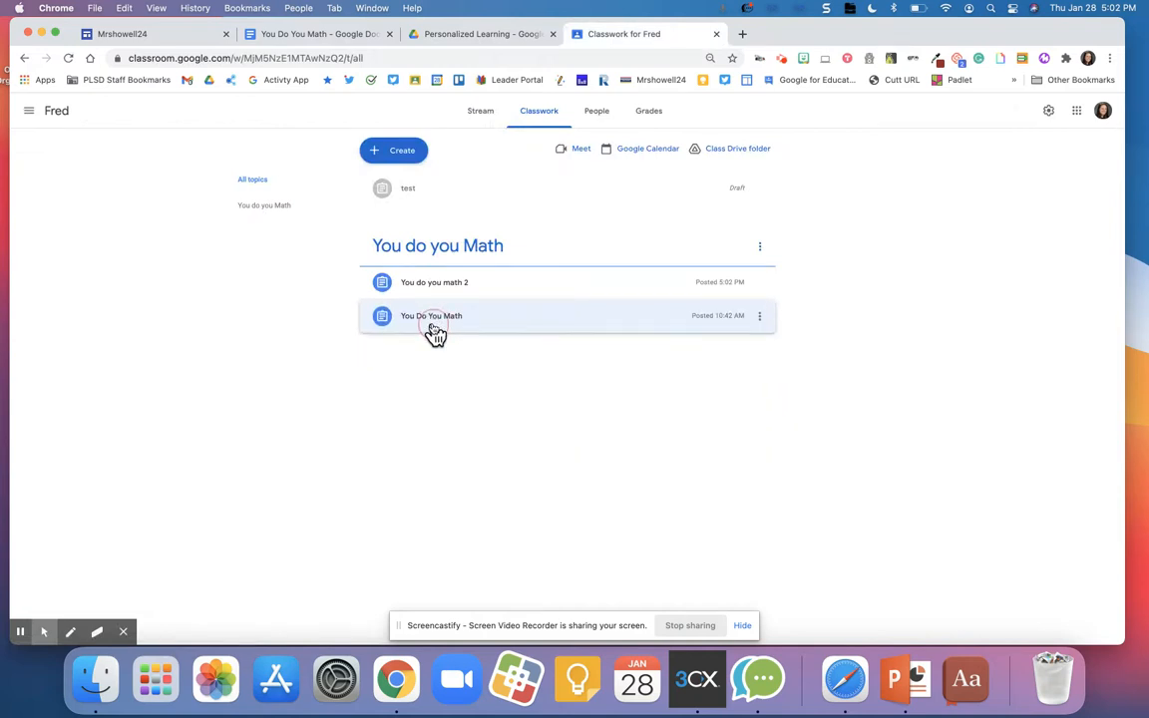
click(432, 315)
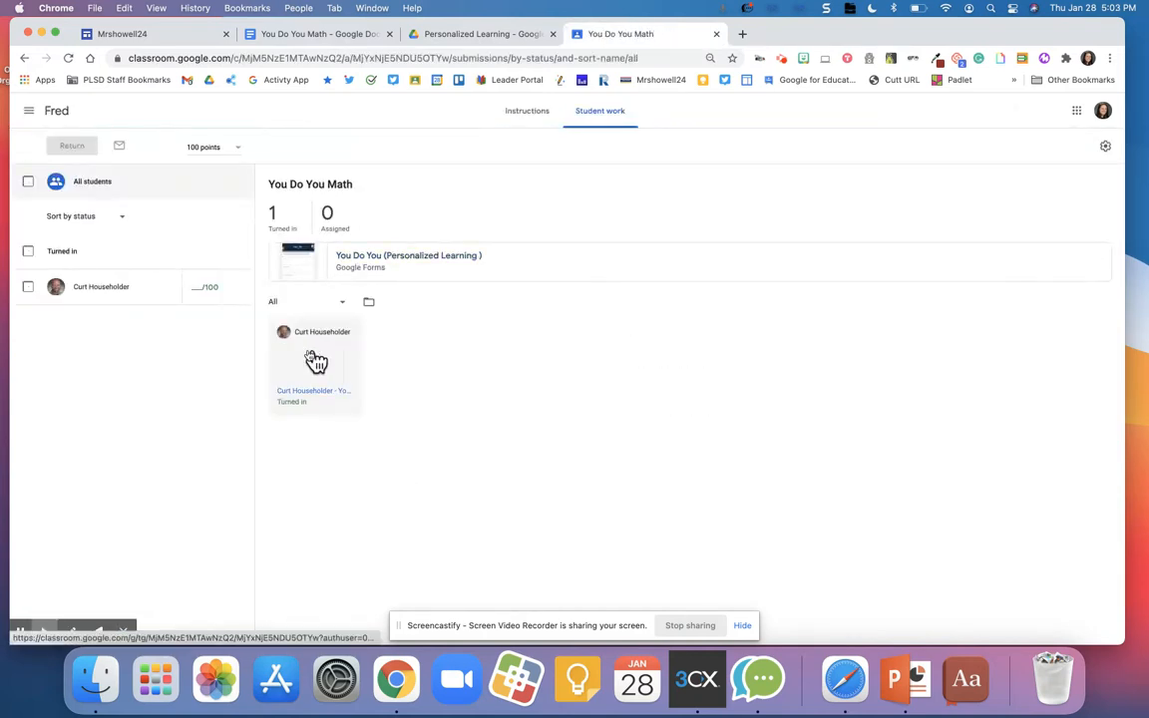
click(315, 363)
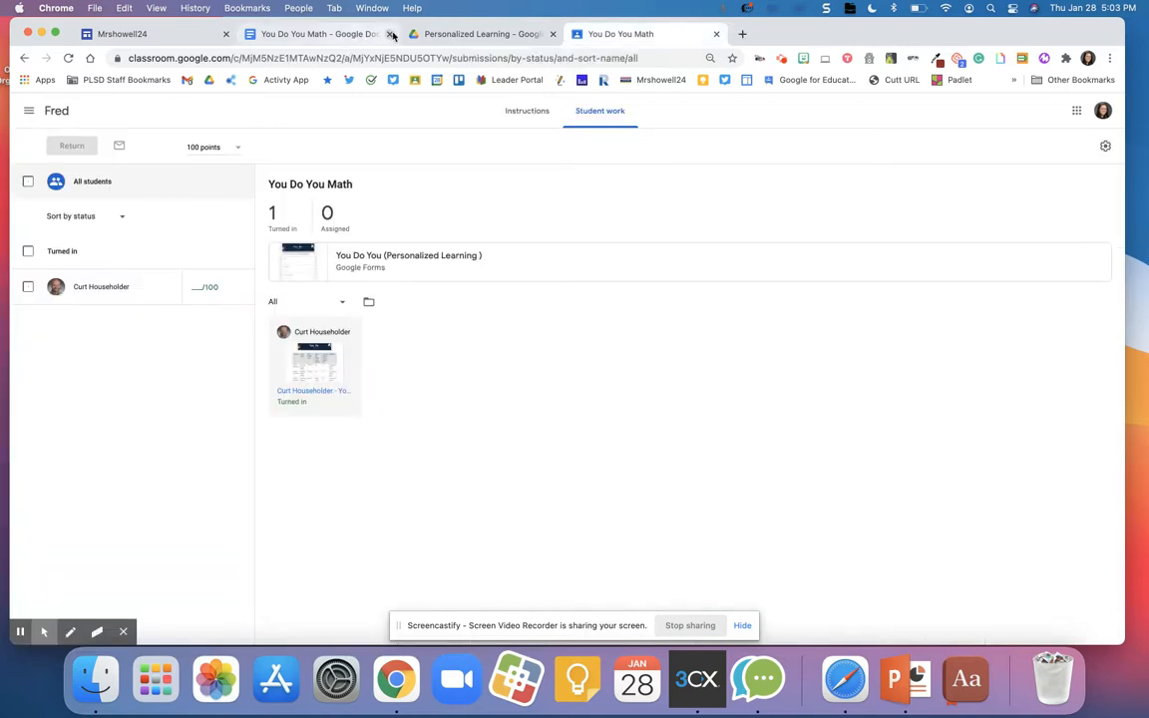
click(319, 33)
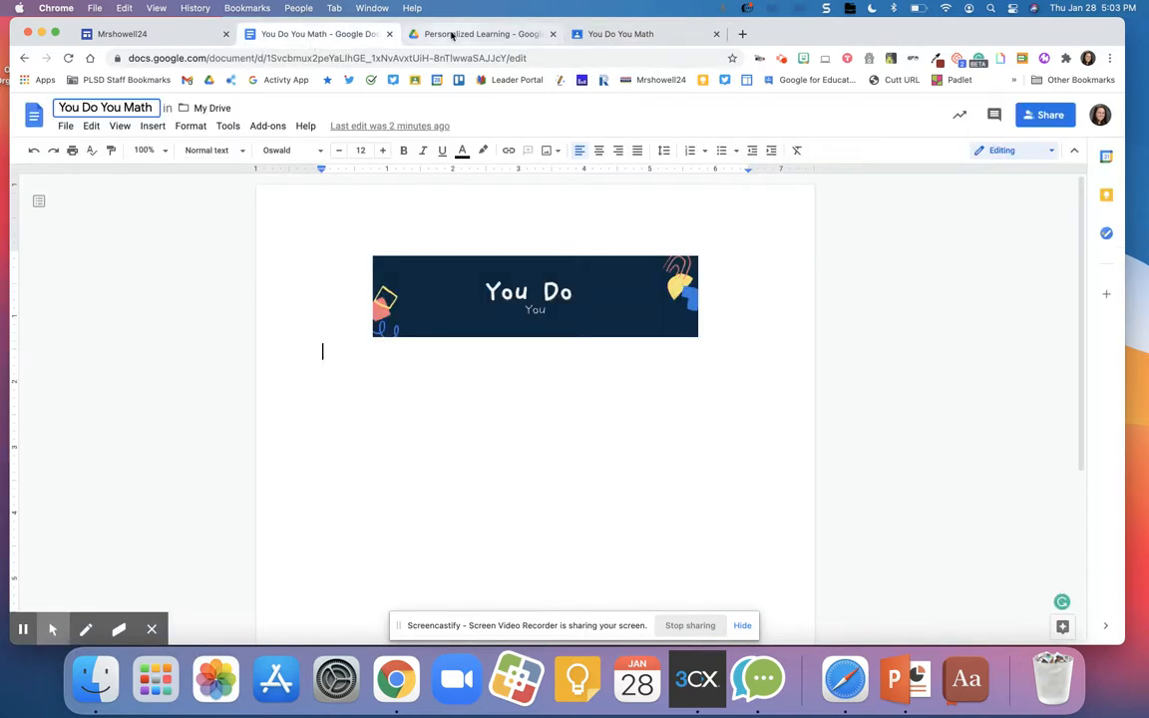
click(620, 33)
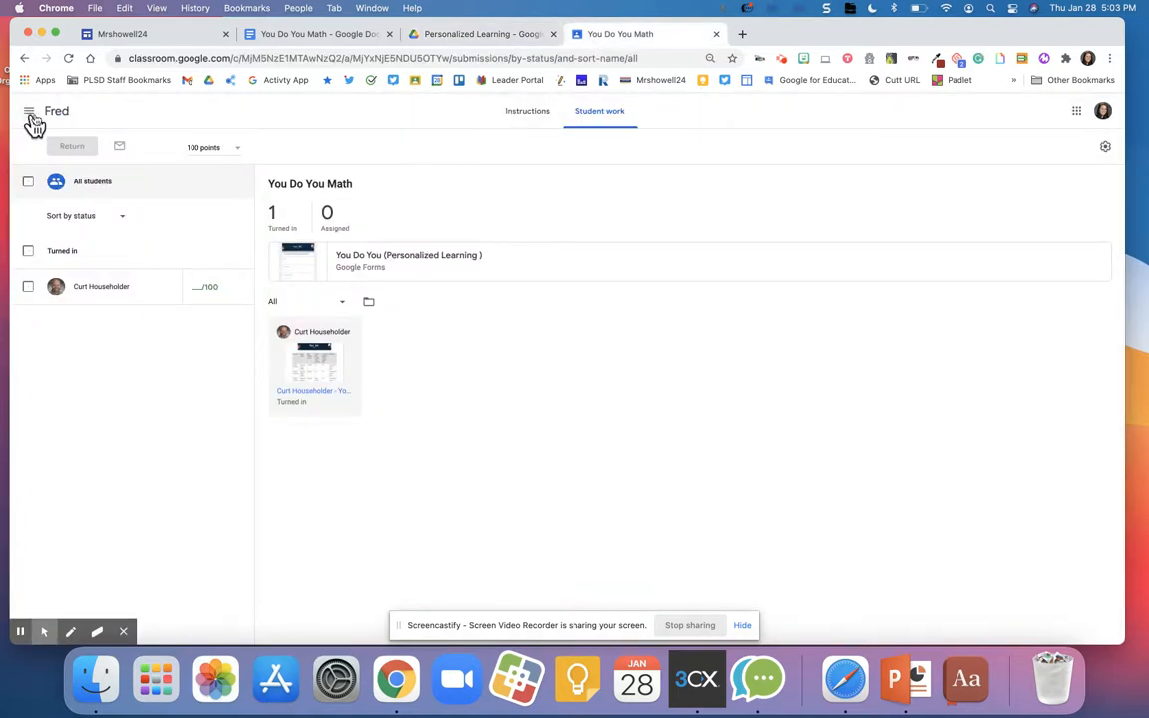
Expand You do you math 2 and open its assignment Drive folder in the Personalized Learning tab
click(535, 111)
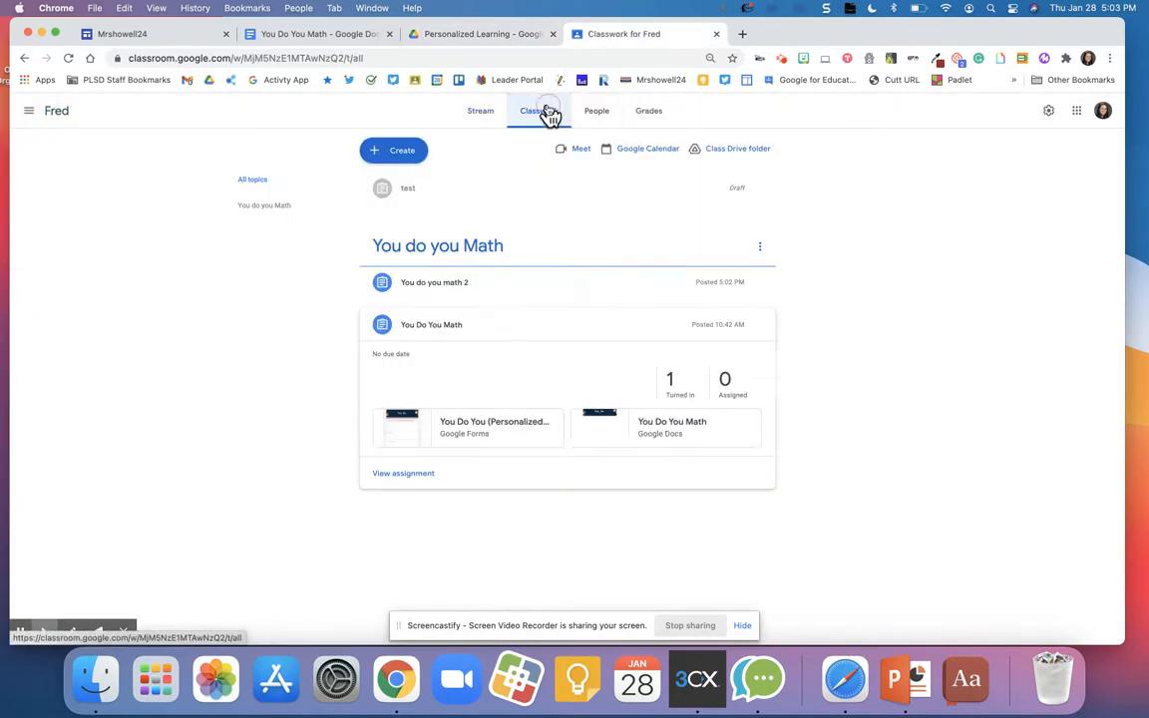
click(434, 282)
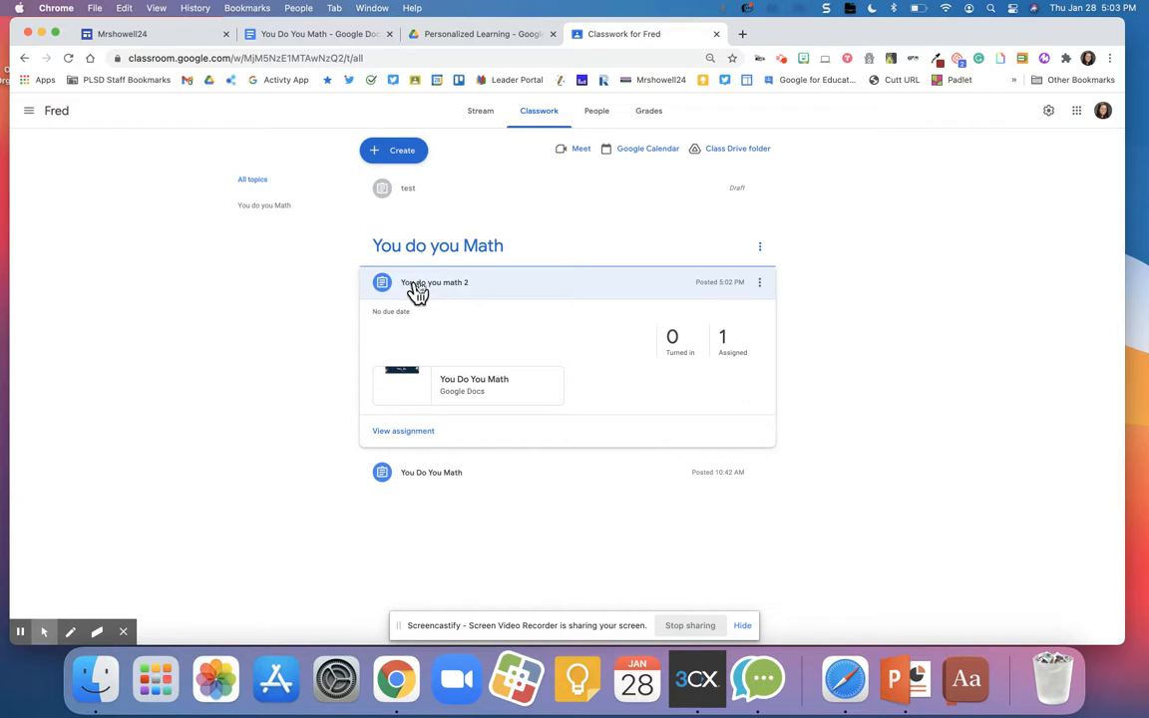
mouse_move(428, 346)
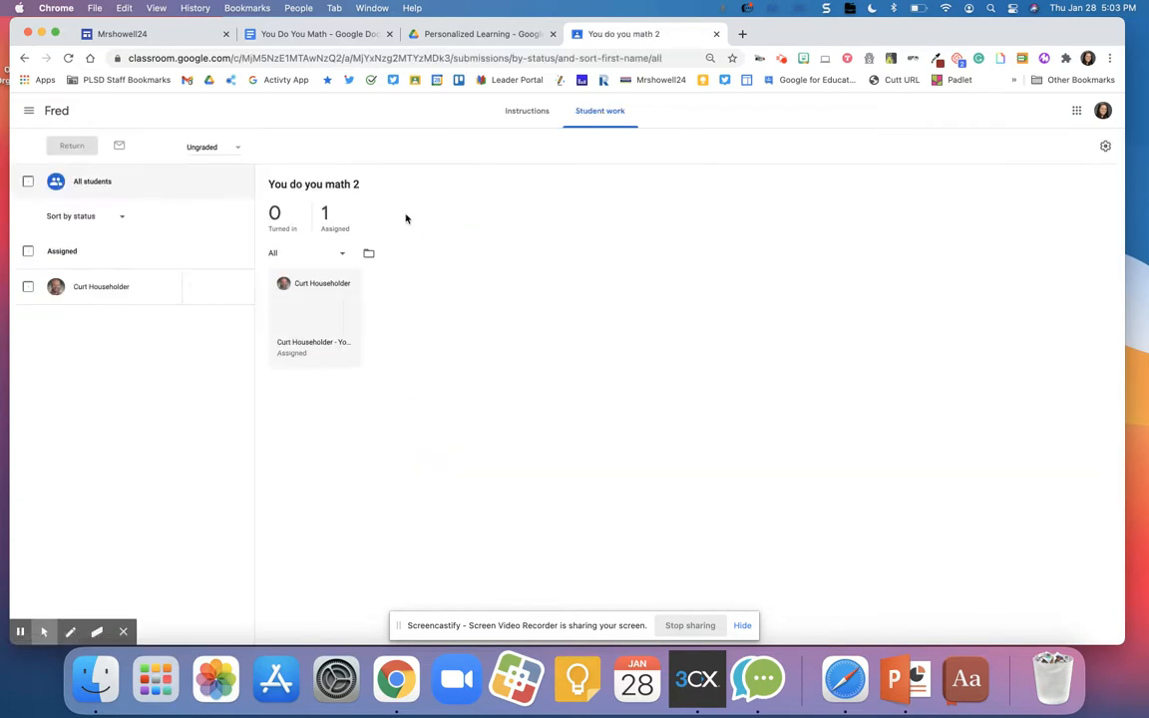
mouse_move(369, 252)
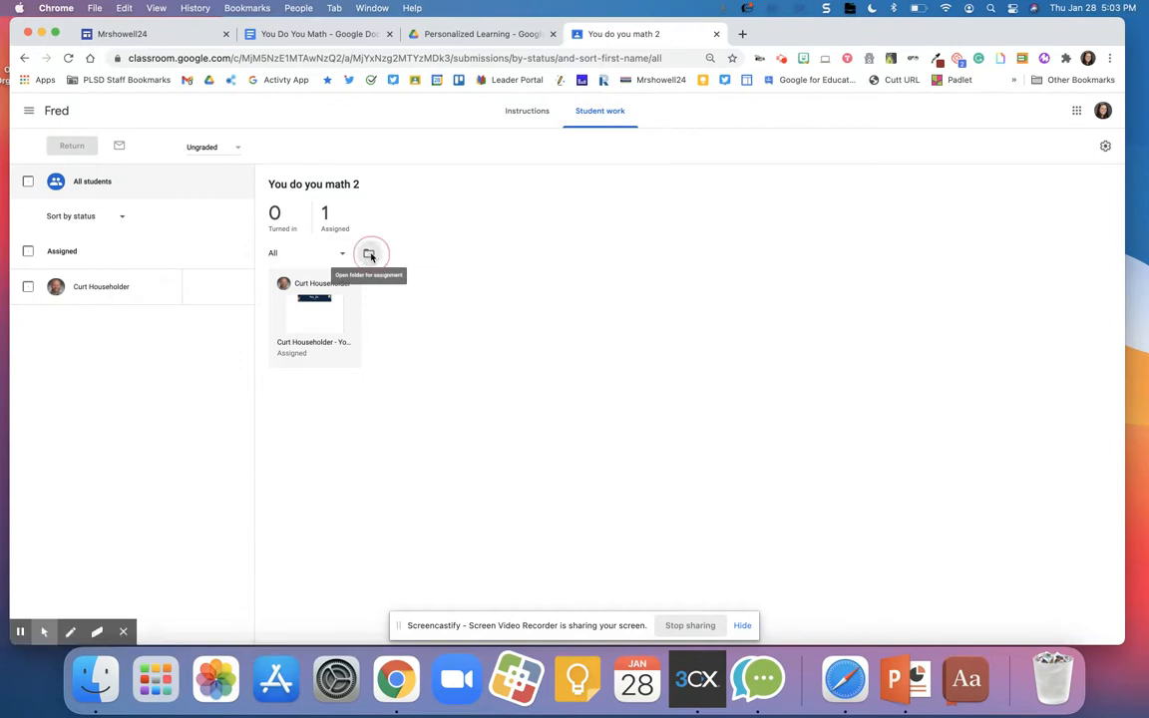
click(369, 252)
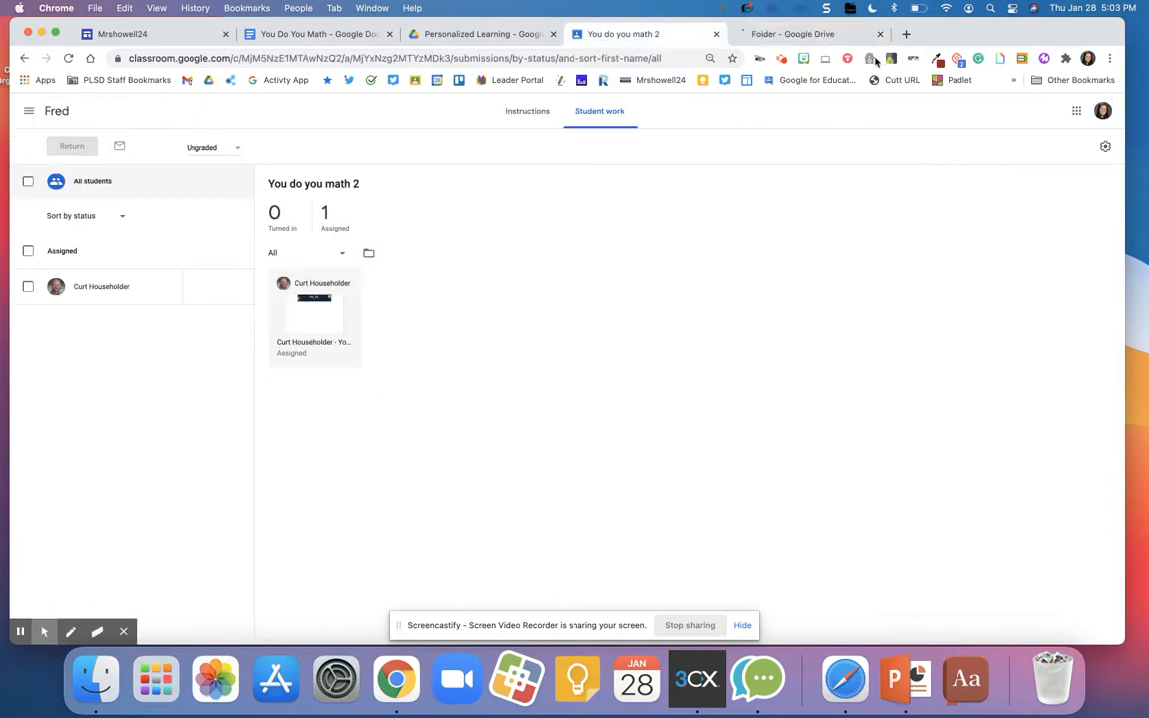
click(791, 33)
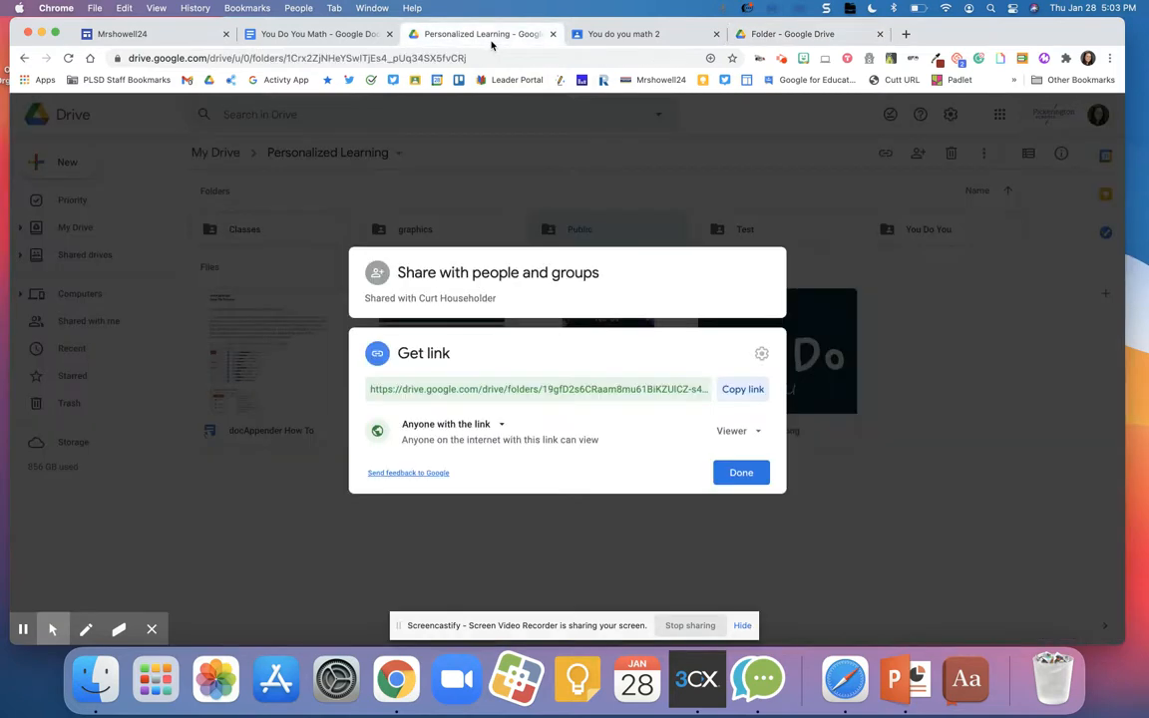
Copy the You Do You form through the site's Google Form copy link
click(741, 471)
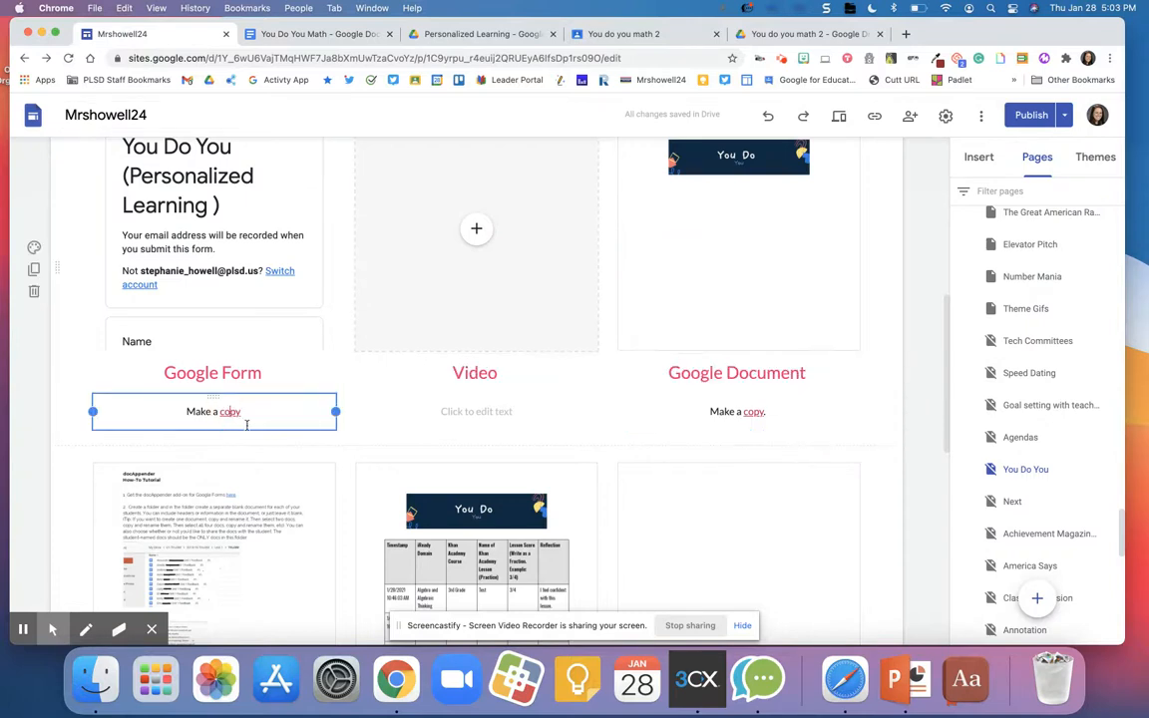
click(230, 410)
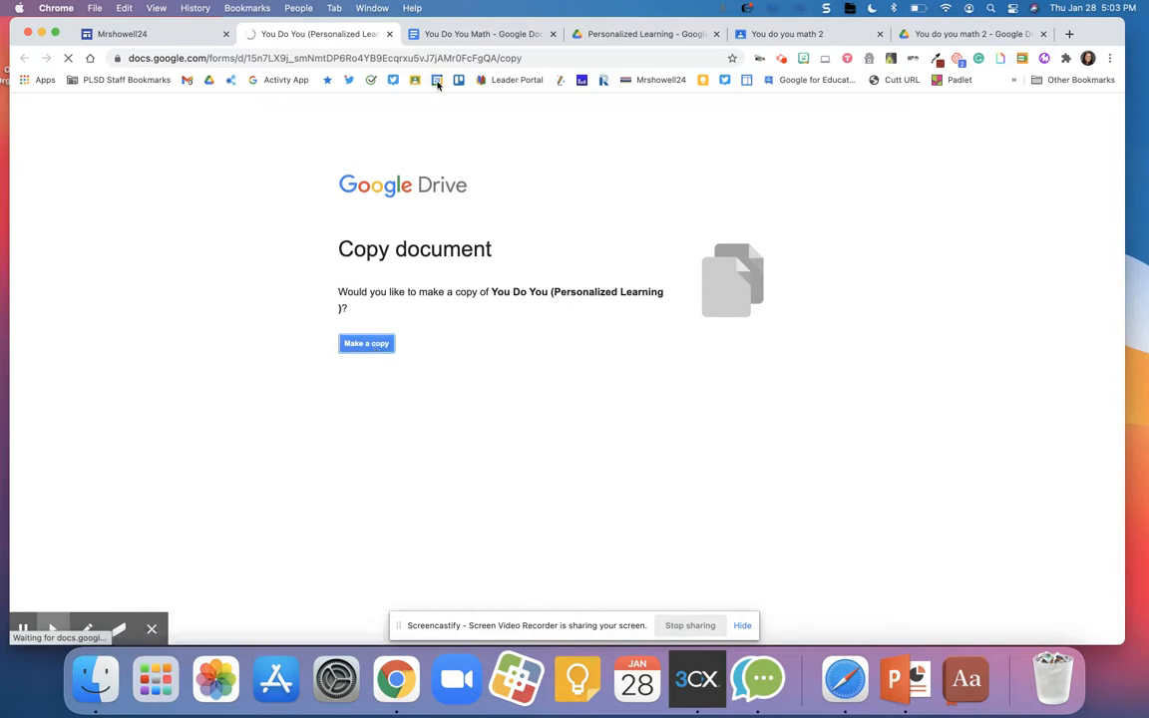
click(365, 343)
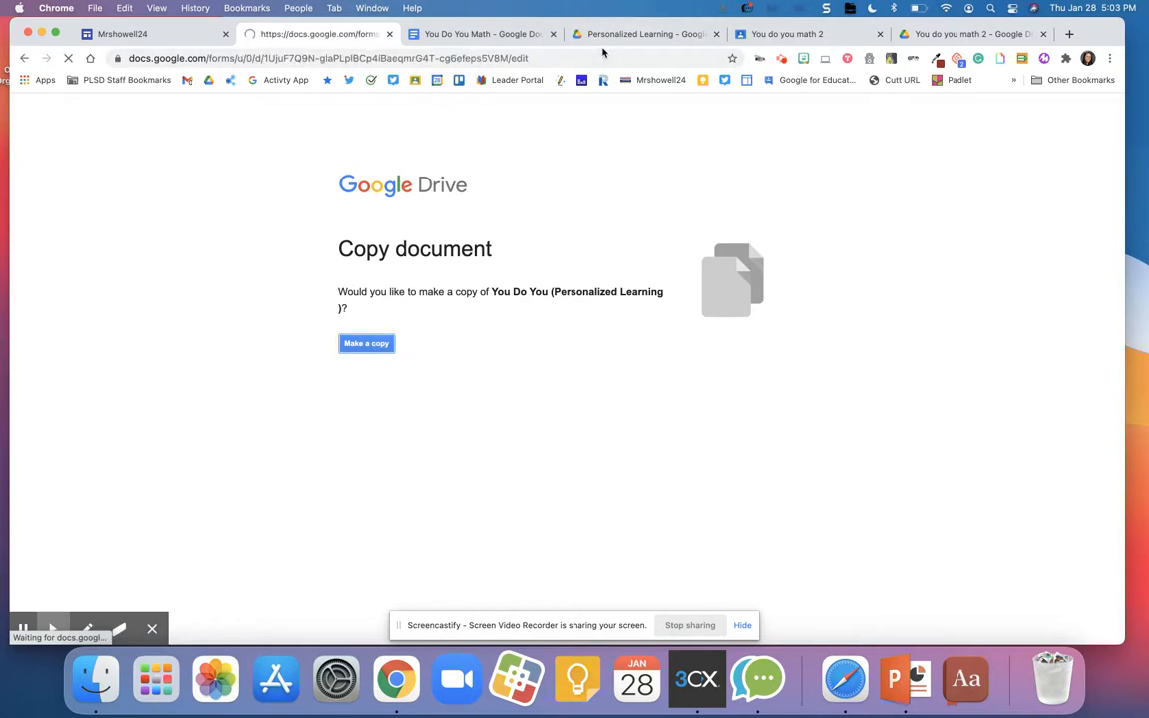
click(366, 343)
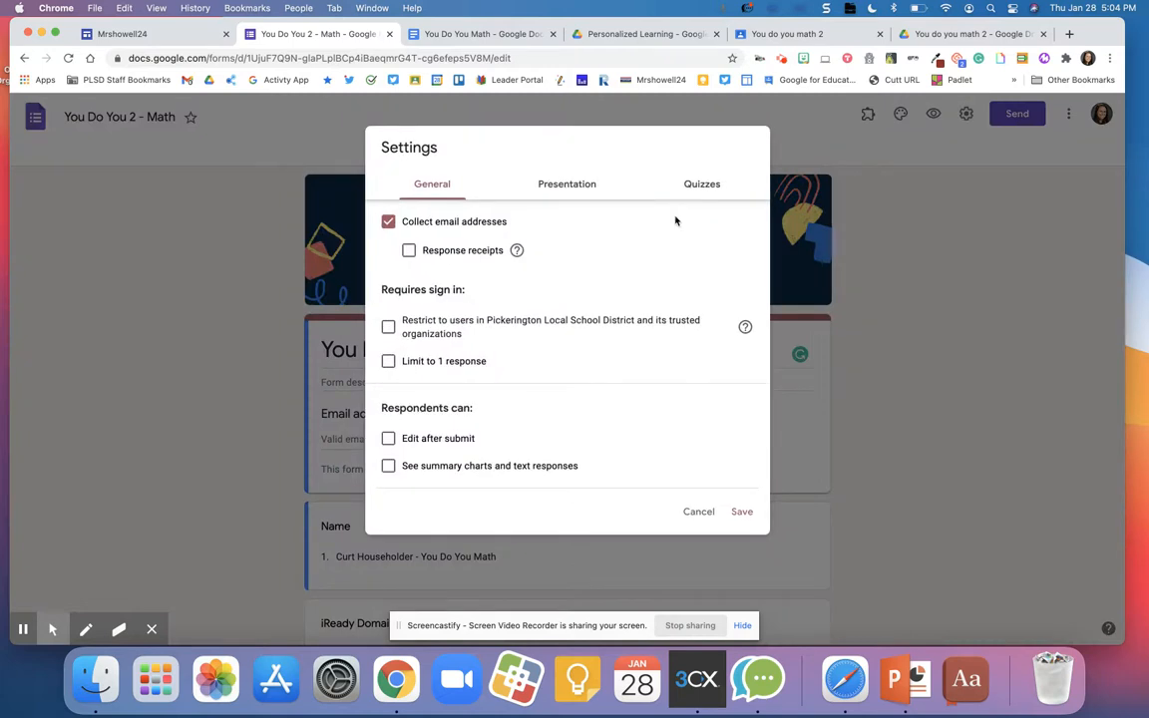
Restrict responses to Pickerington Local School District users, save, and review the Name question
click(388, 326)
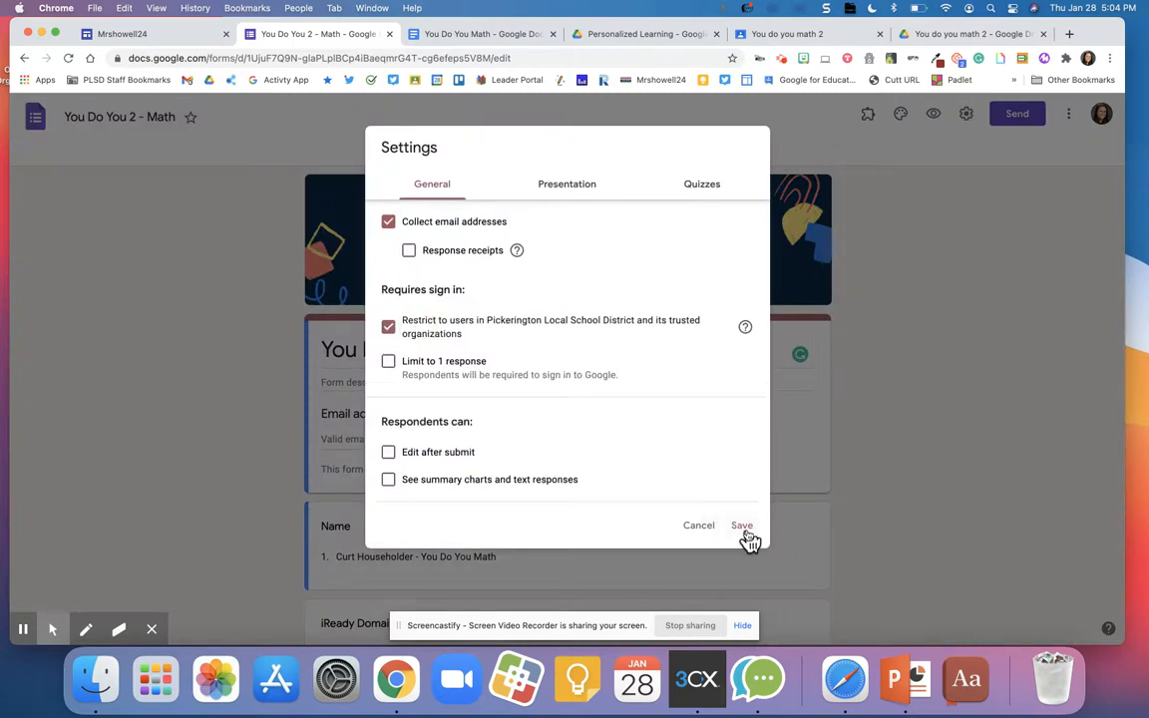
click(741, 525)
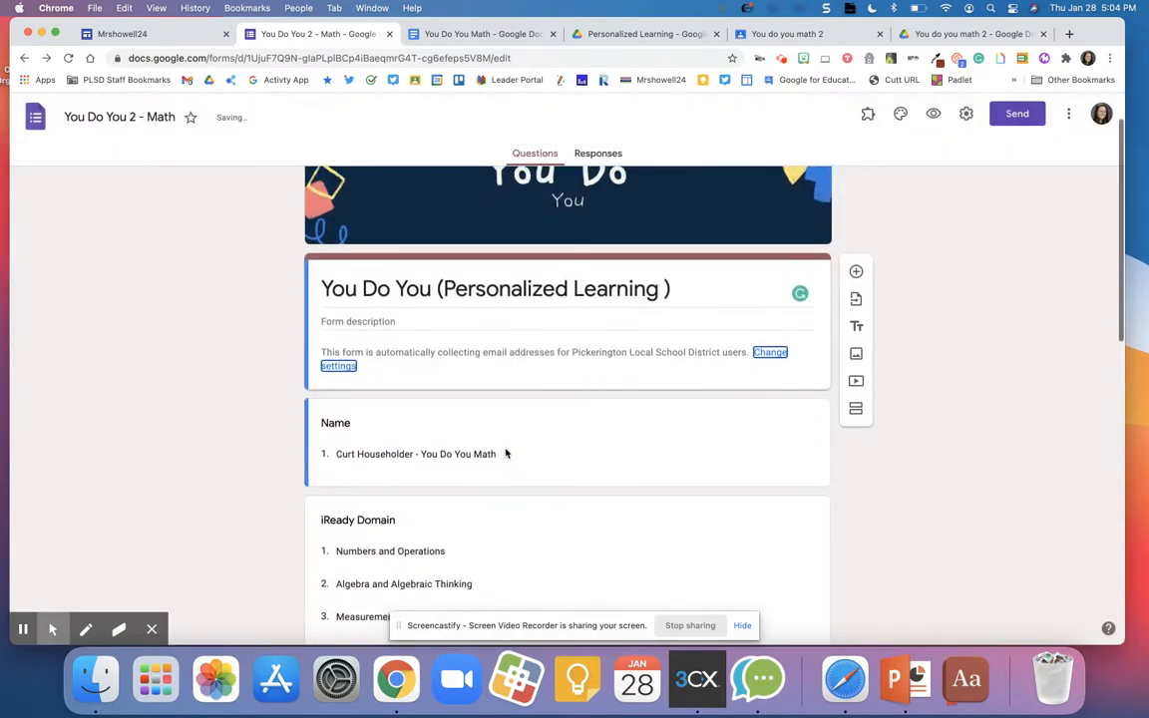
click(415, 453)
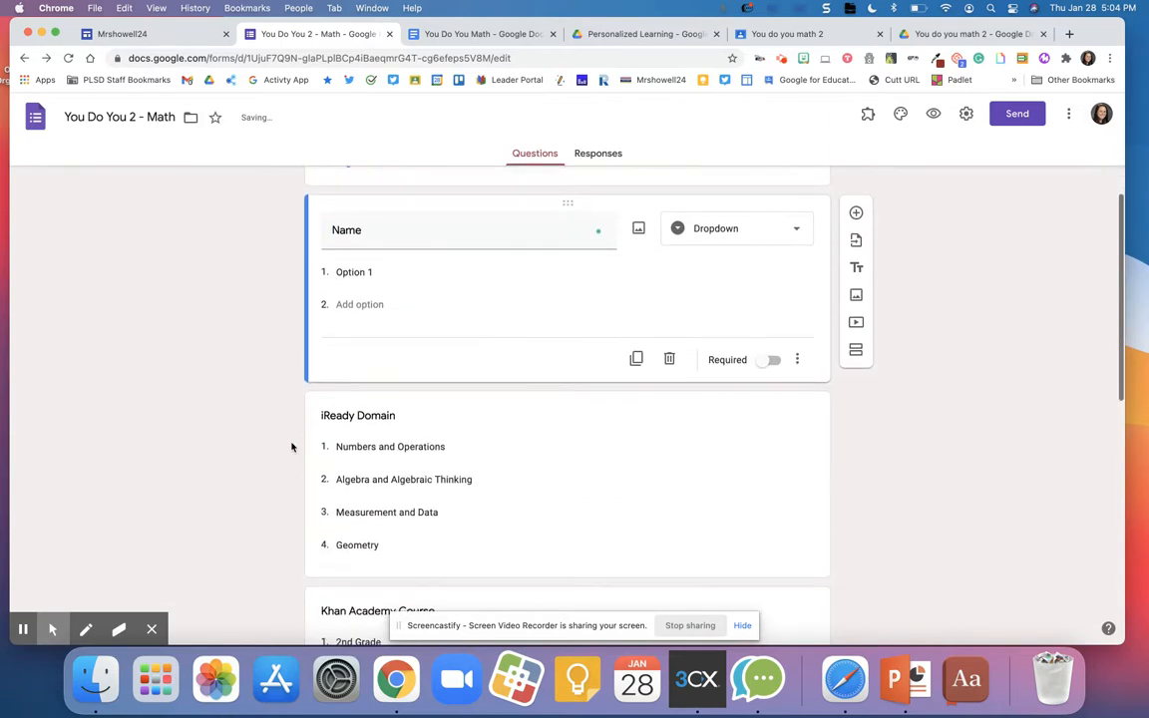
scroll(down, 3)
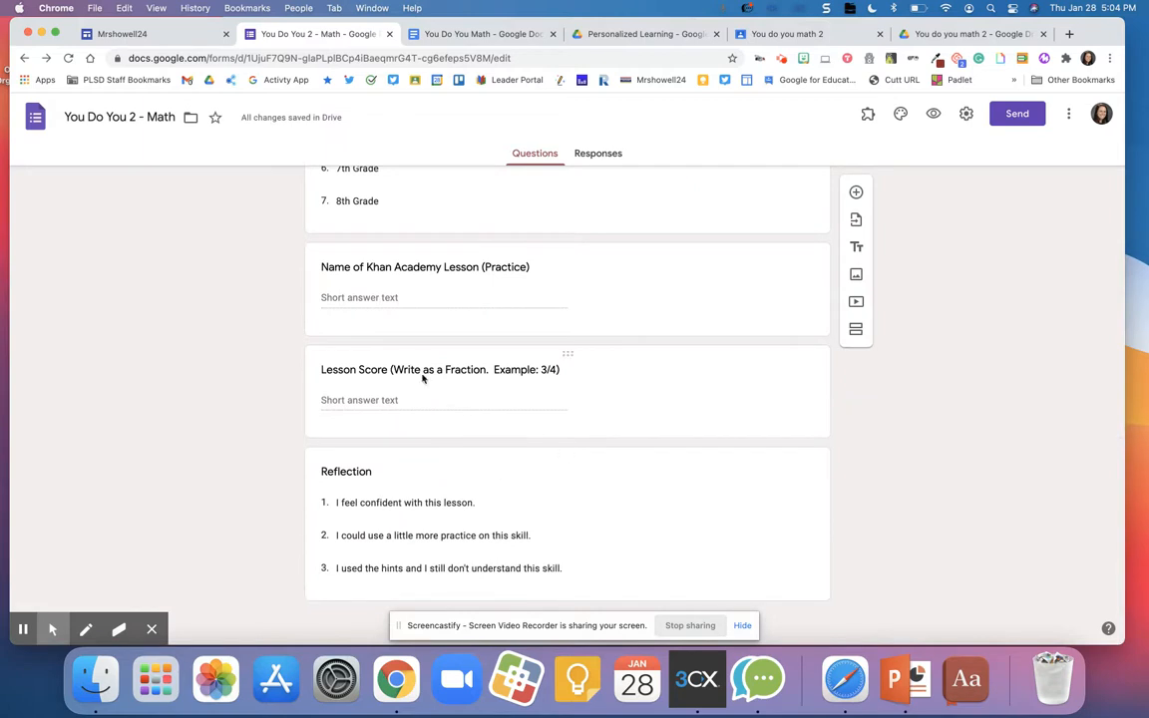
scroll(up, 3)
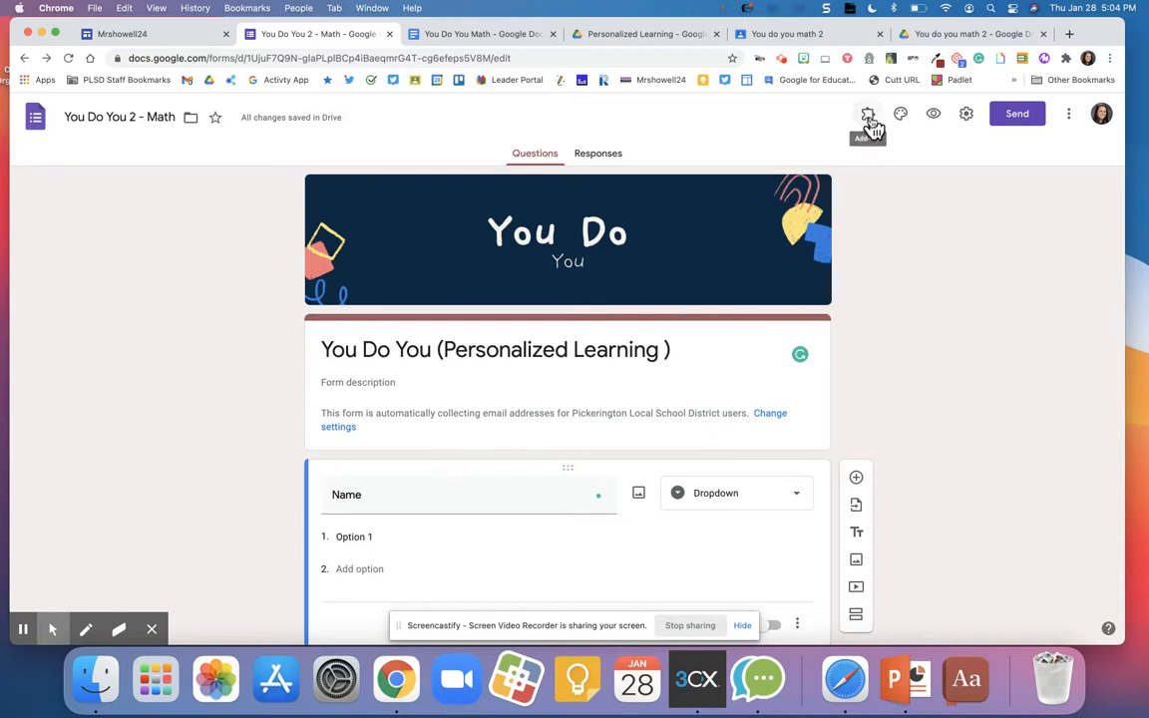
Launch the Doc Appender add-on and start picking the target Doc folder from Drive
click(866, 113)
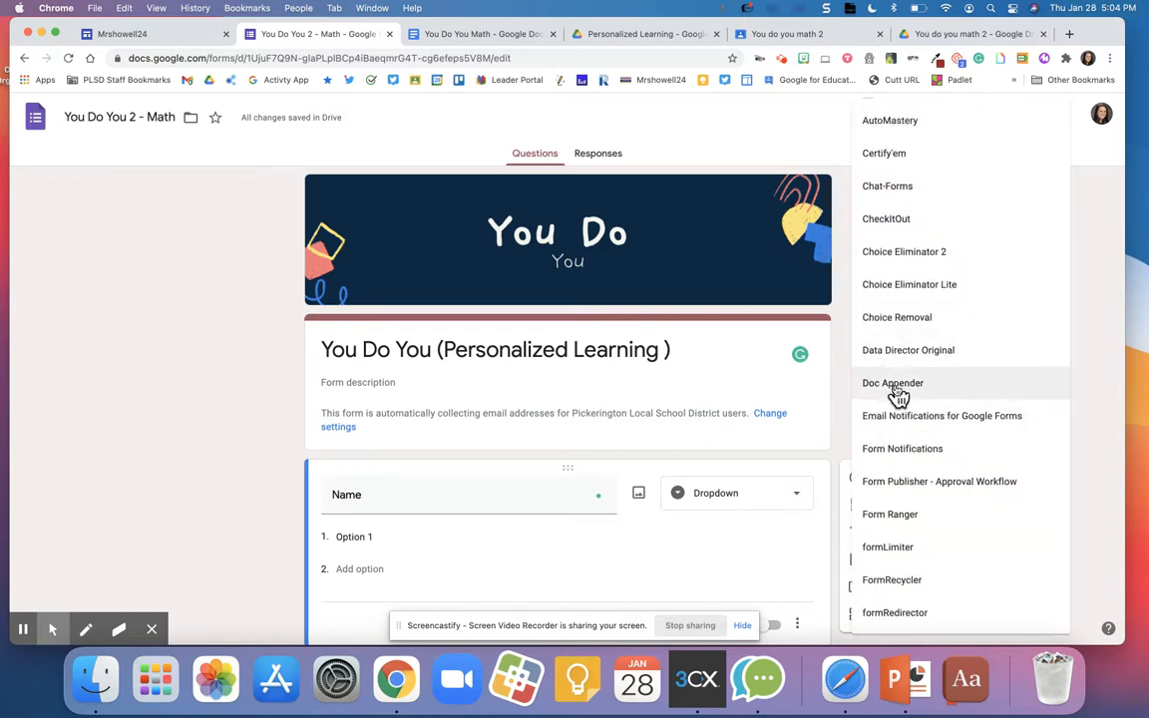
click(892, 383)
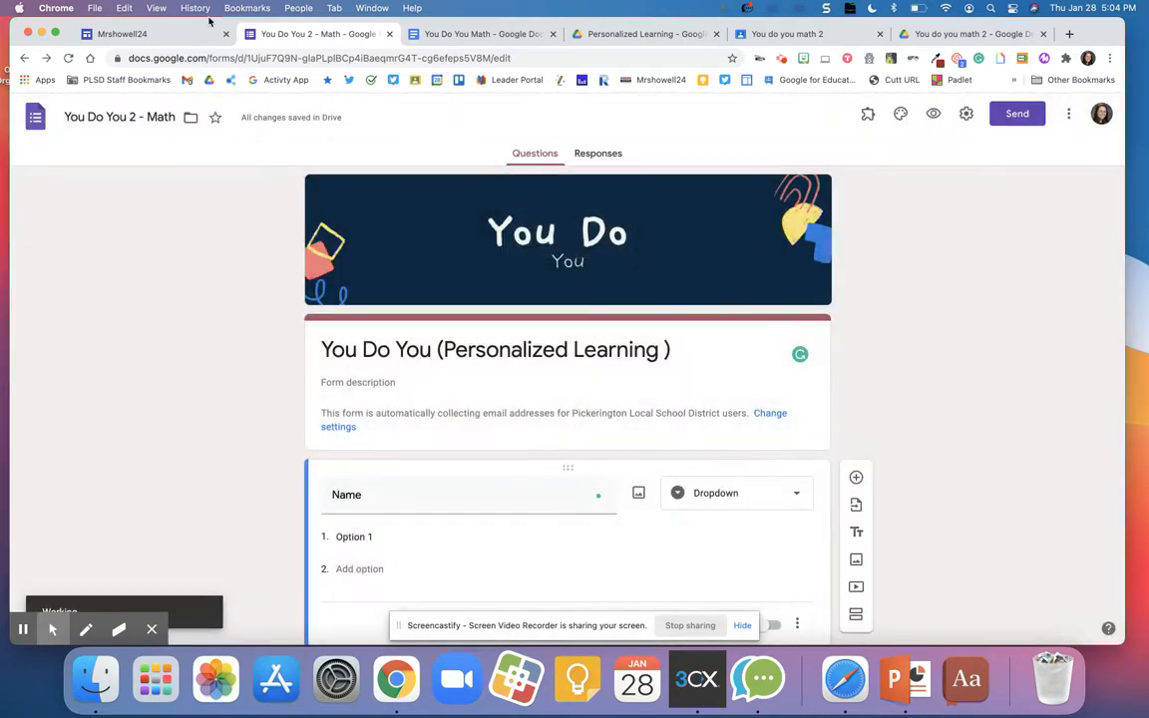
click(150, 33)
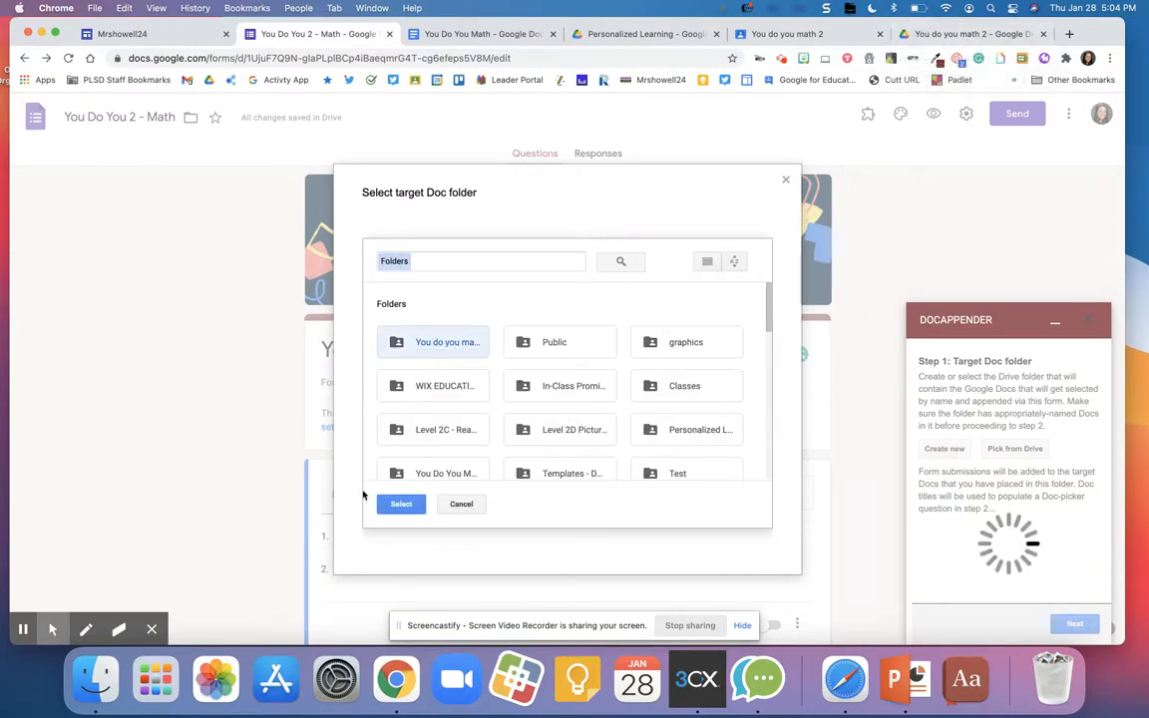
Confirm the target folder and make Name the question filled with Doc titles
click(400, 503)
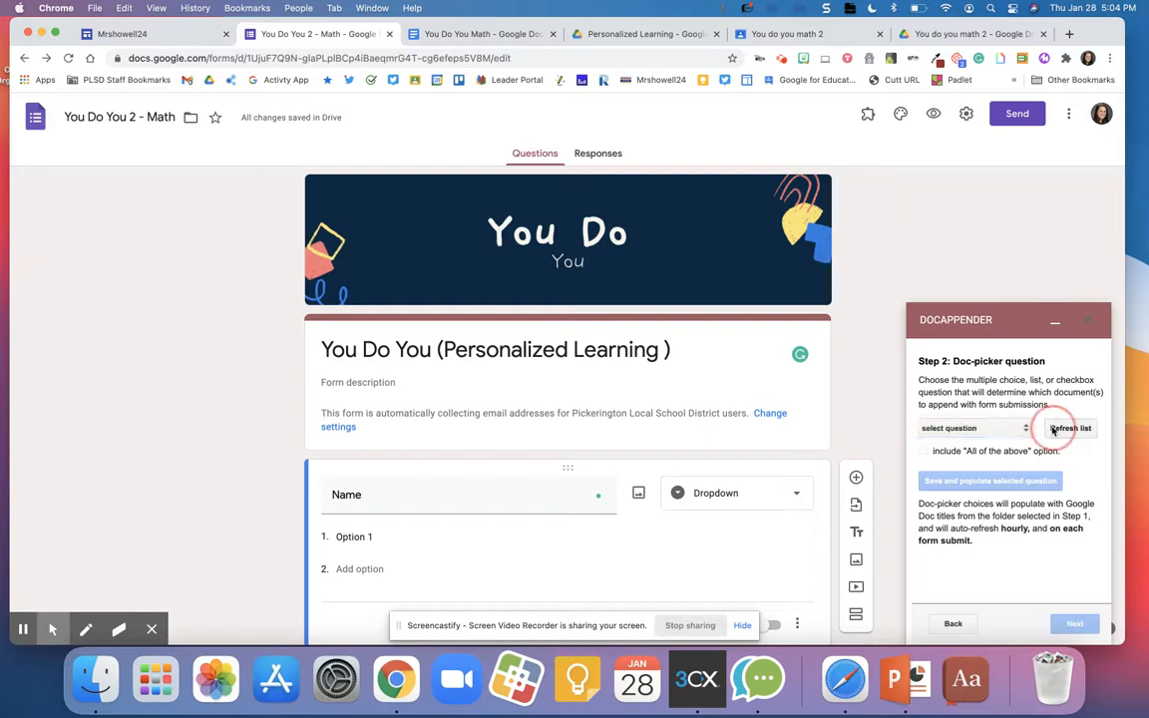
click(973, 426)
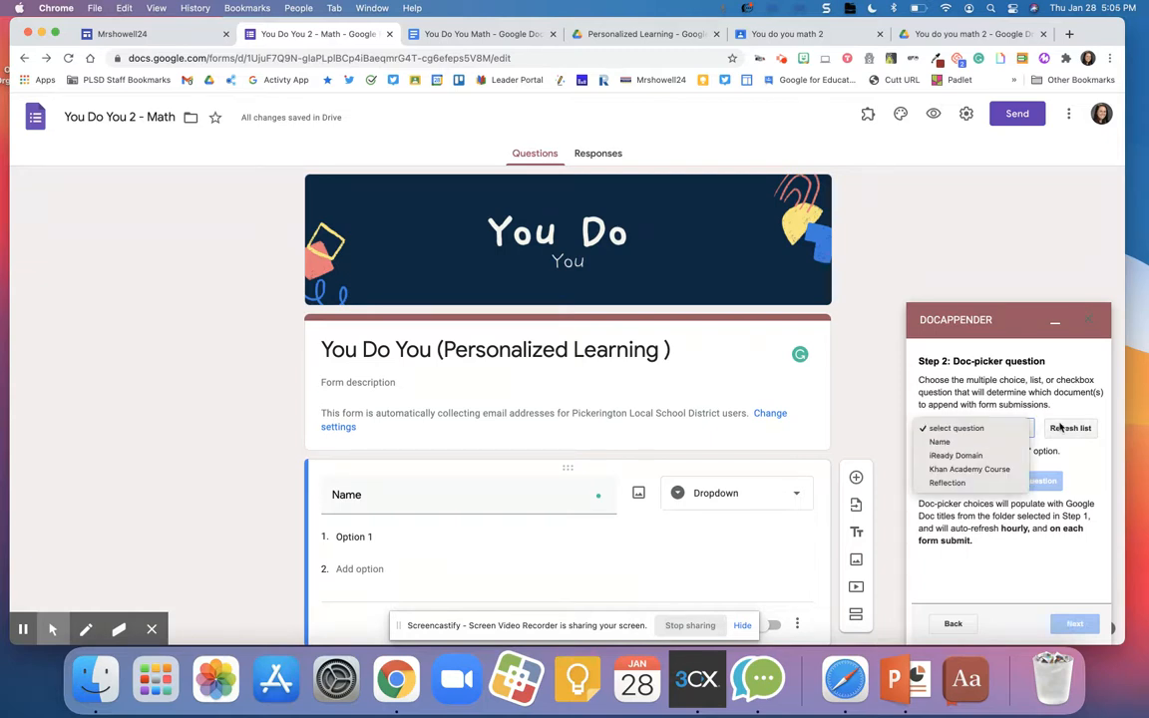
click(939, 442)
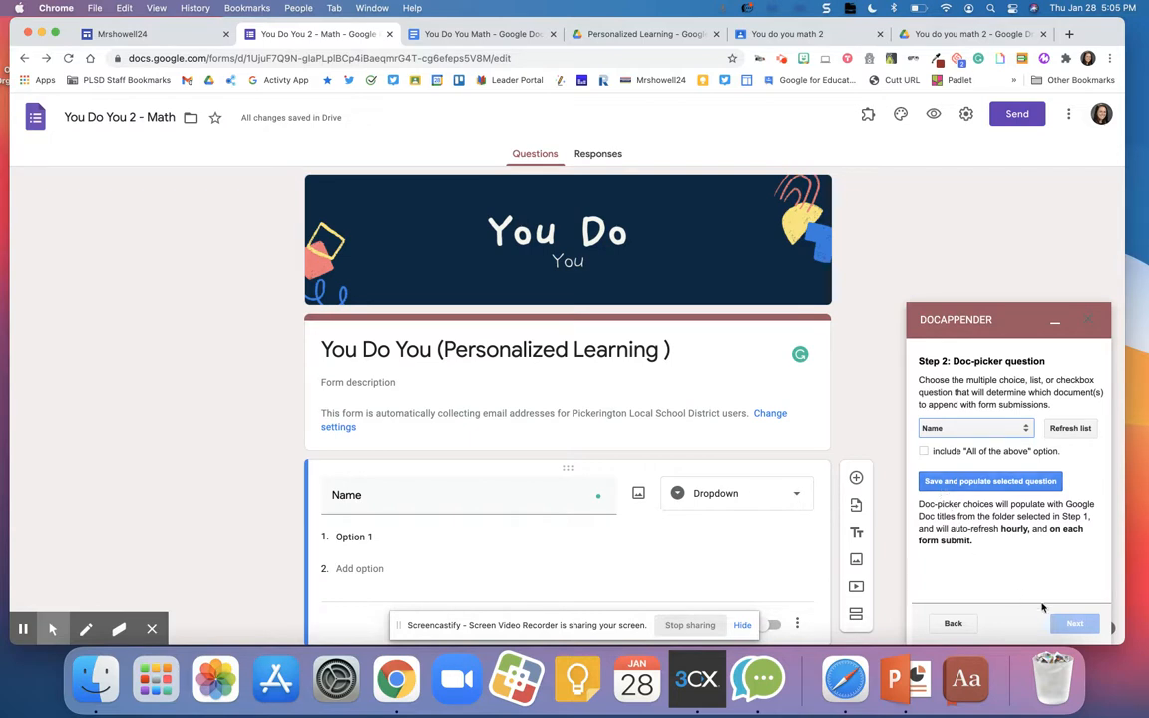
click(989, 481)
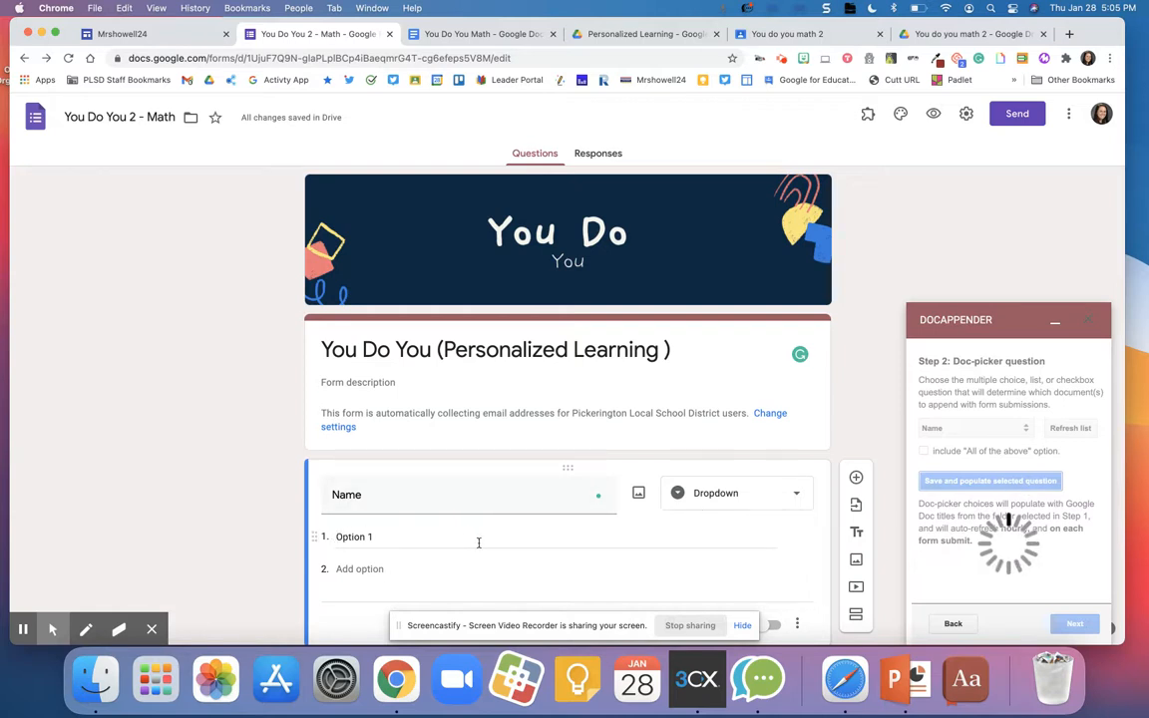
click(990, 481)
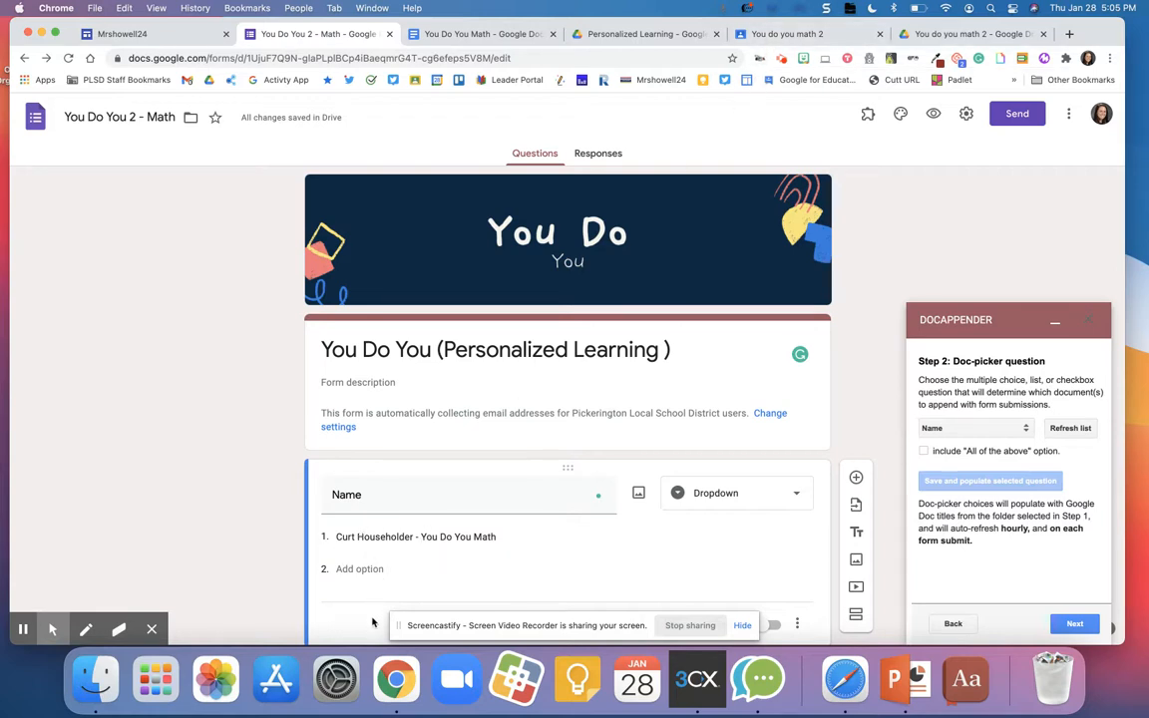
click(1074, 623)
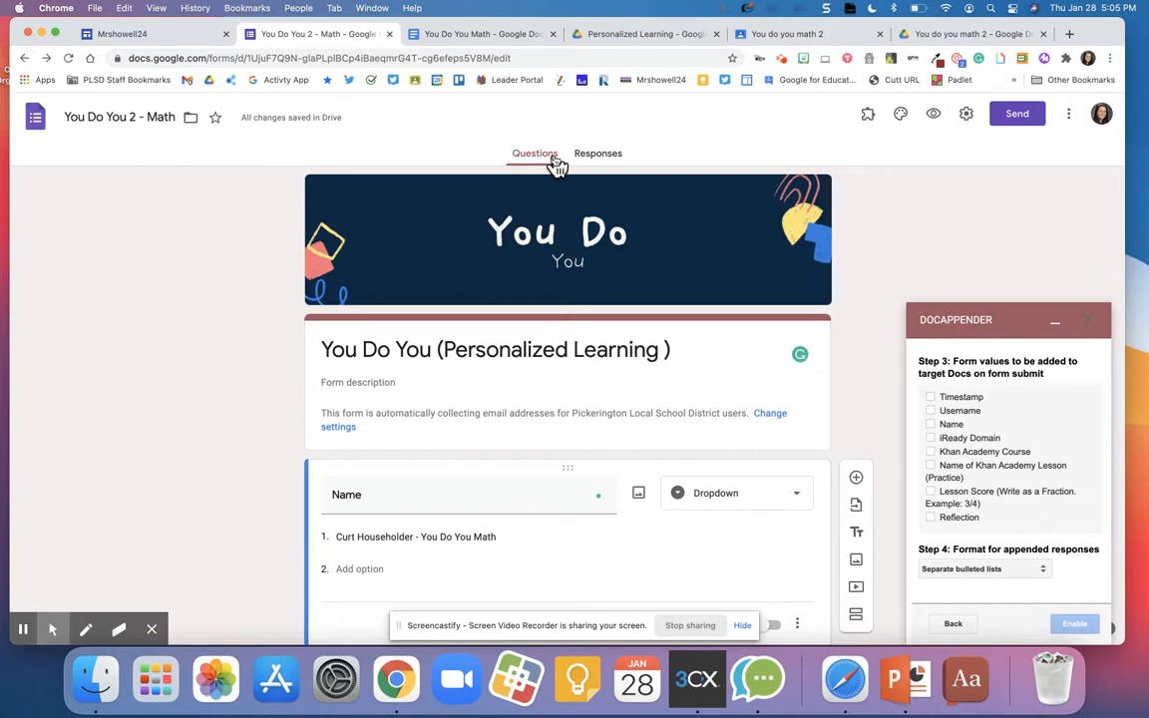
Pick Timestamp, iReady Domain, Reflection and other Doc Appender values, then view Drive's Test folder
click(788, 33)
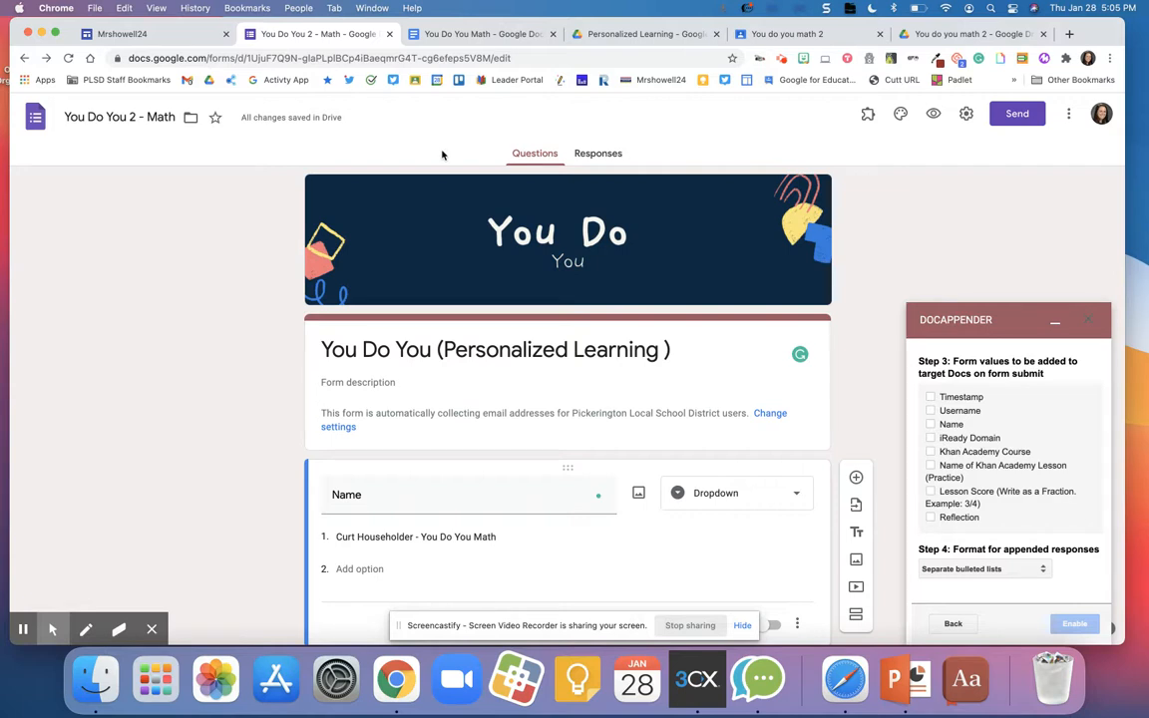
click(931, 397)
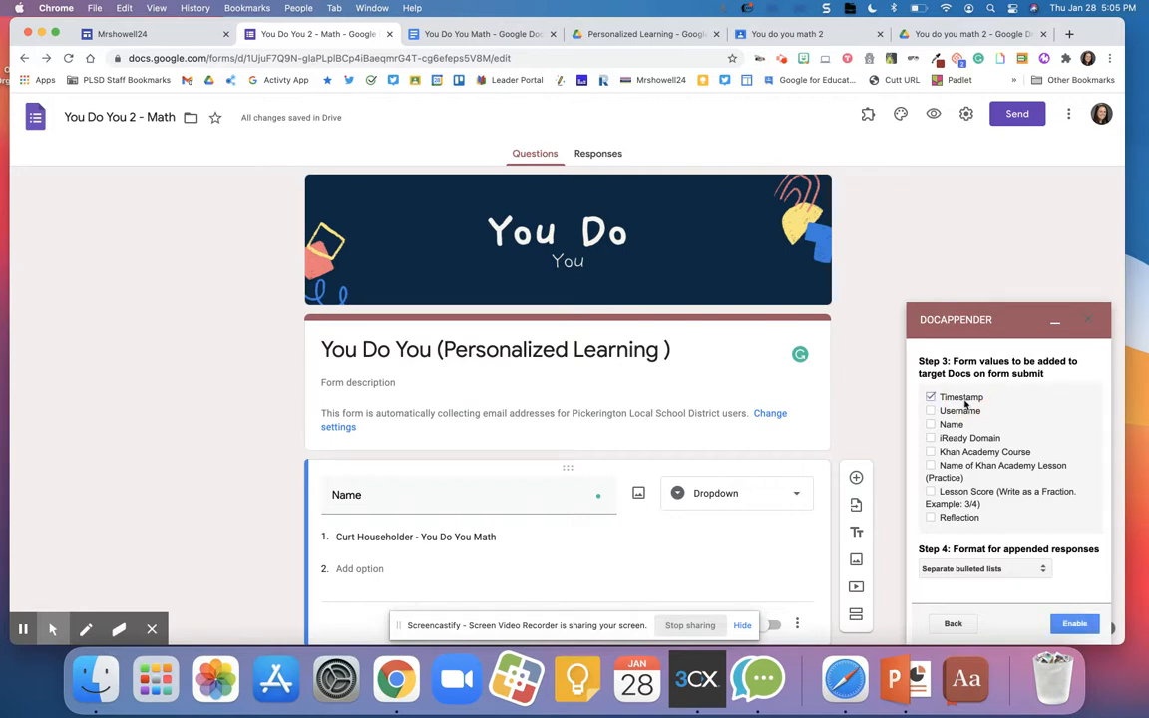
click(930, 437)
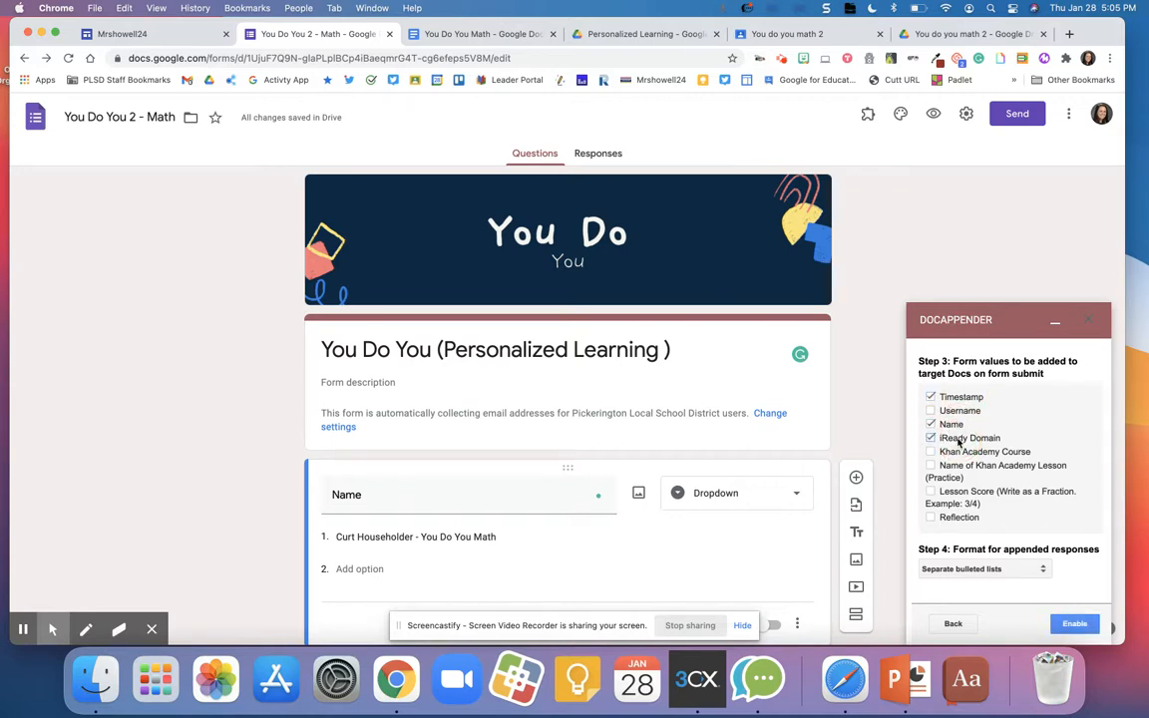
click(931, 490)
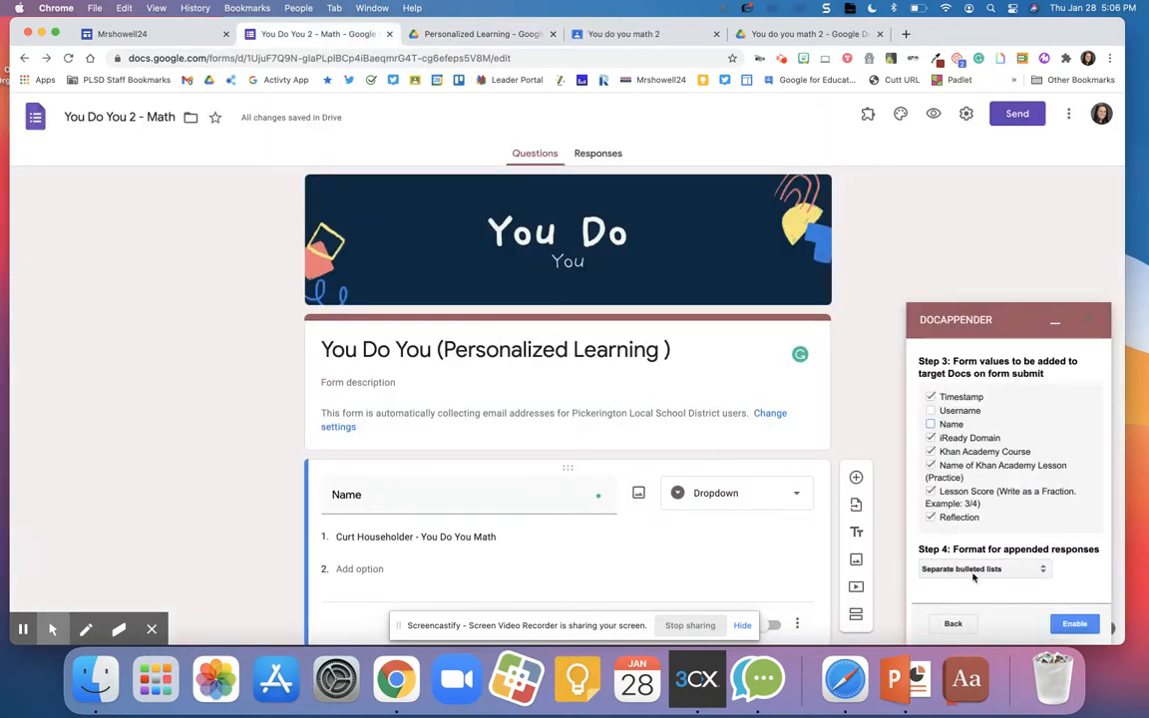
click(983, 568)
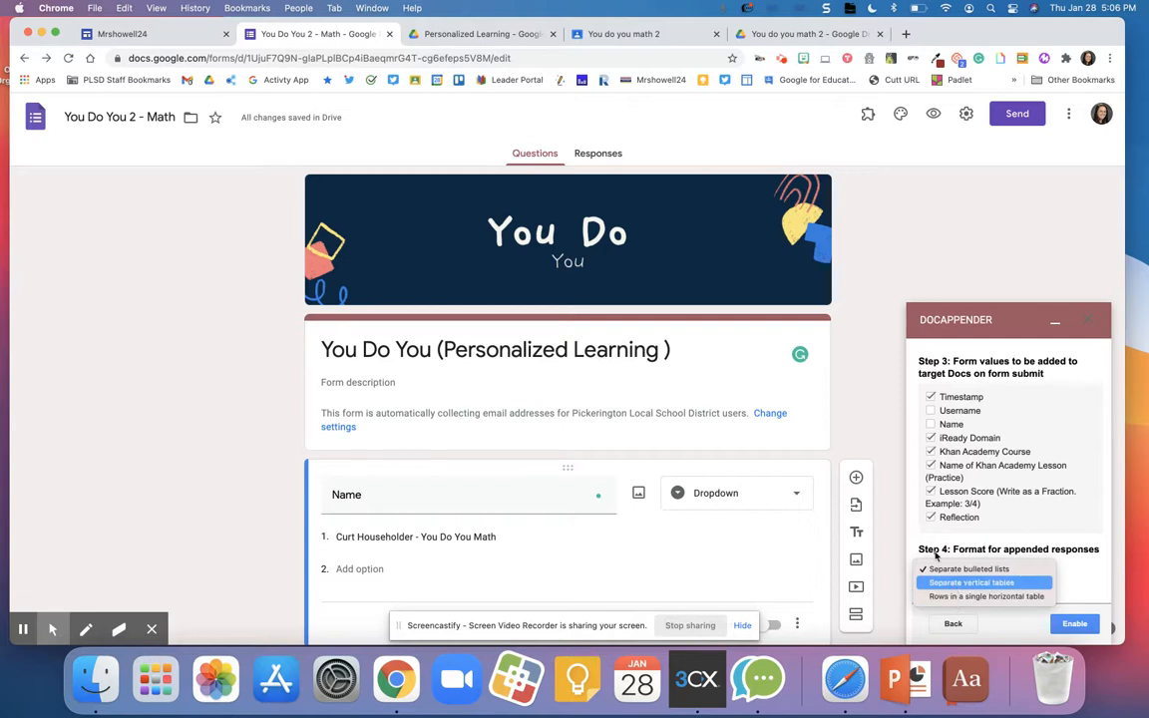
click(482, 33)
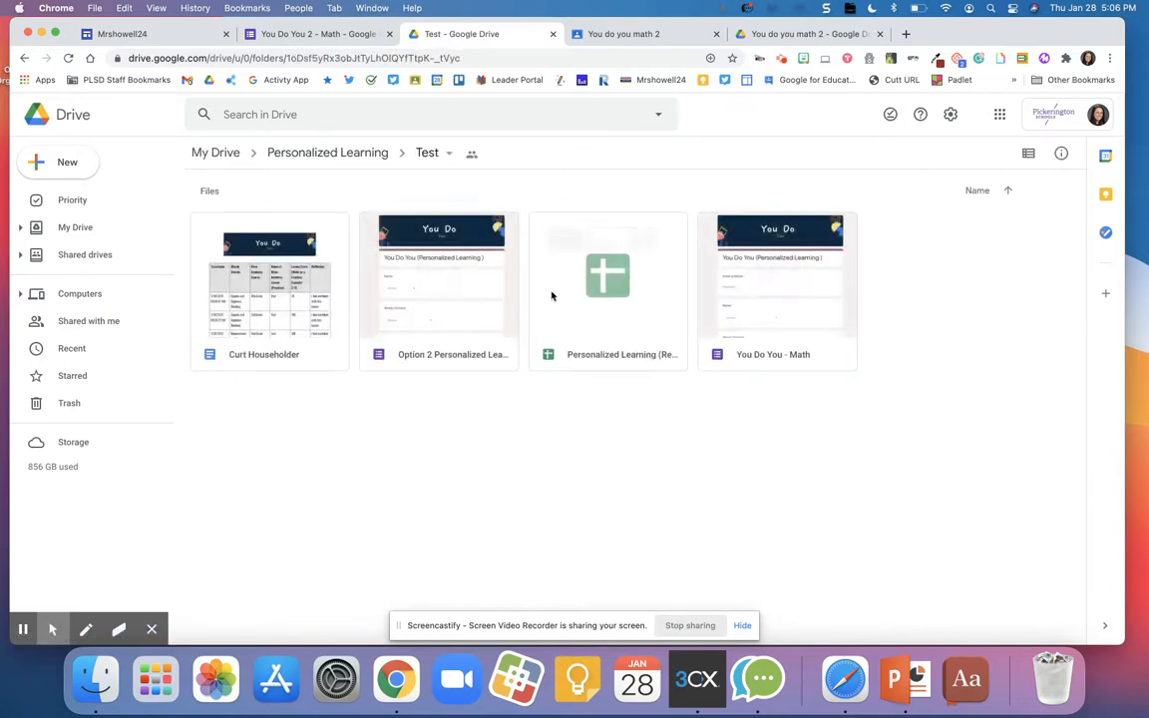
click(270, 289)
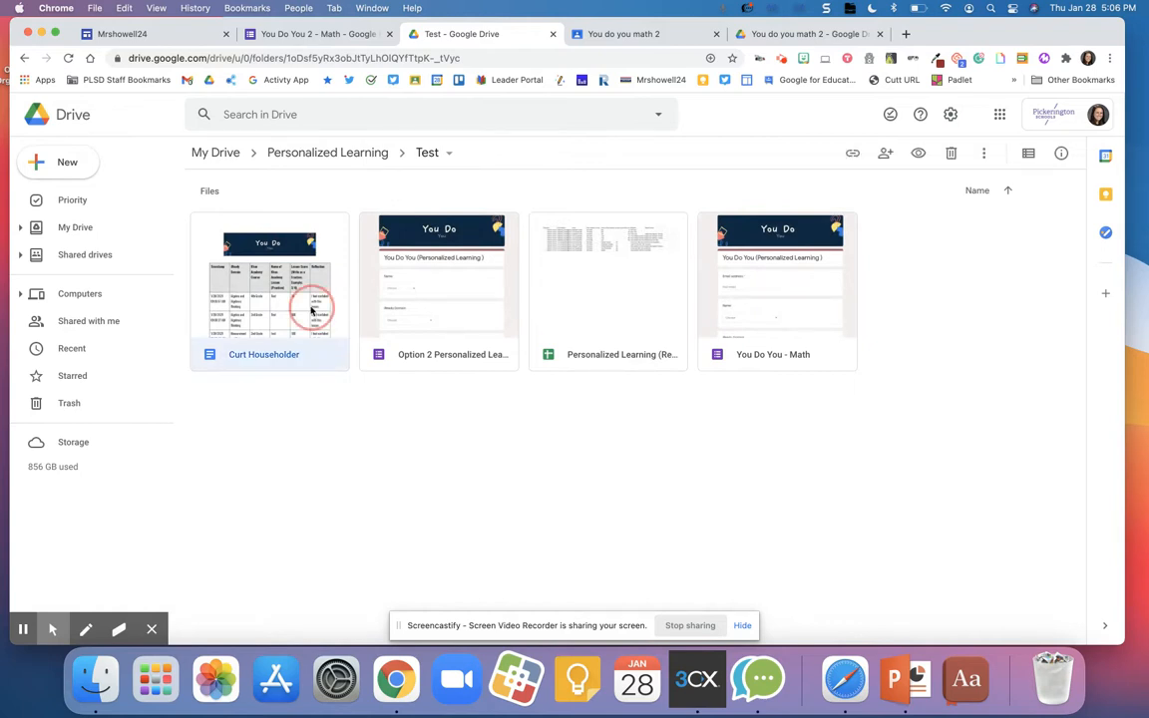
double_click(269, 289)
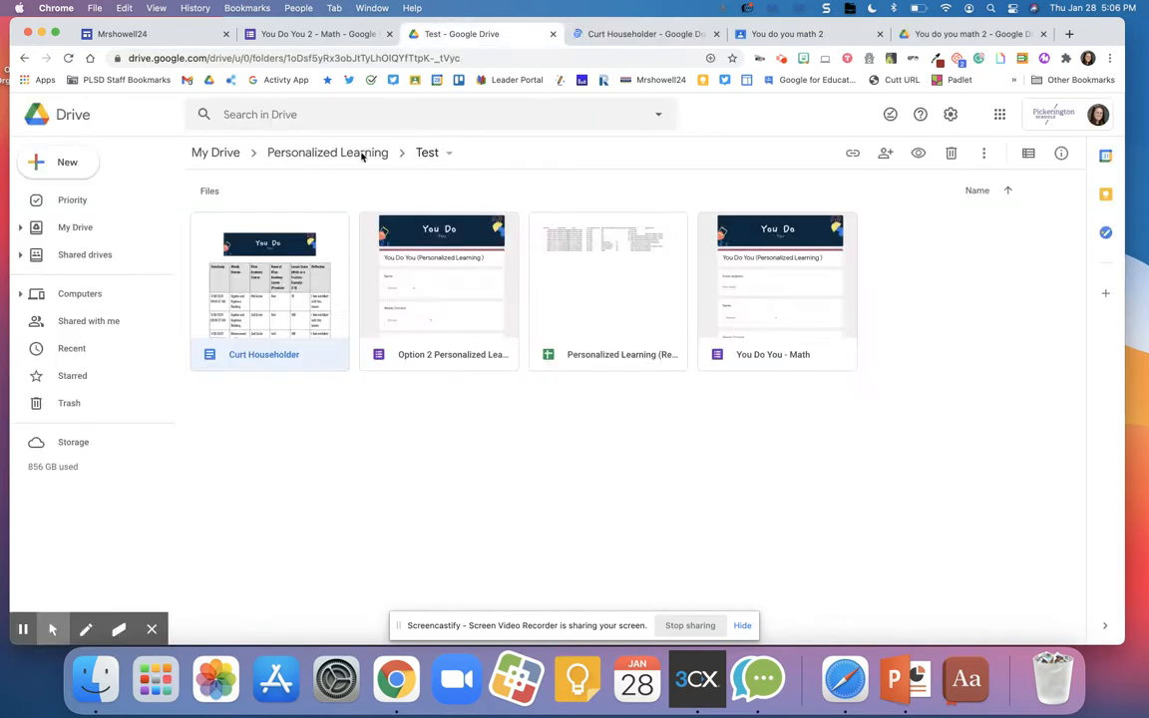
click(327, 153)
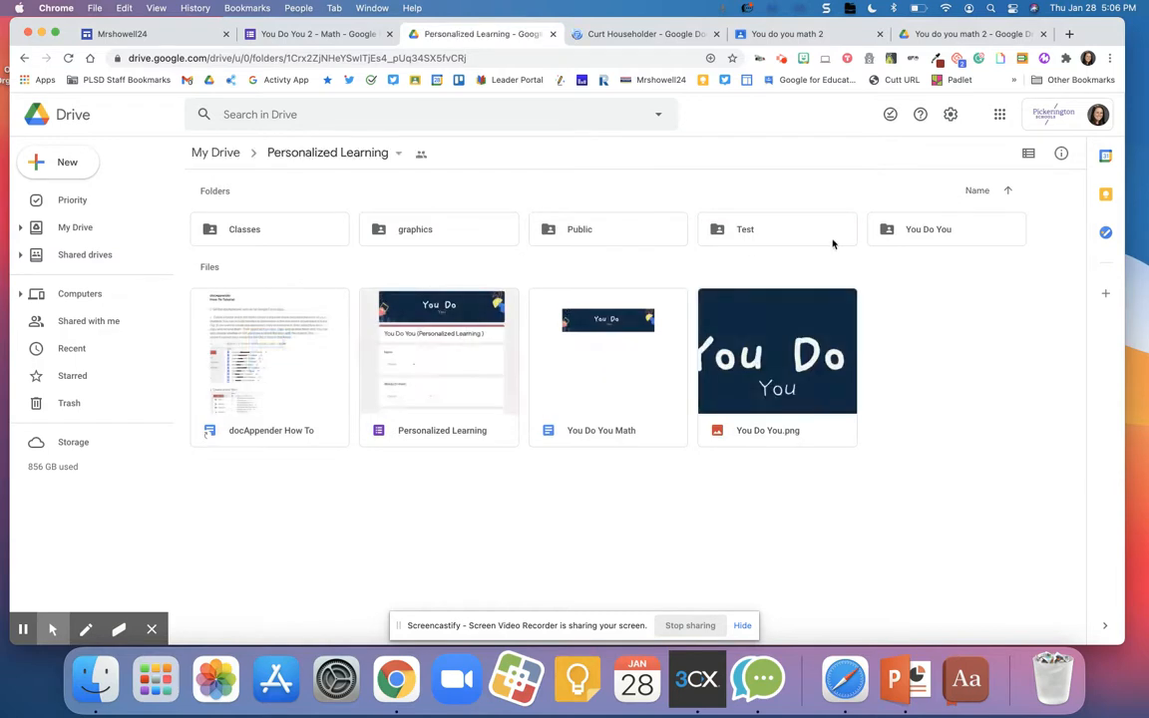
click(927, 228)
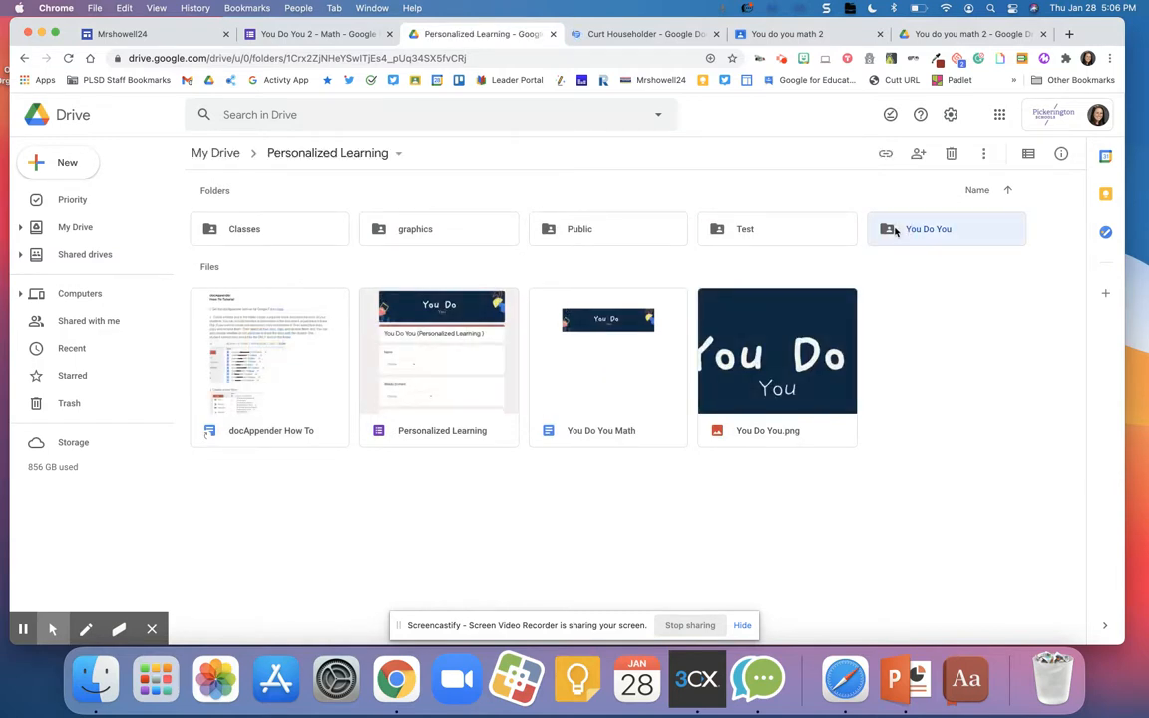
mouse_move(647, 245)
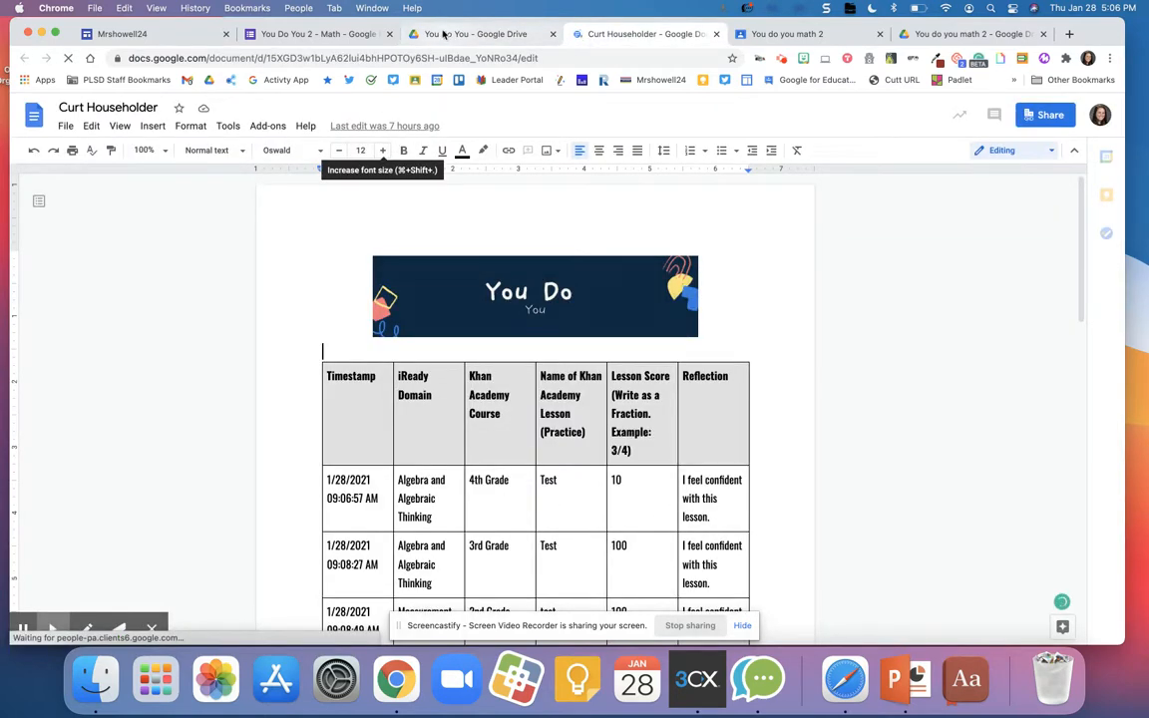
scroll(down, 3)
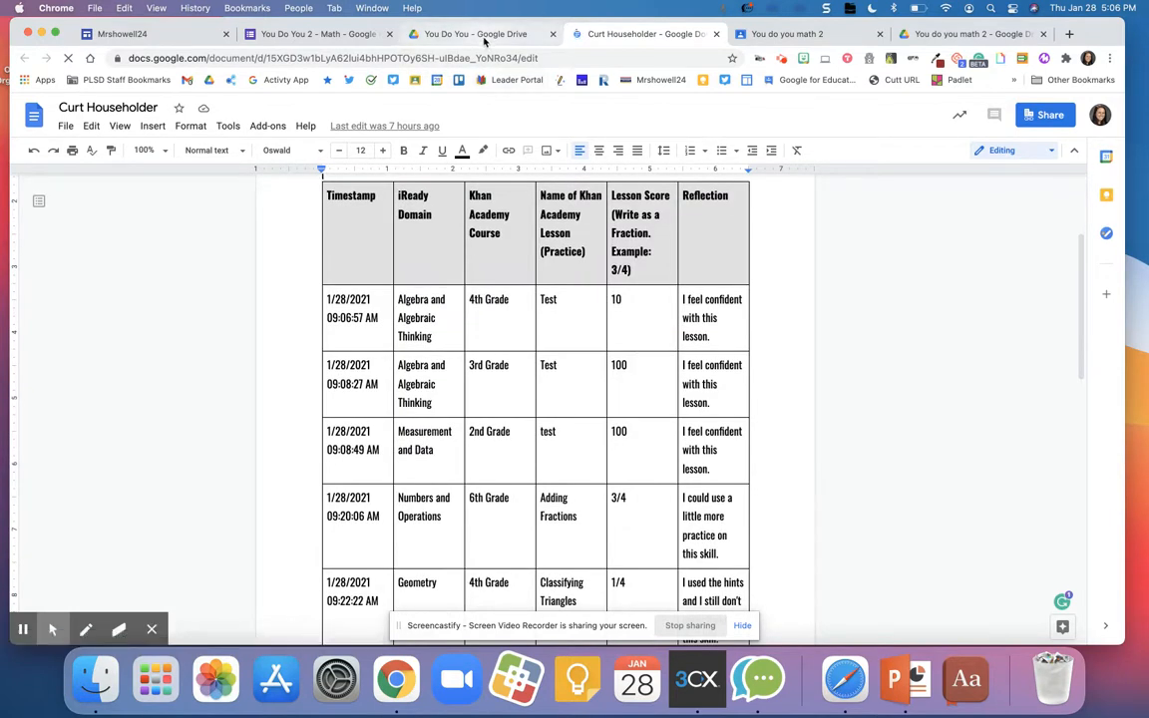
click(481, 33)
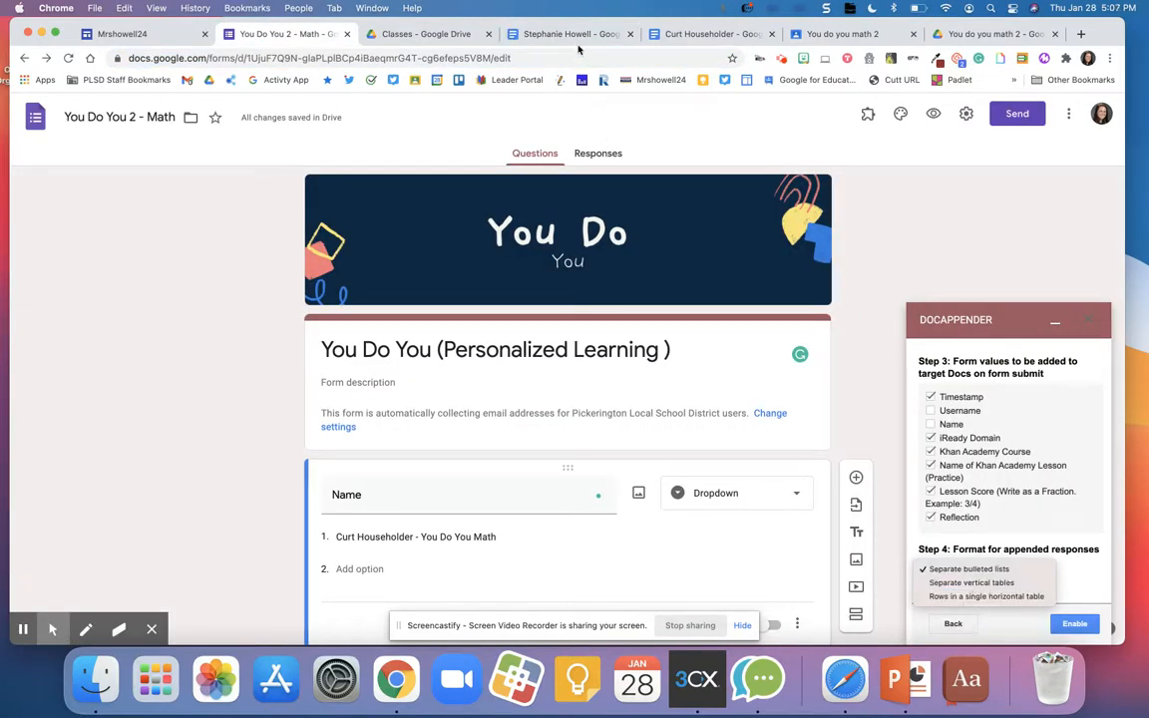
Review Stephanie Howell's Doc with responses in vertical and horizontal tables
click(568, 34)
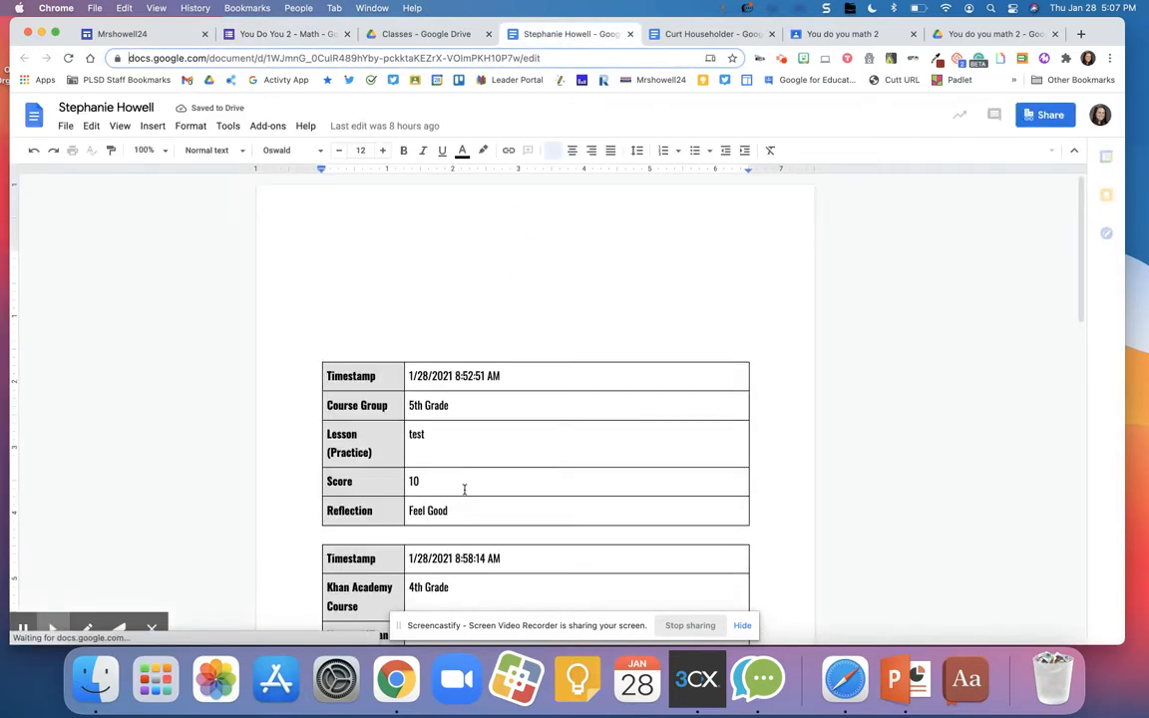
scroll(down, 3)
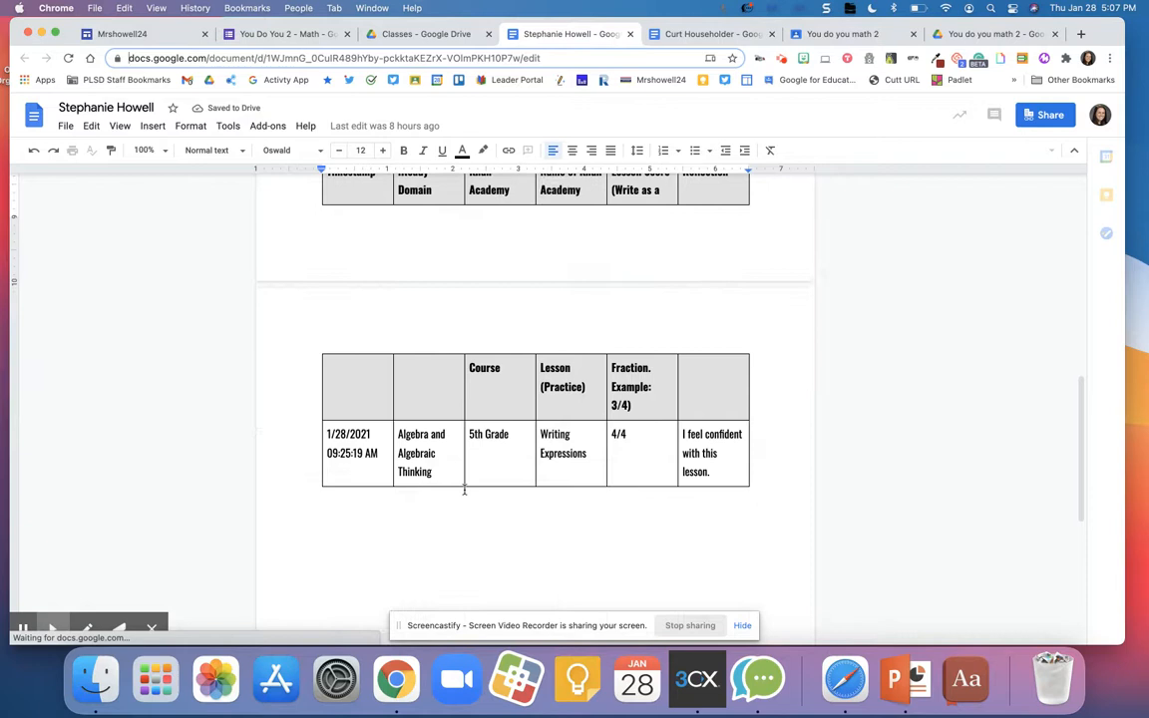
scroll(up, 3)
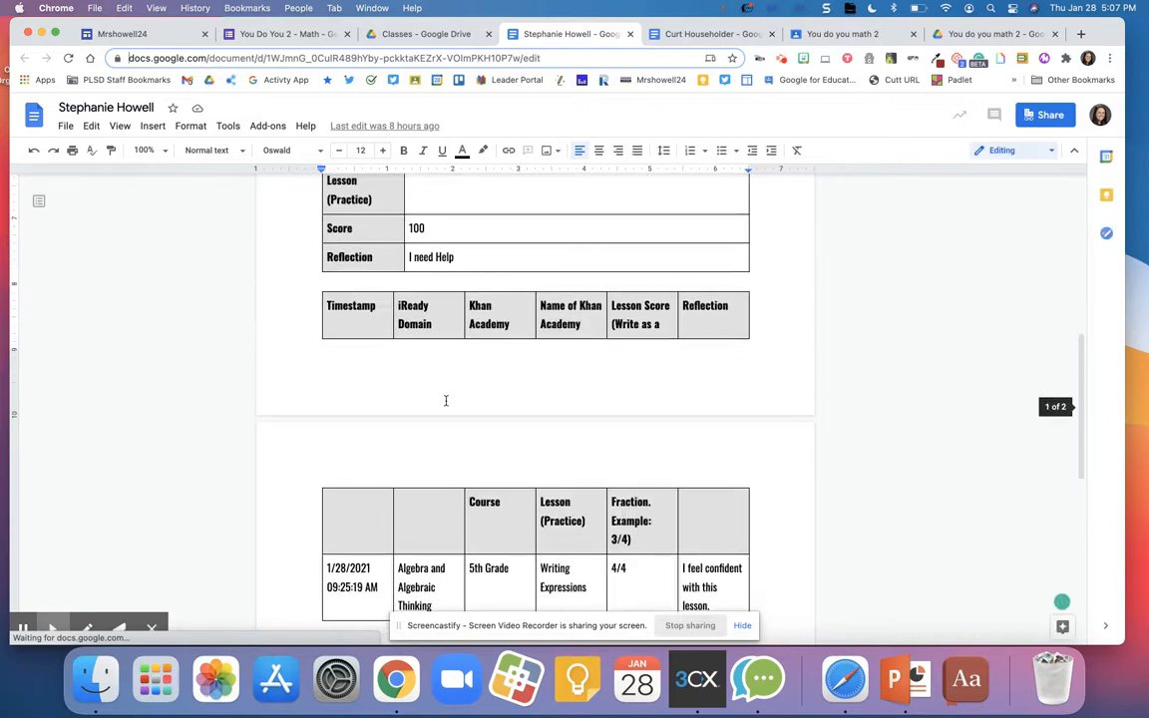
scroll(up, 3)
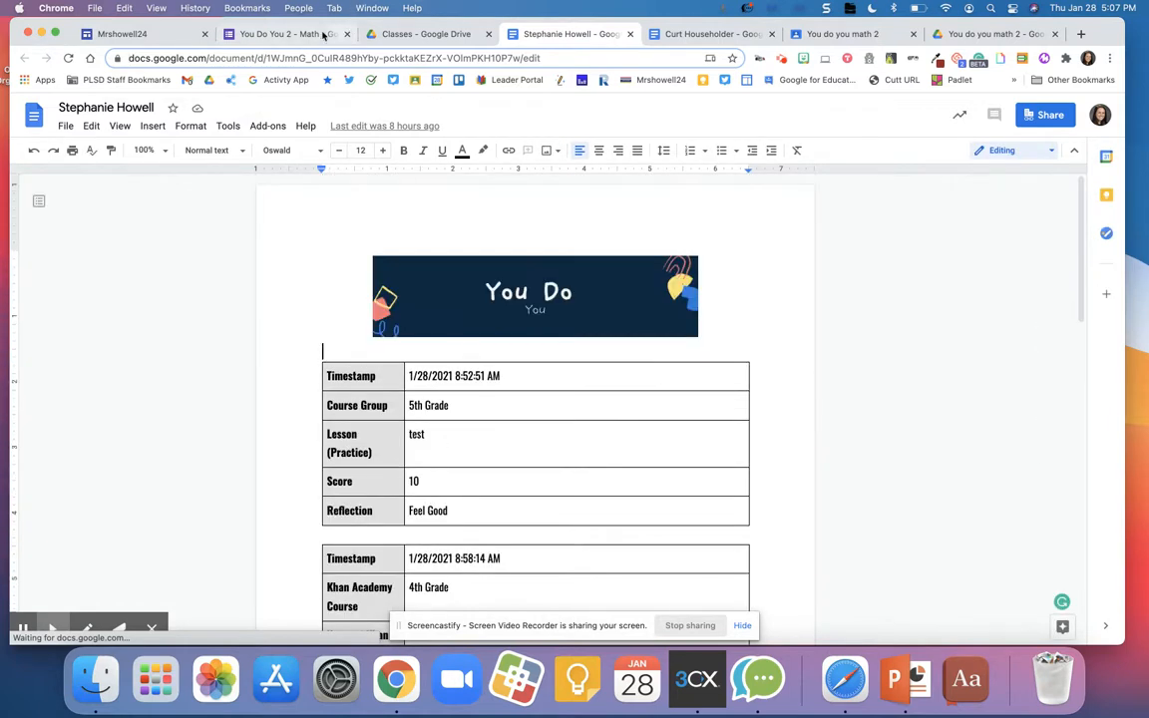
Enable Doc Appender with separate bulleted lists and copy the form's shareable link
click(287, 33)
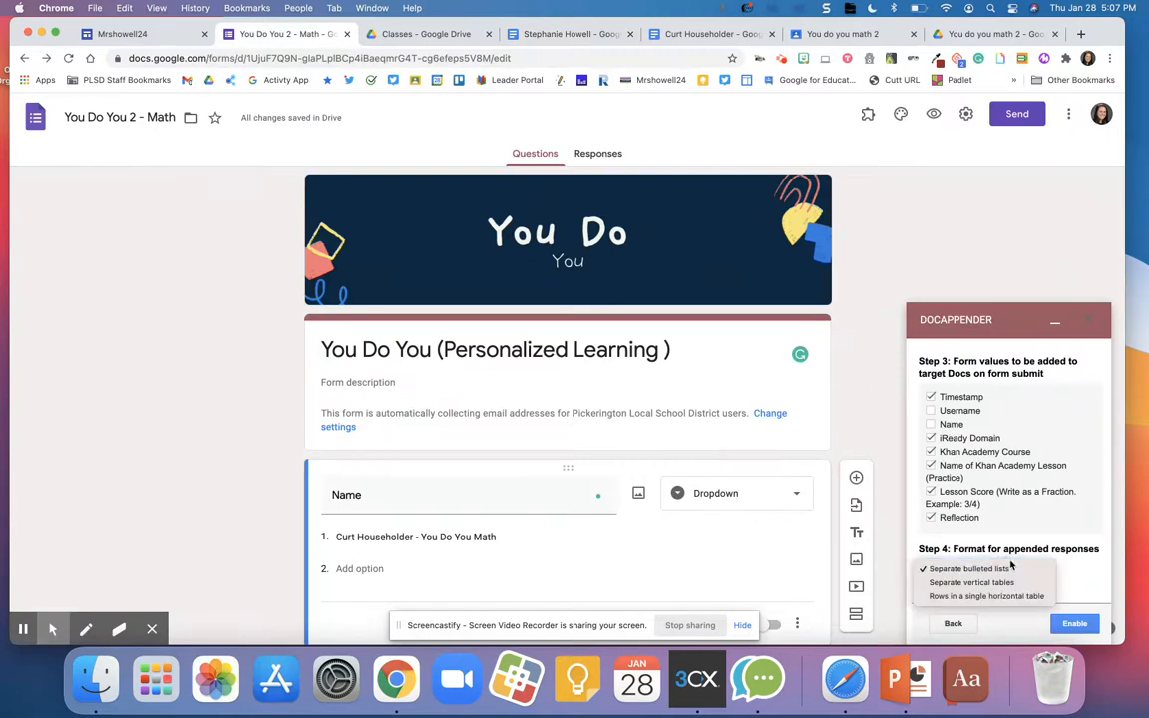
click(968, 568)
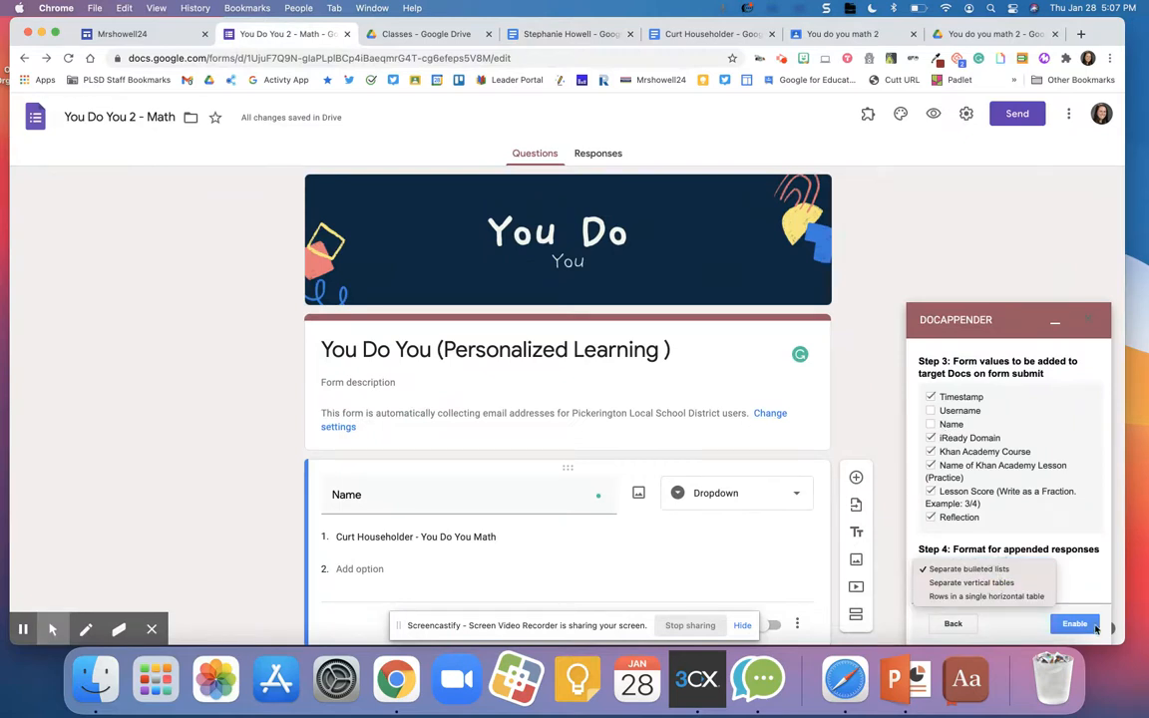
click(1074, 624)
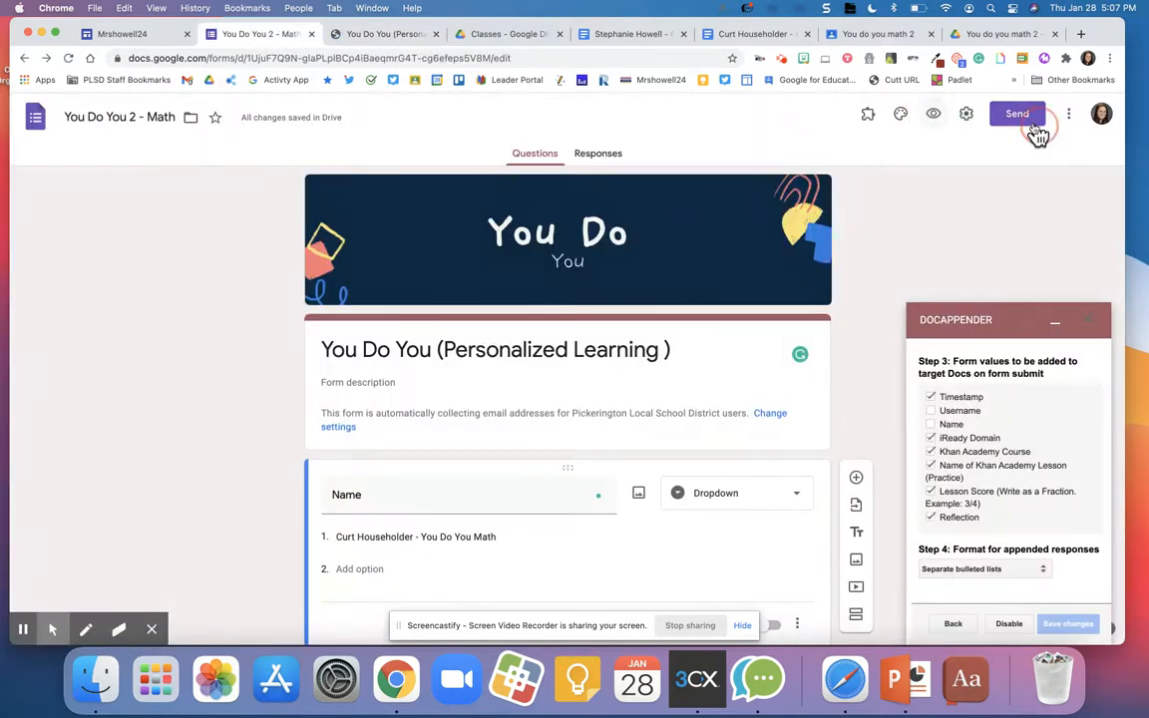
click(1016, 113)
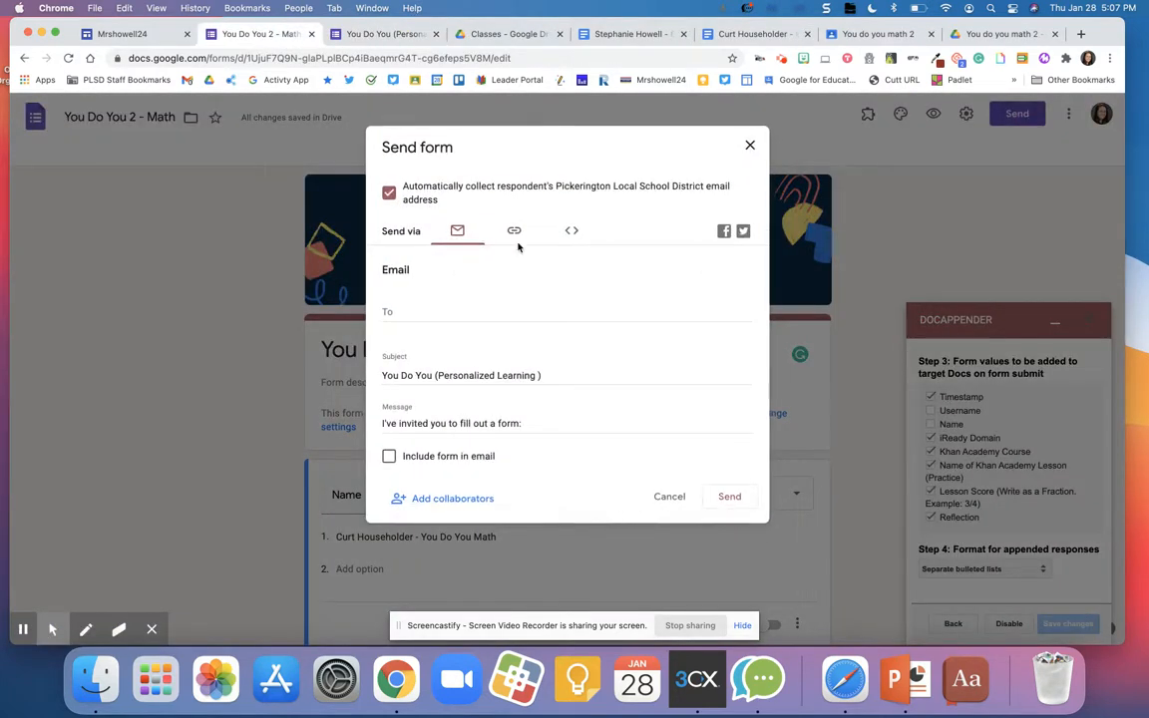
click(513, 230)
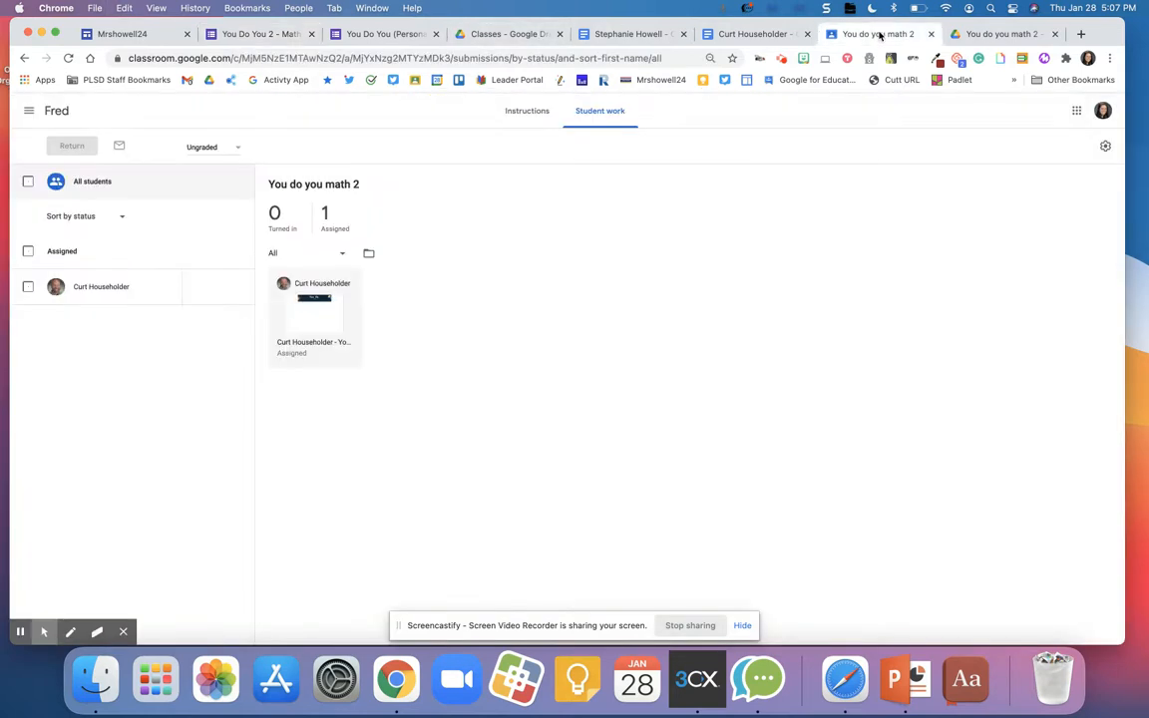
Edit You do you math 2 to attach the pasted form link, then save
click(526, 110)
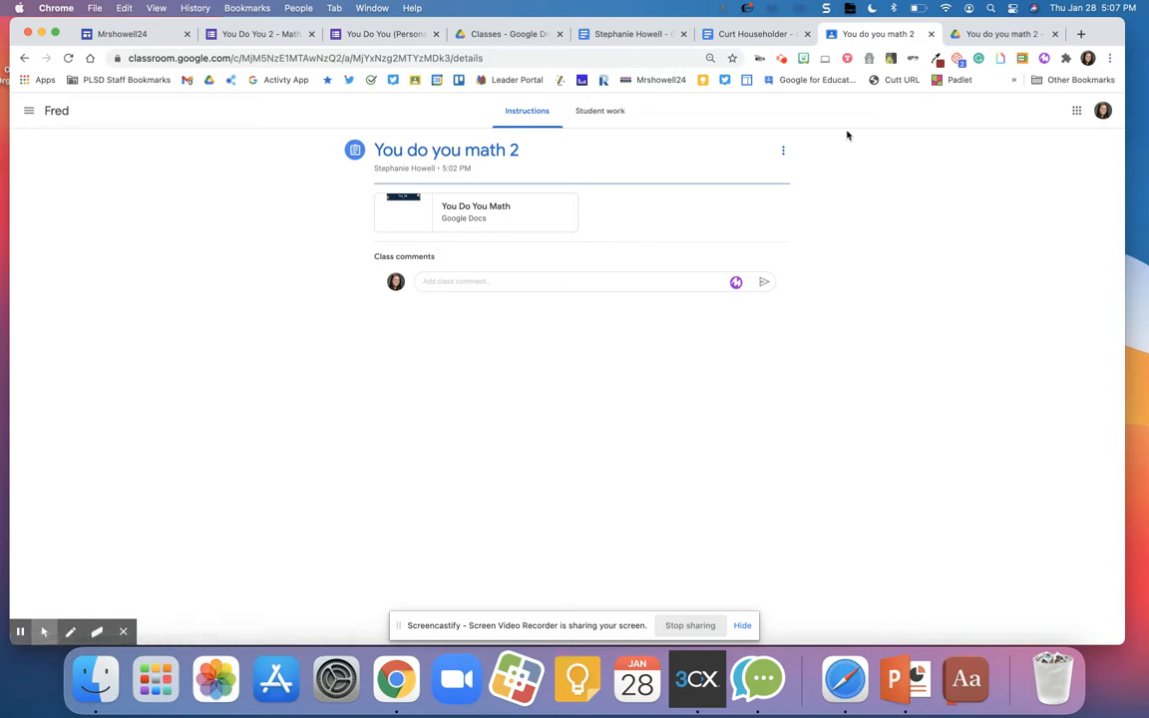
click(783, 150)
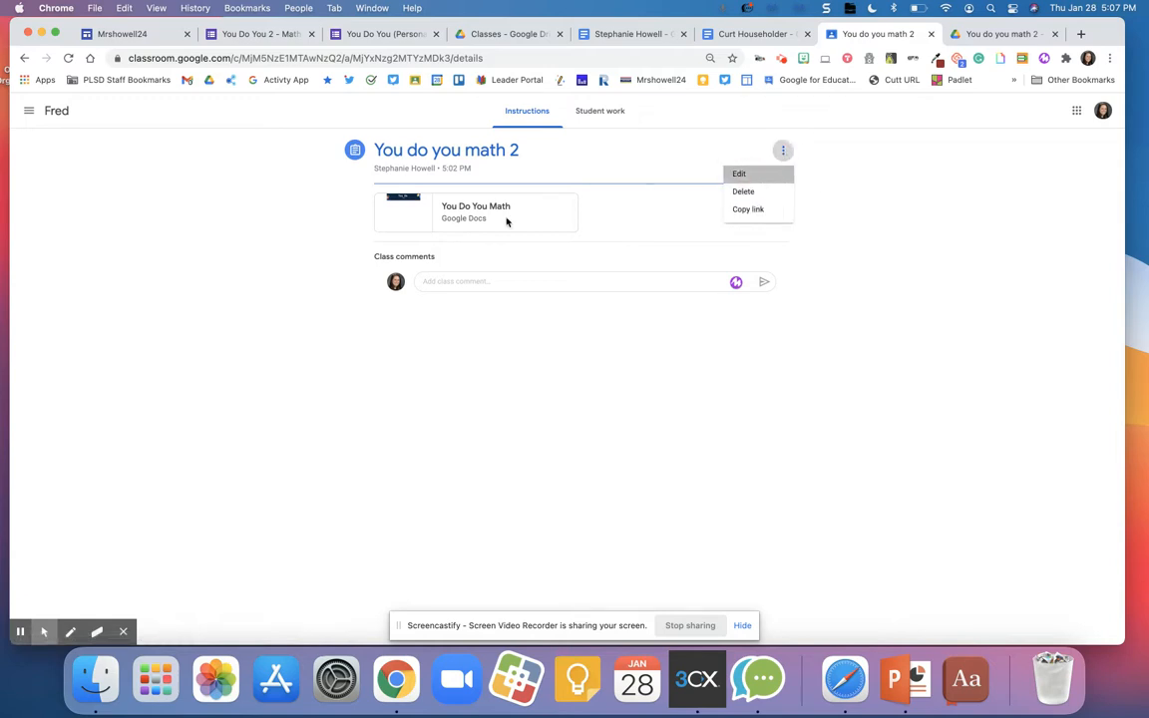
click(739, 173)
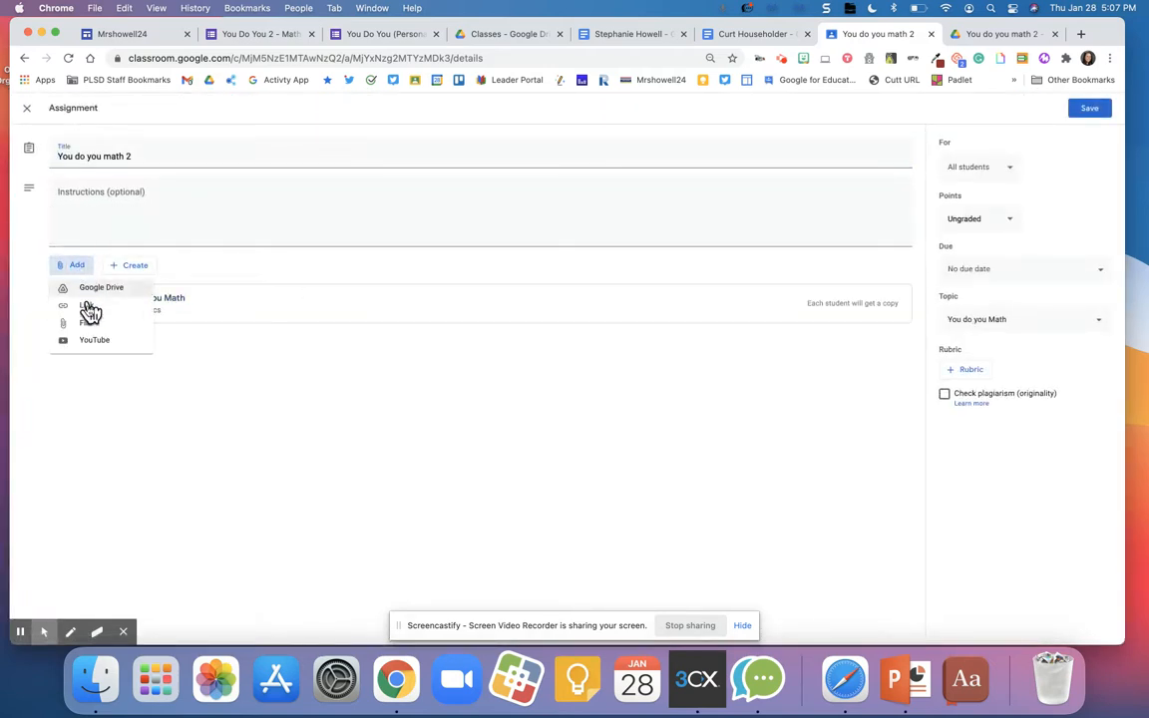
click(100, 287)
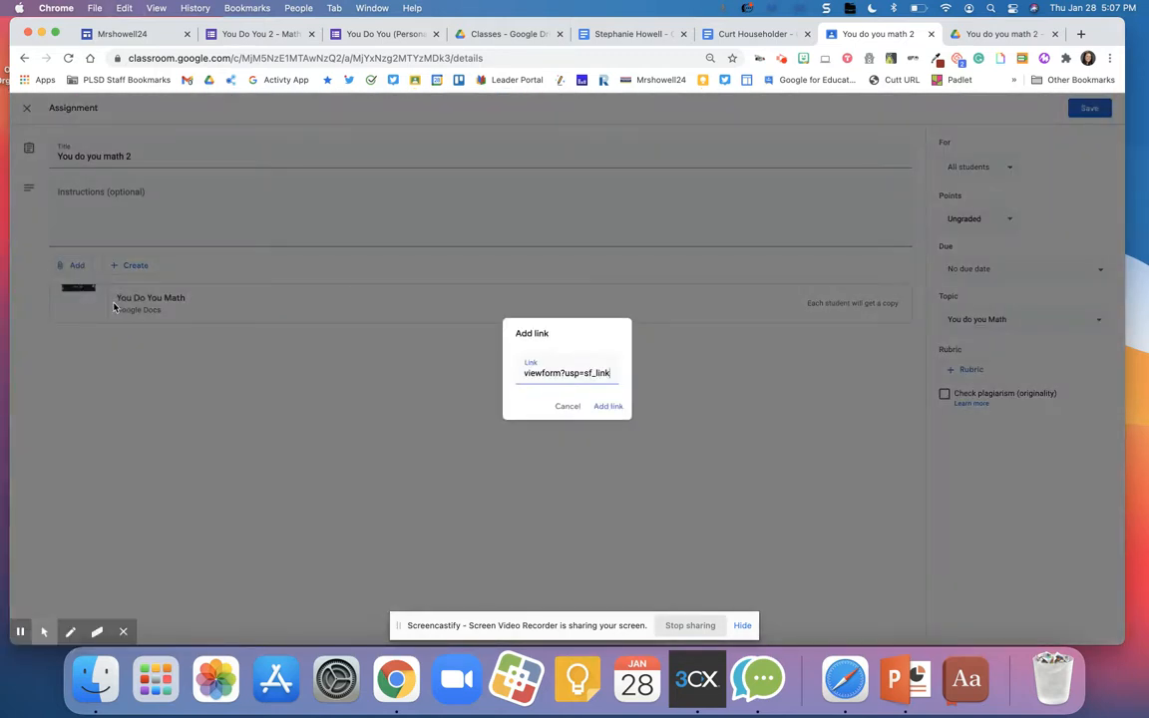
click(607, 405)
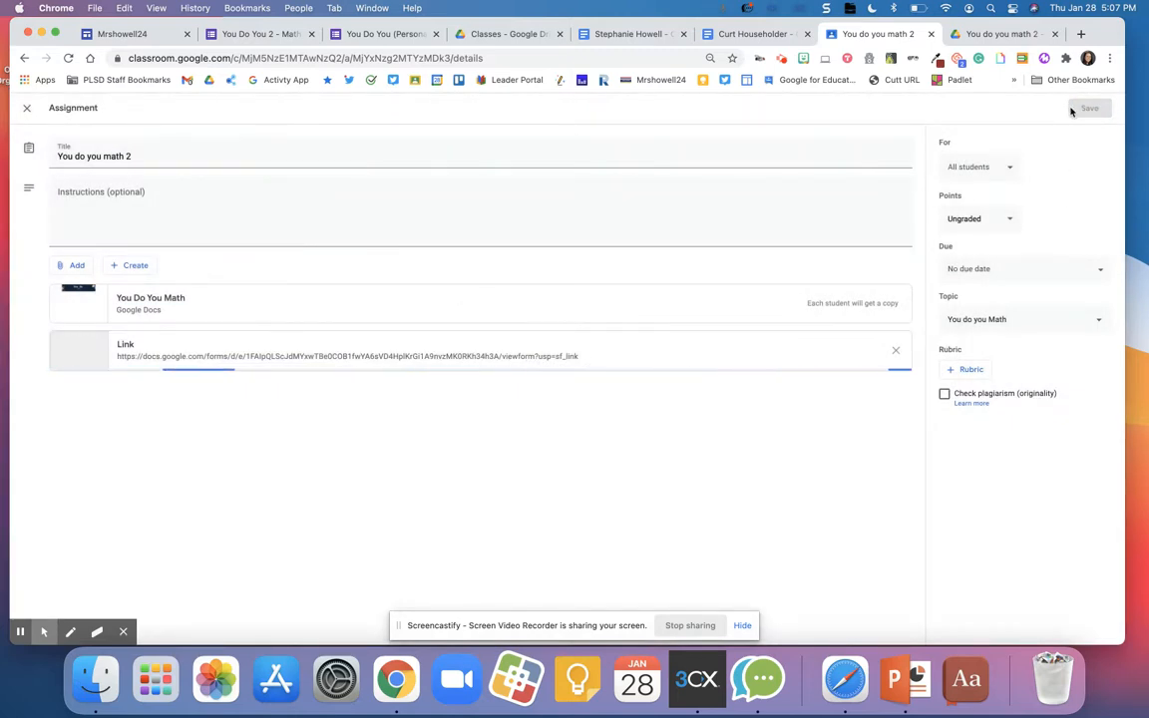
click(1087, 108)
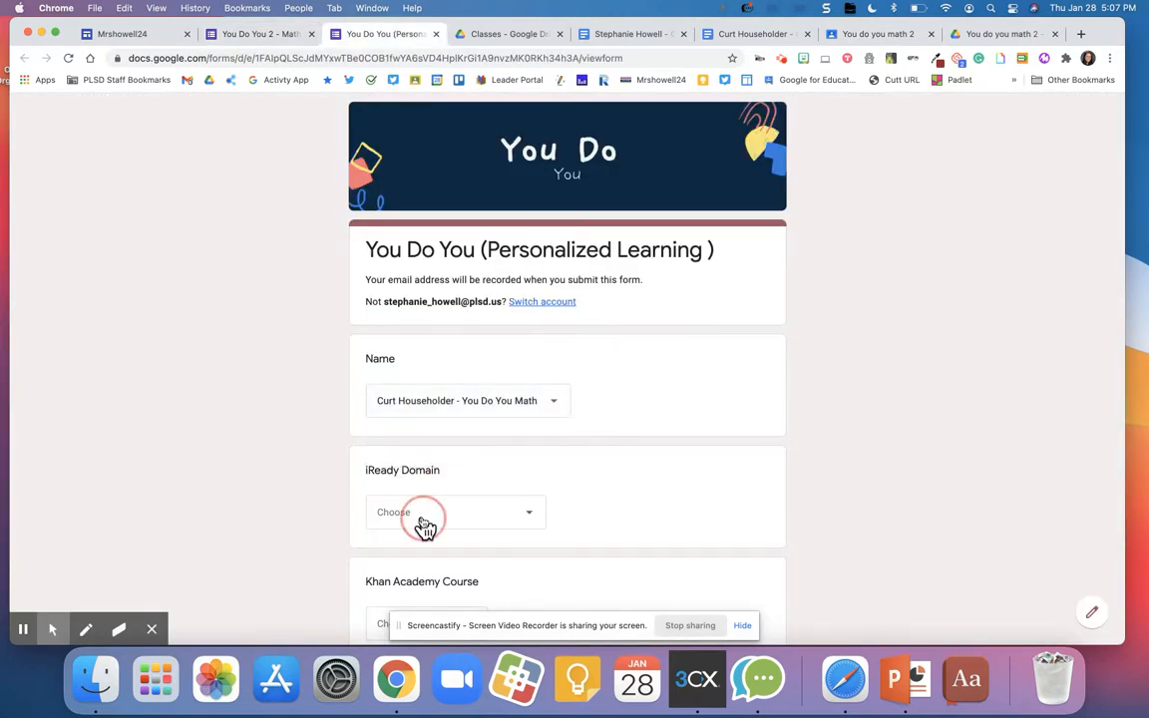
Submit a response with 3rd Grade course, score 2/4 and the still-don't-understand reflection
click(455, 511)
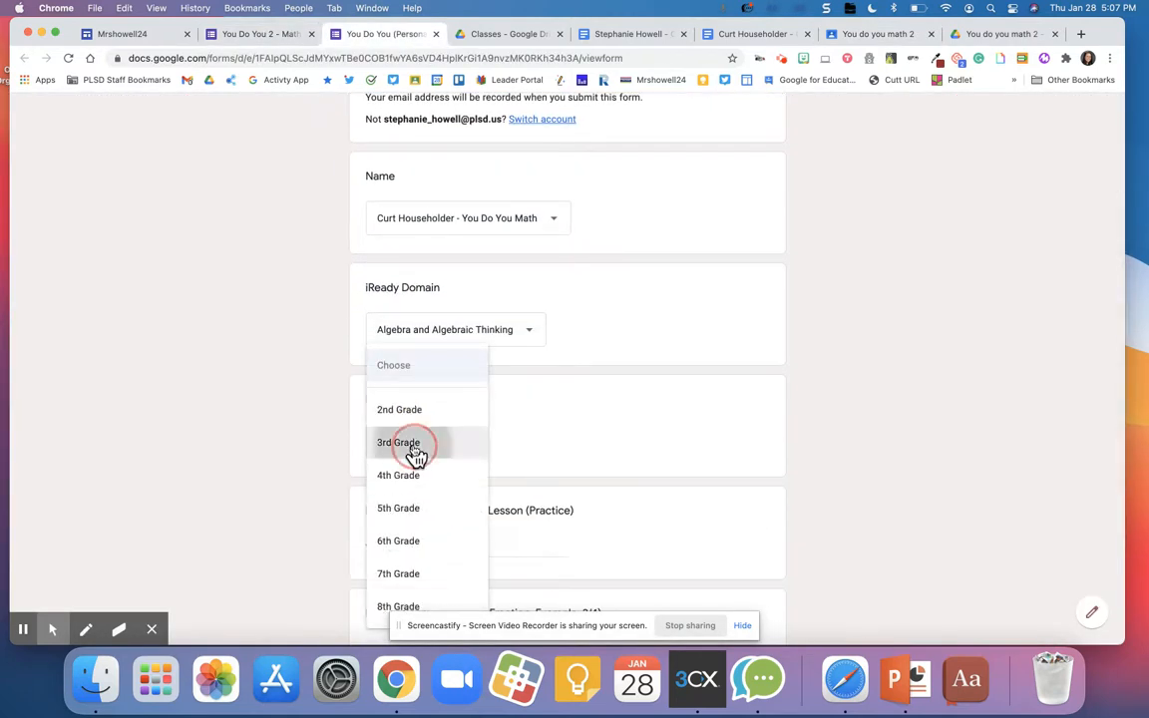
click(398, 442)
text(T)
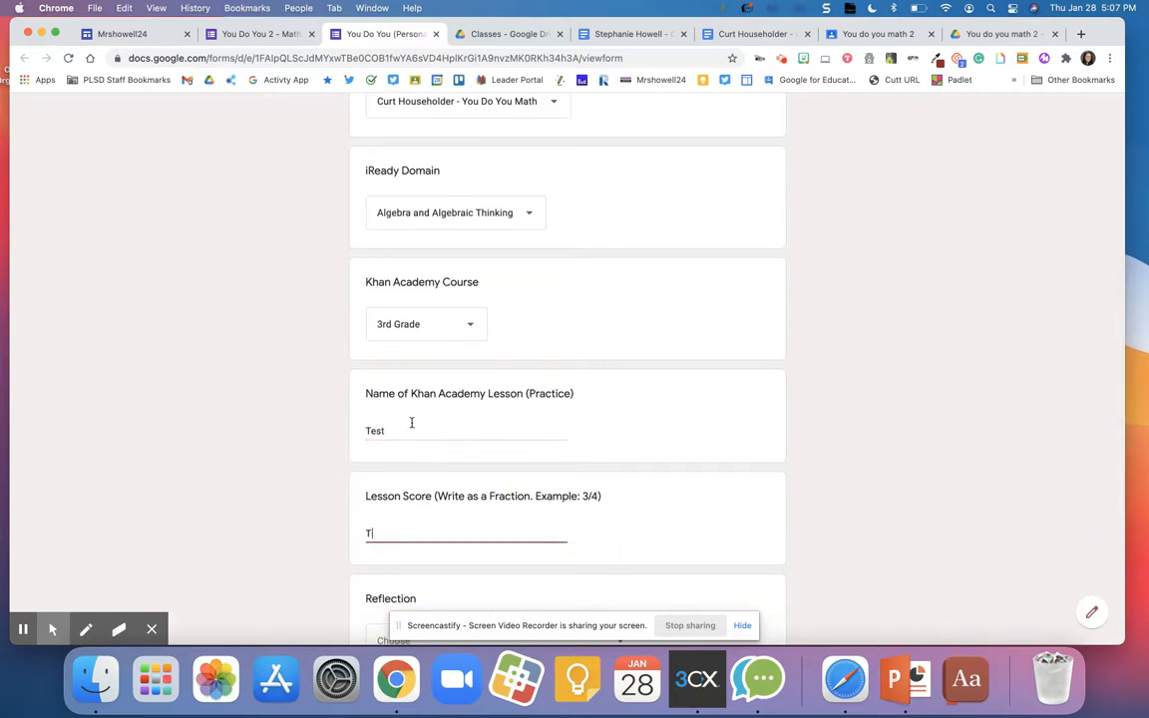
text(2/4)
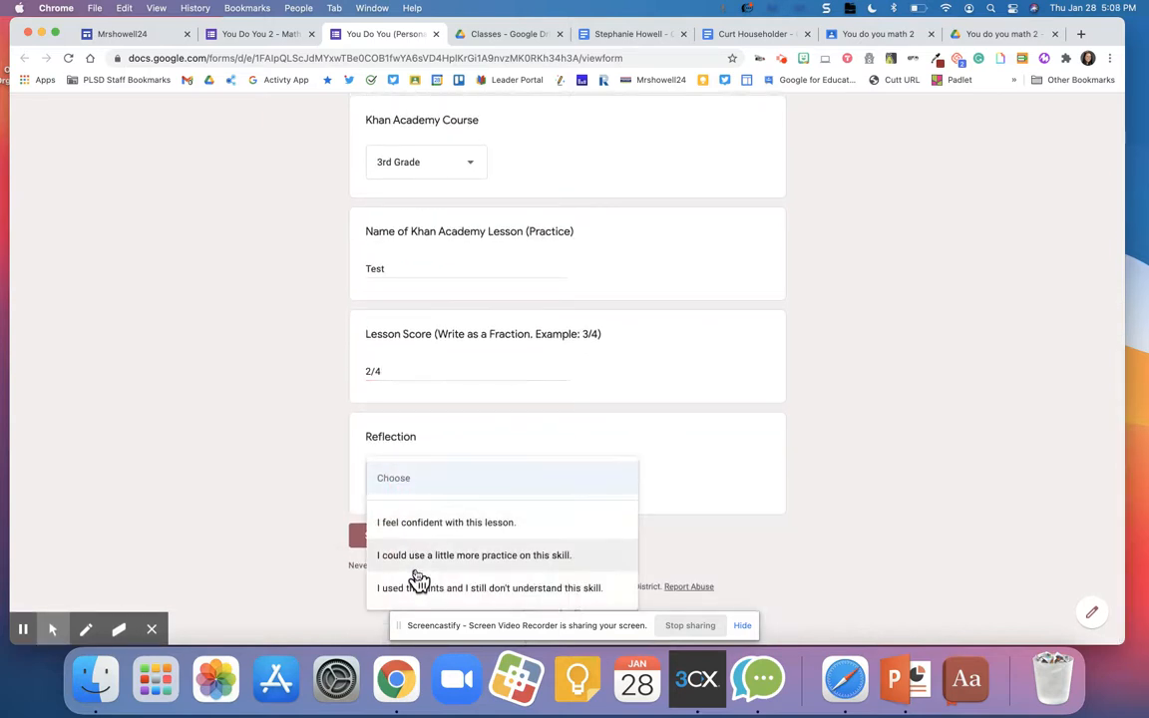
click(490, 587)
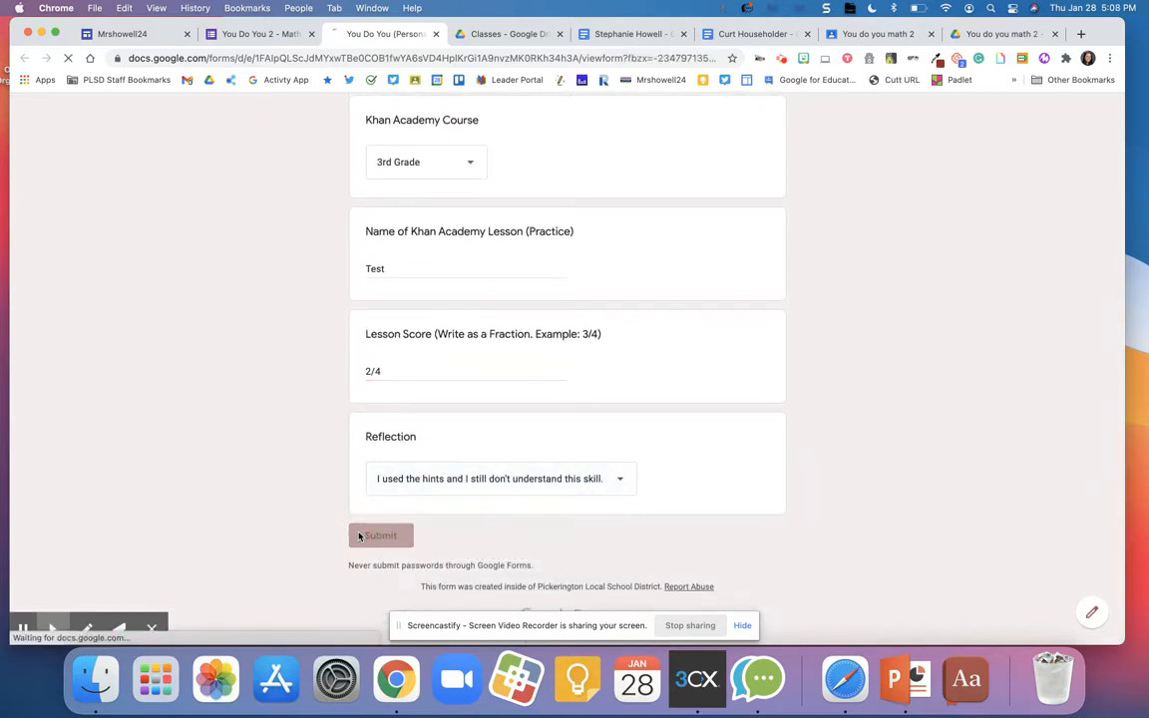
click(380, 535)
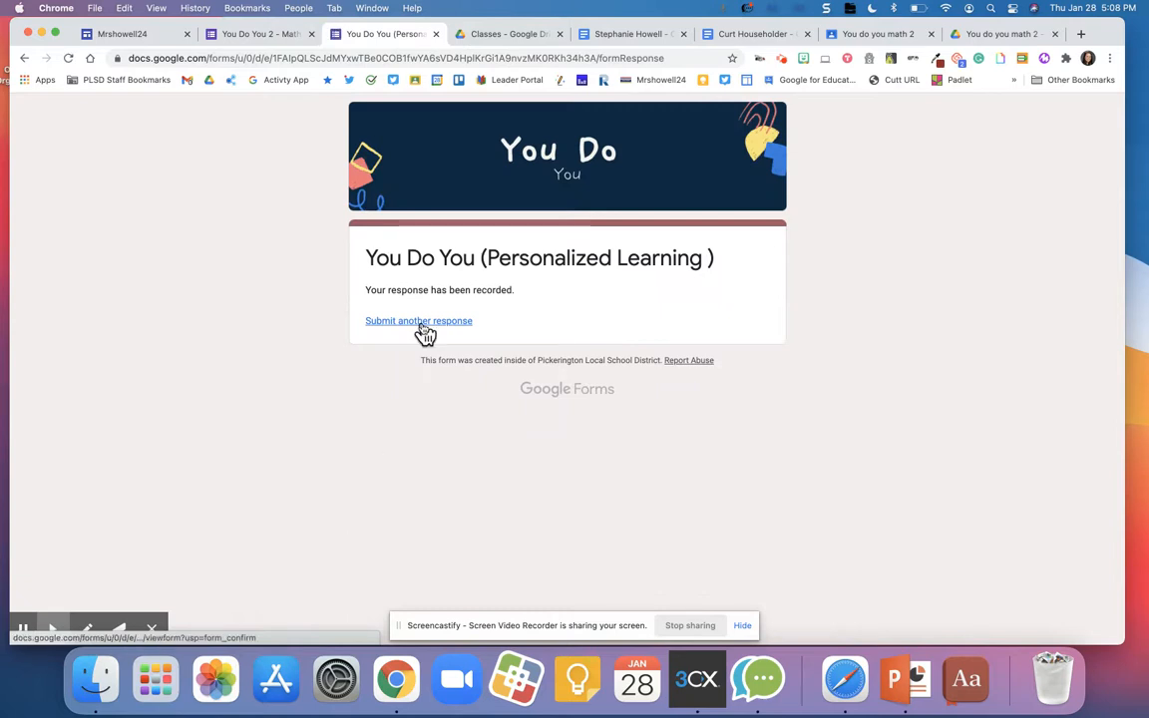
Submit a second response: 2nd Grade, lesson test, score 3/4, wanting more practice
click(418, 321)
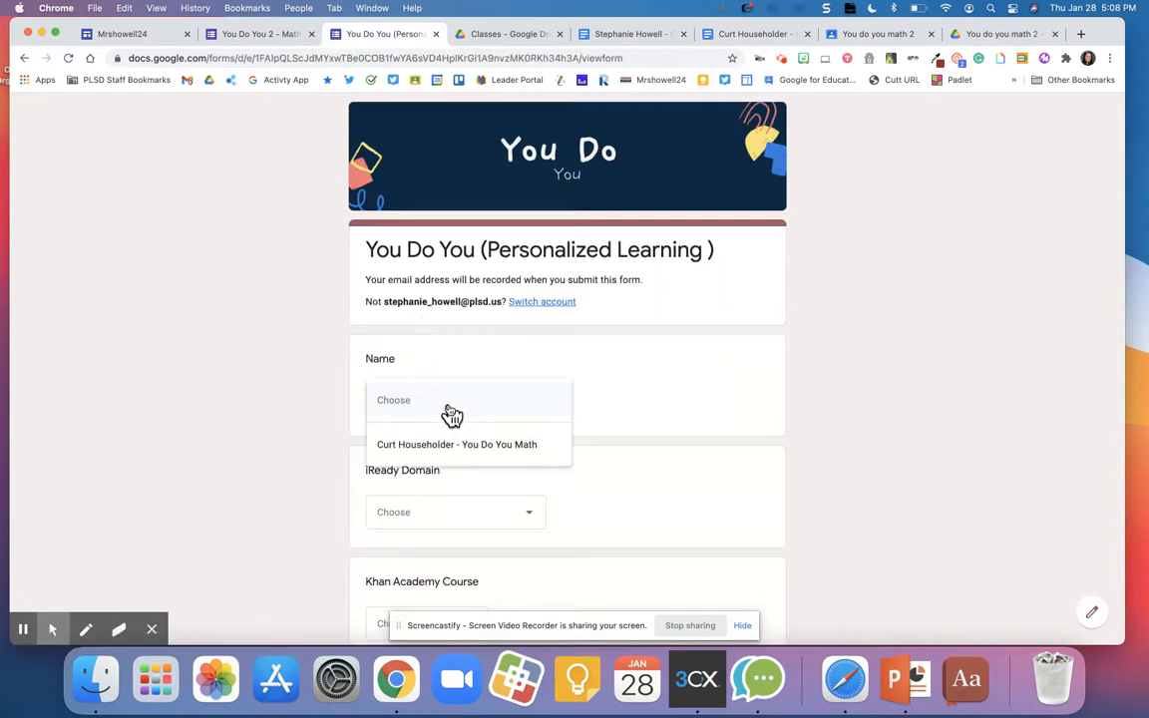
click(456, 444)
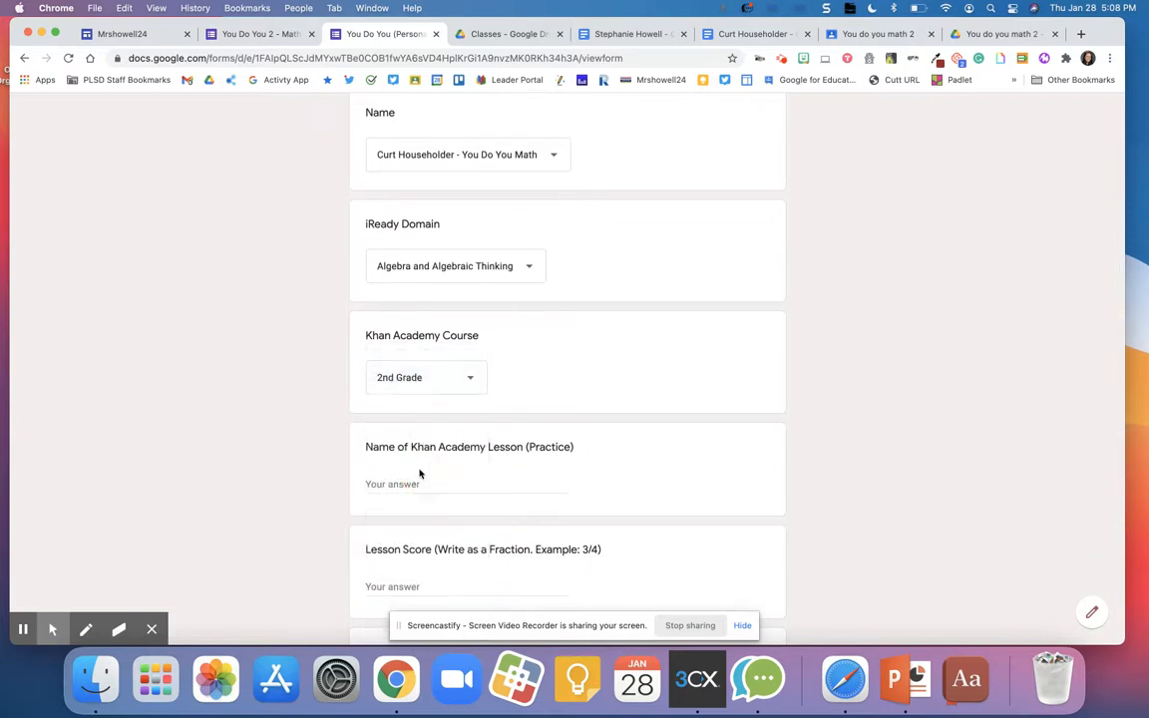
click(428, 585)
text(3/4)
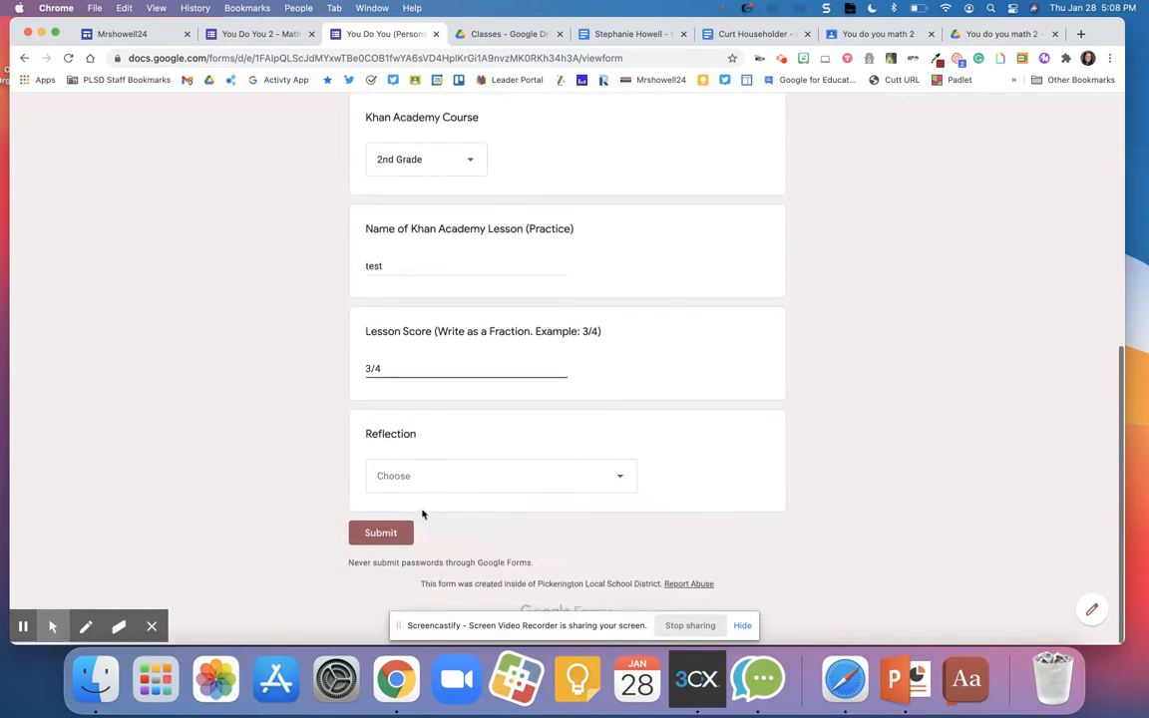
click(380, 532)
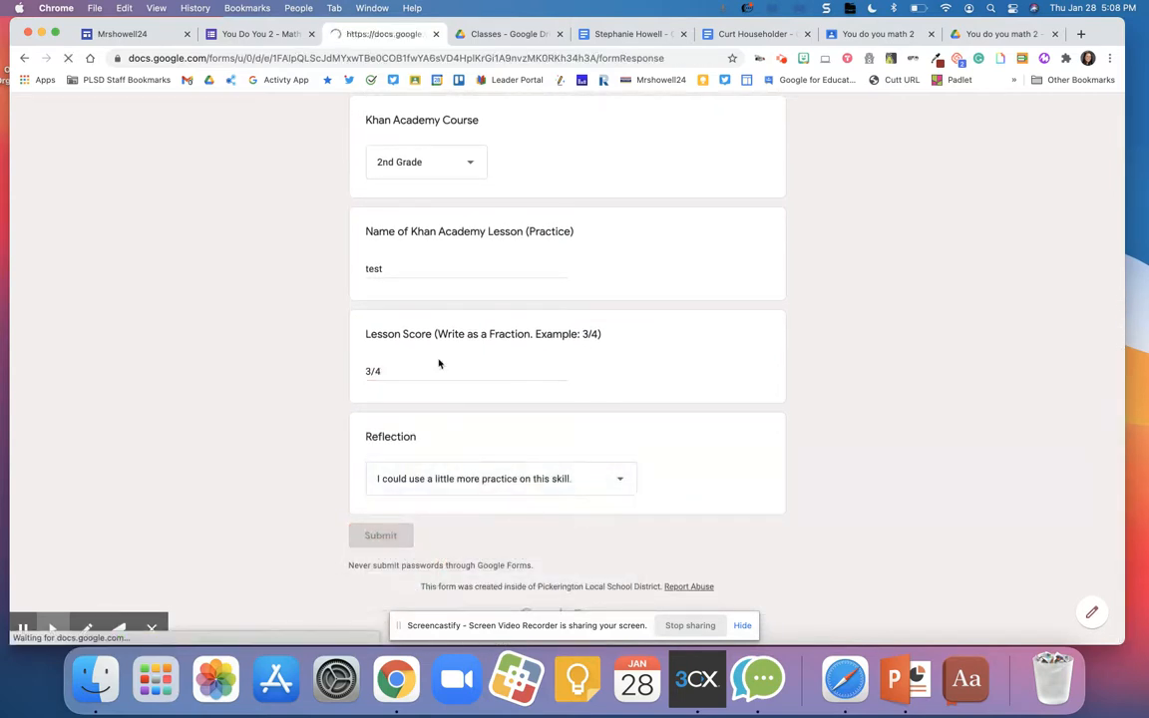
click(380, 535)
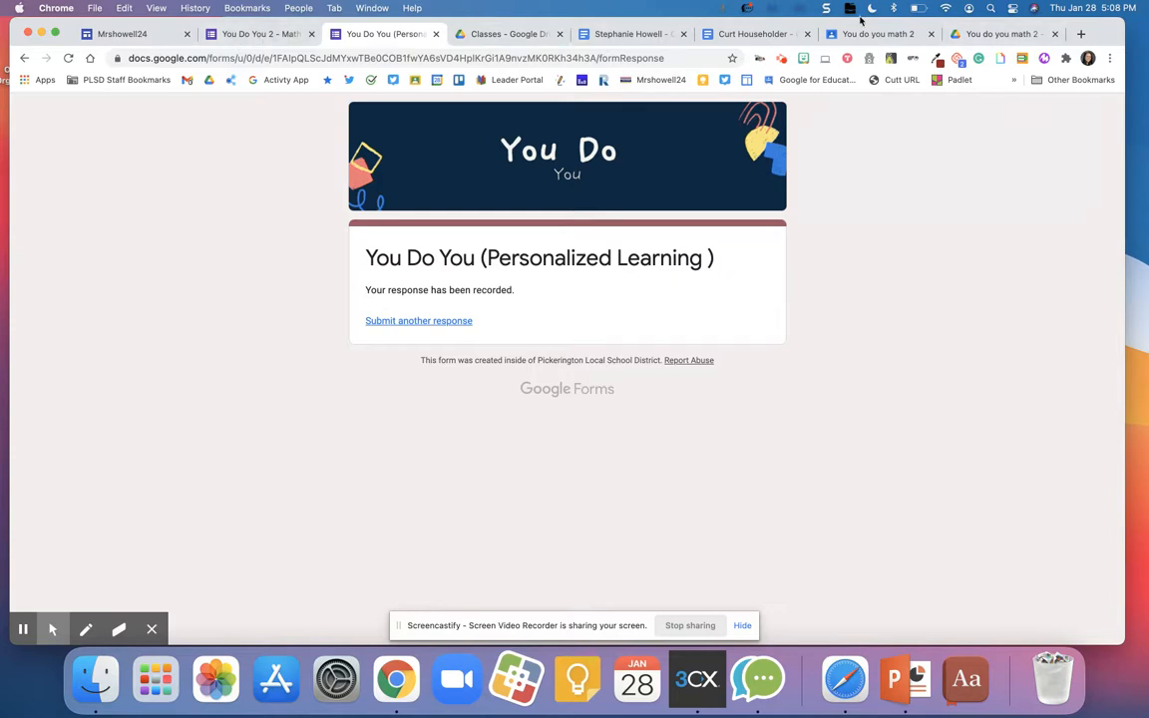
click(878, 32)
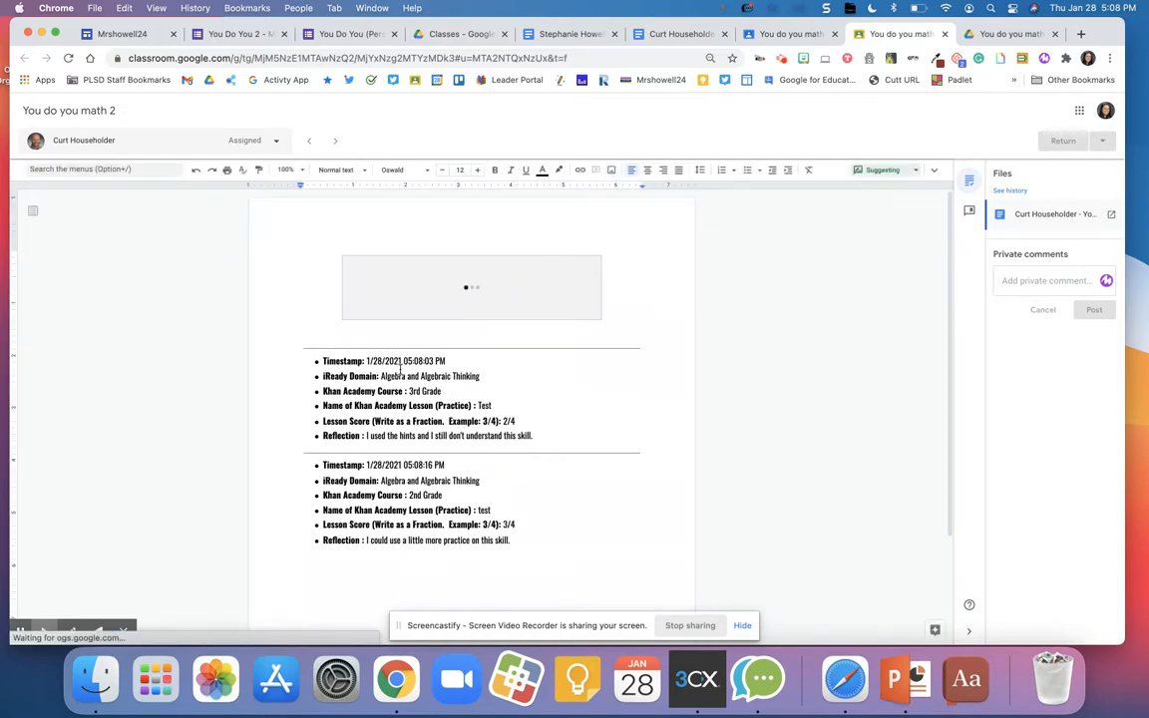
click(568, 34)
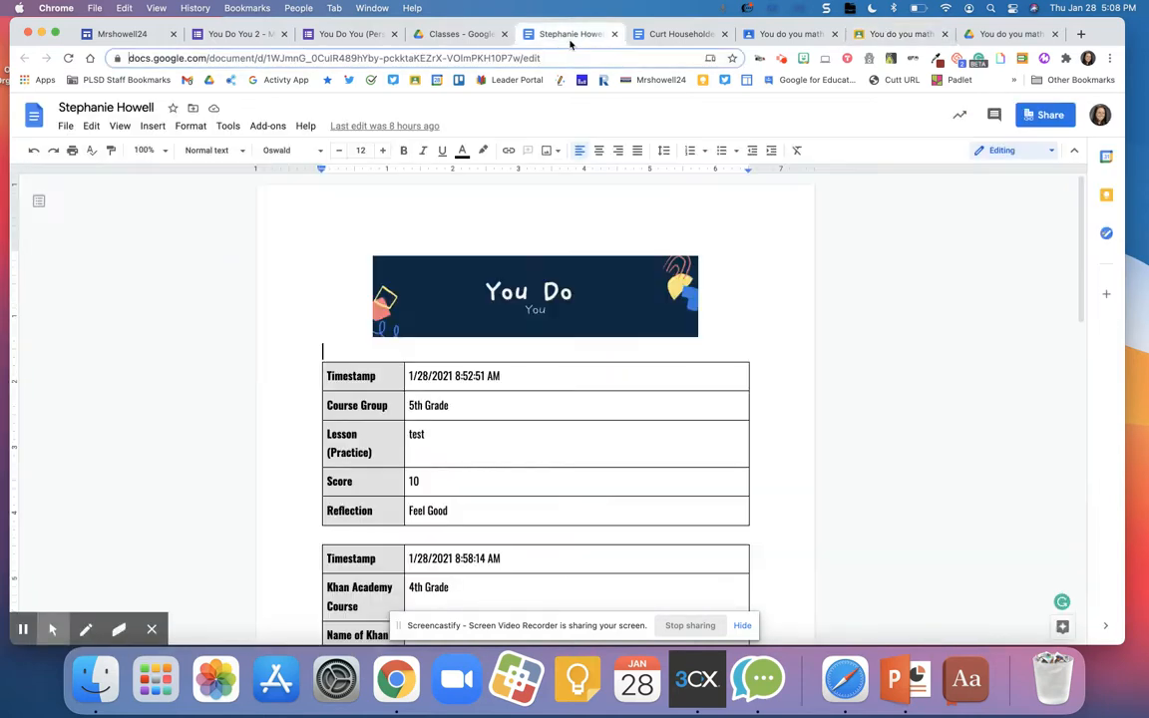
click(678, 33)
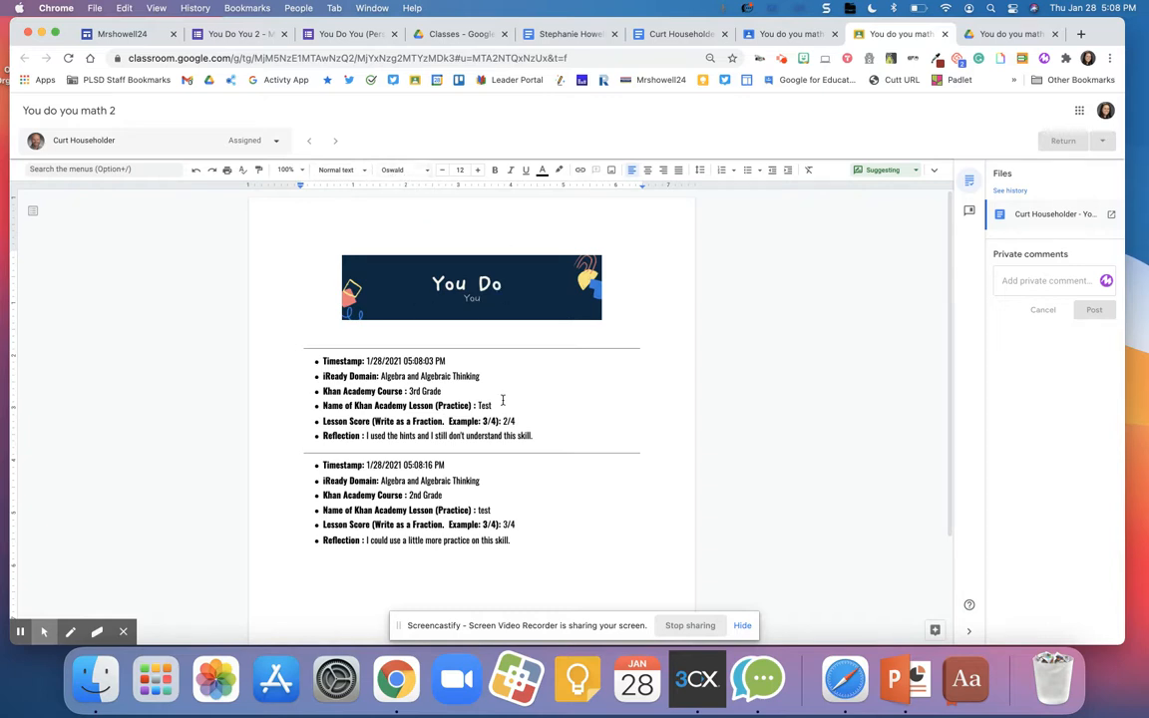
mouse_move(508, 399)
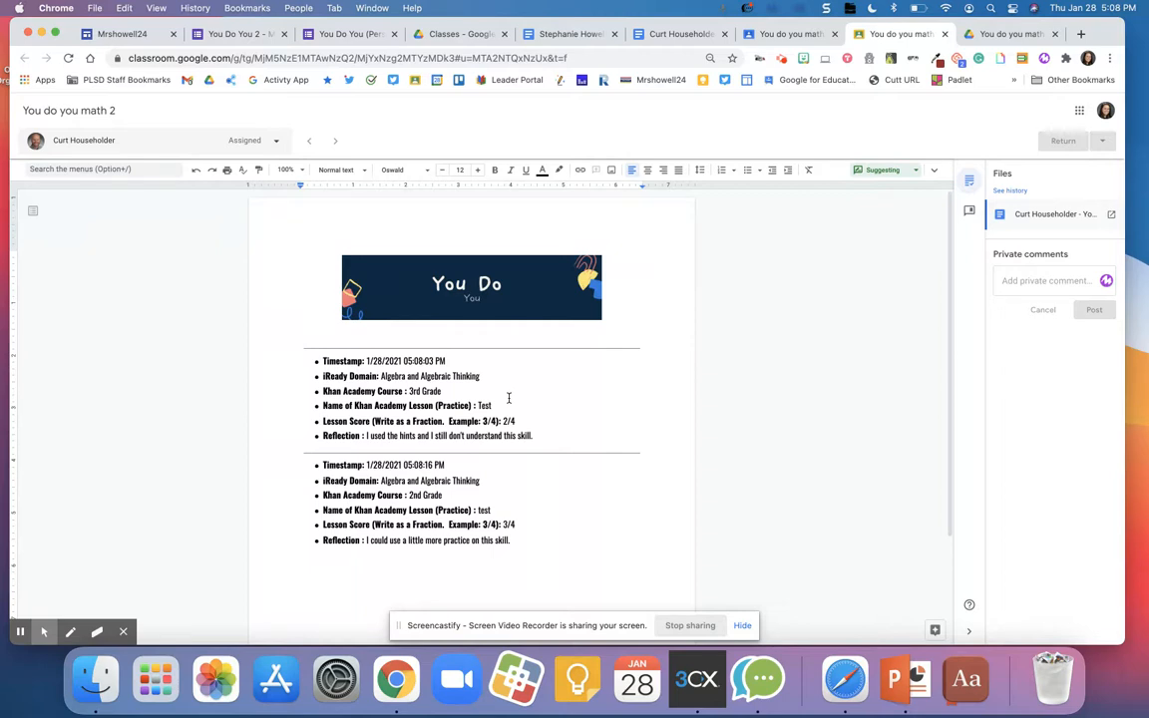
mouse_move(497, 160)
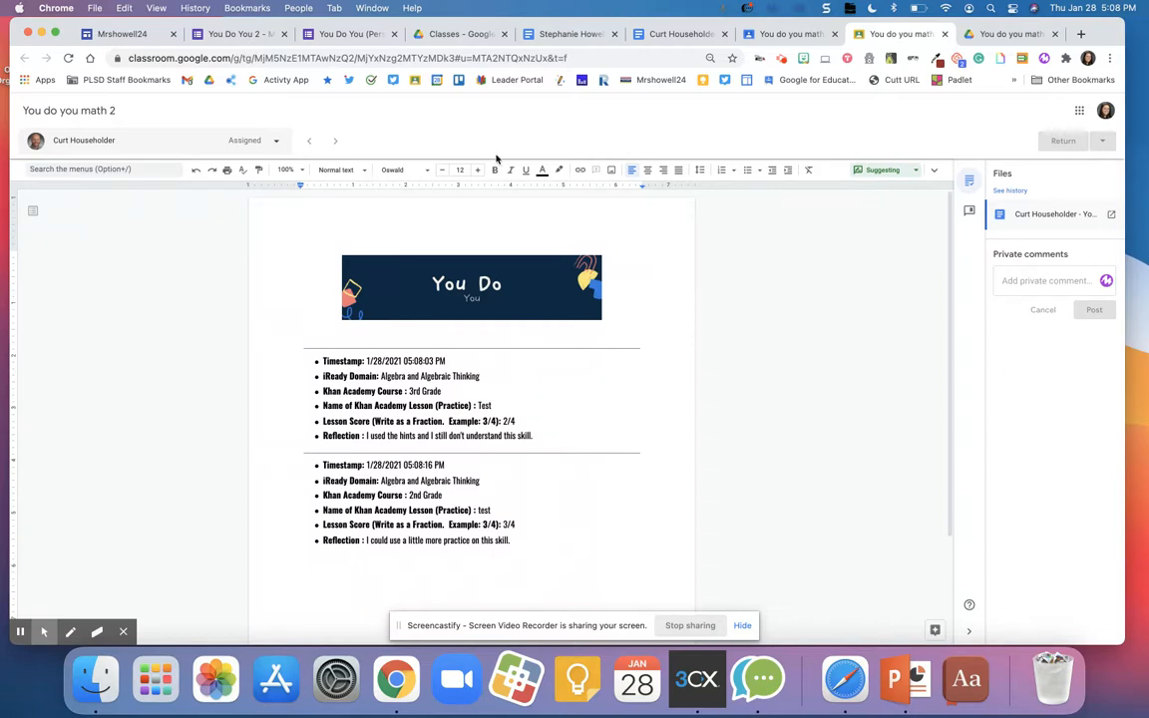
mouse_move(662, 108)
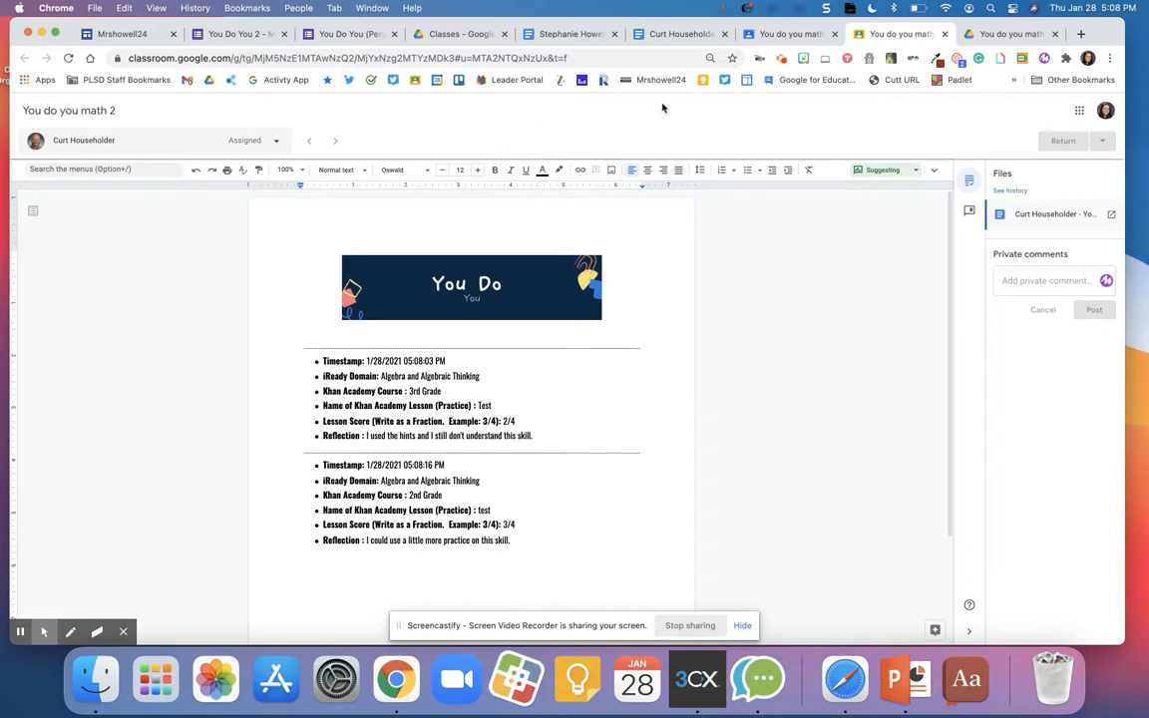
mouse_move(374, 48)
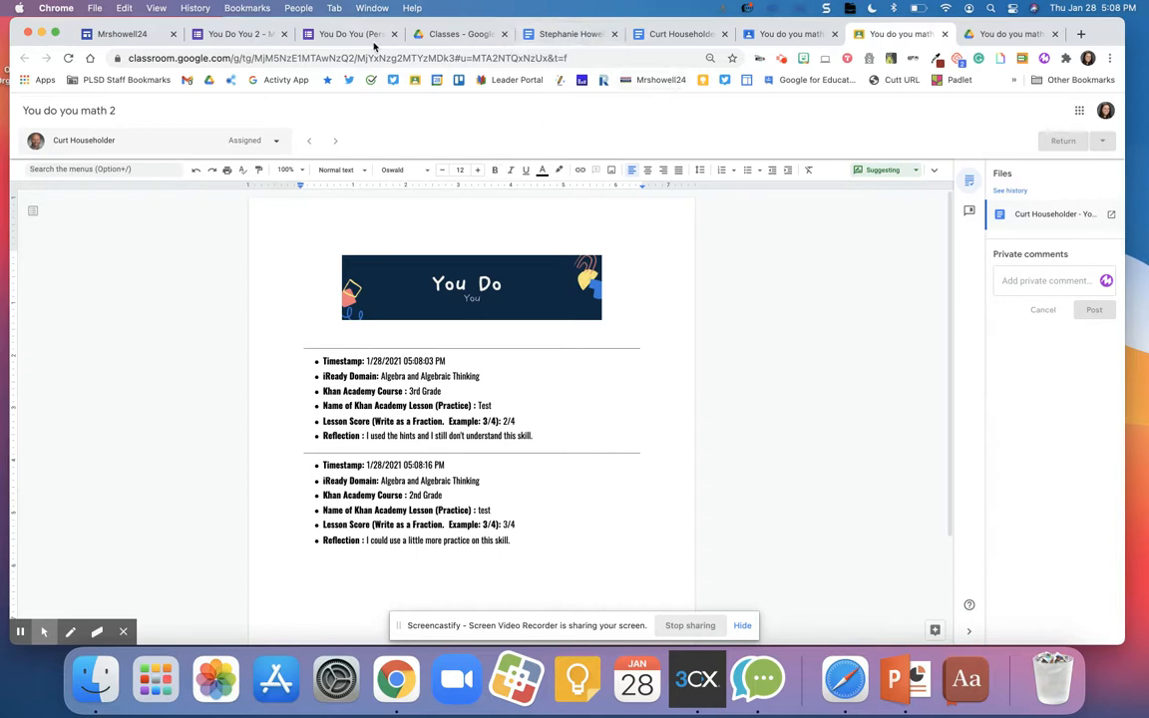
mouse_move(239, 34)
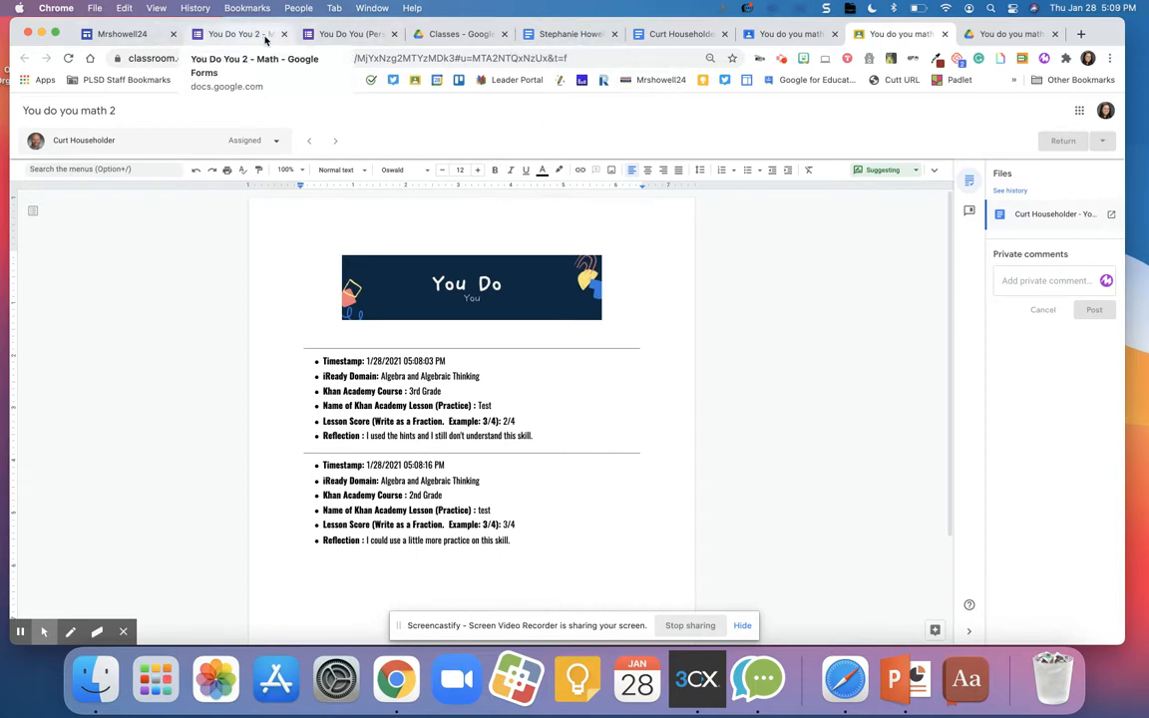
Create a new Google Sheets spreadsheet from the You Do You 2 form responses
click(239, 34)
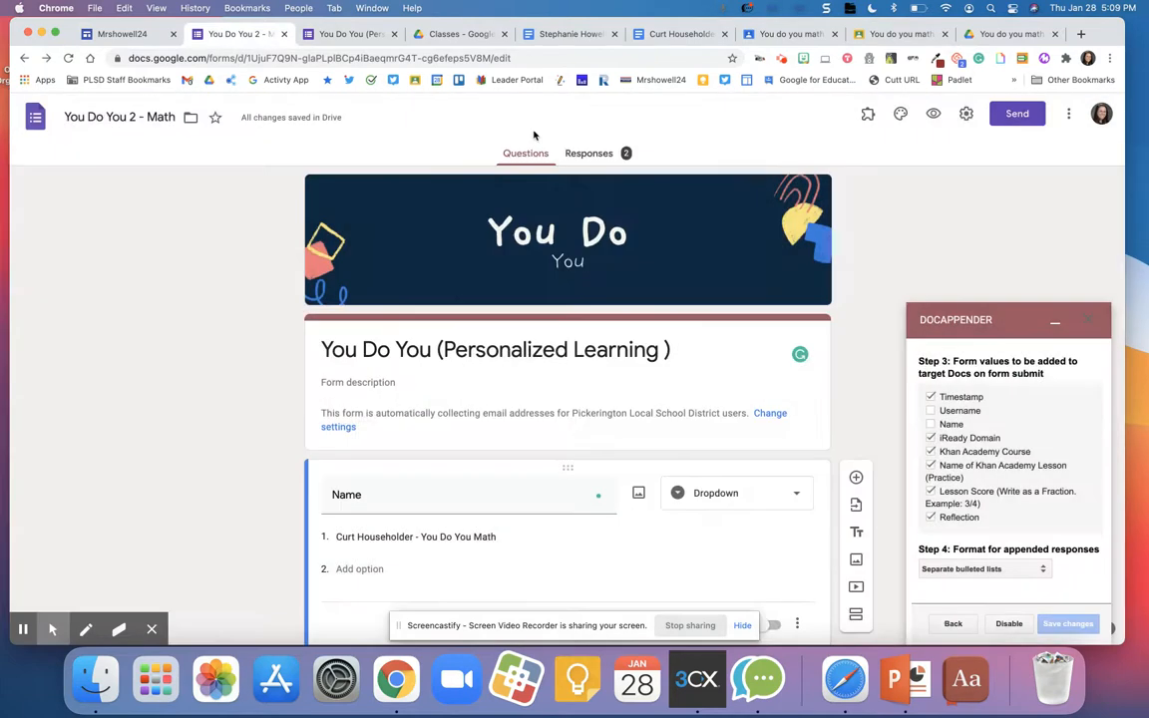
click(776, 198)
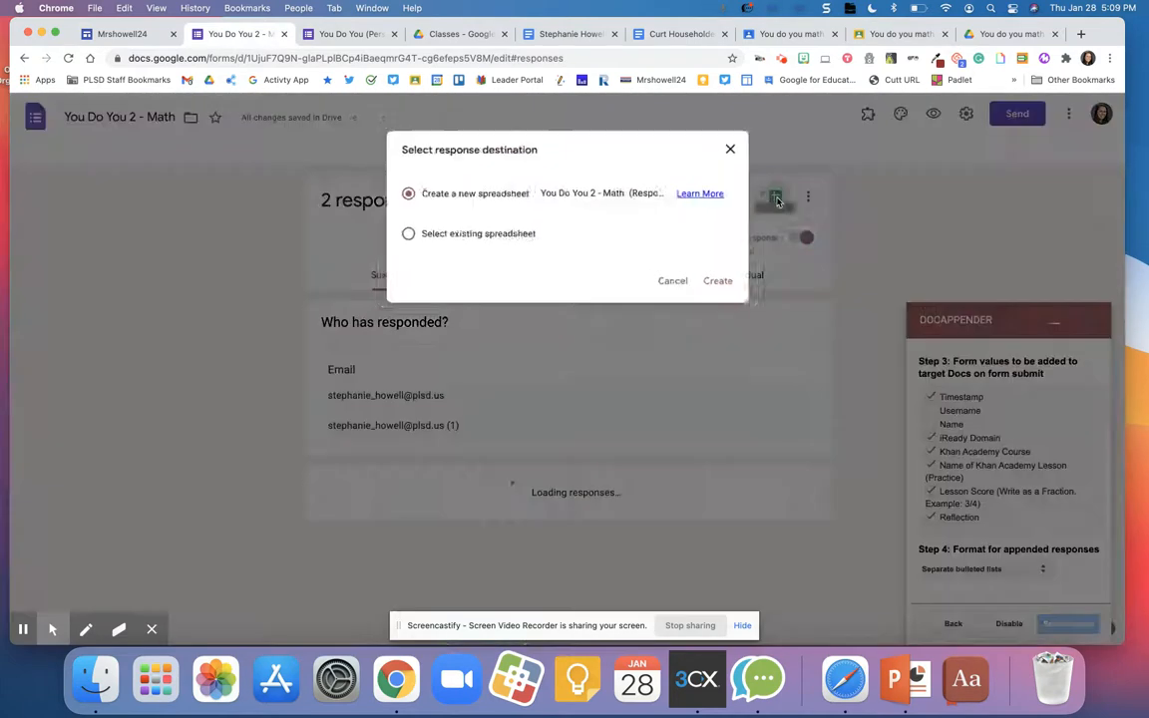
click(717, 281)
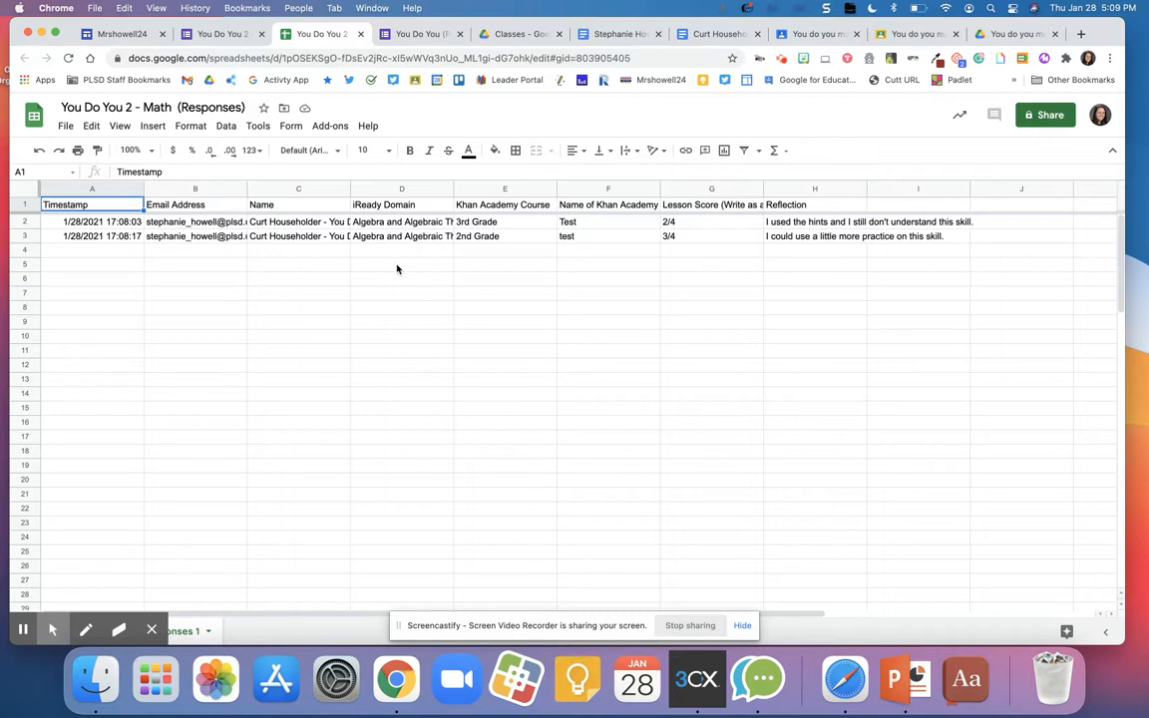
mouse_move(506, 239)
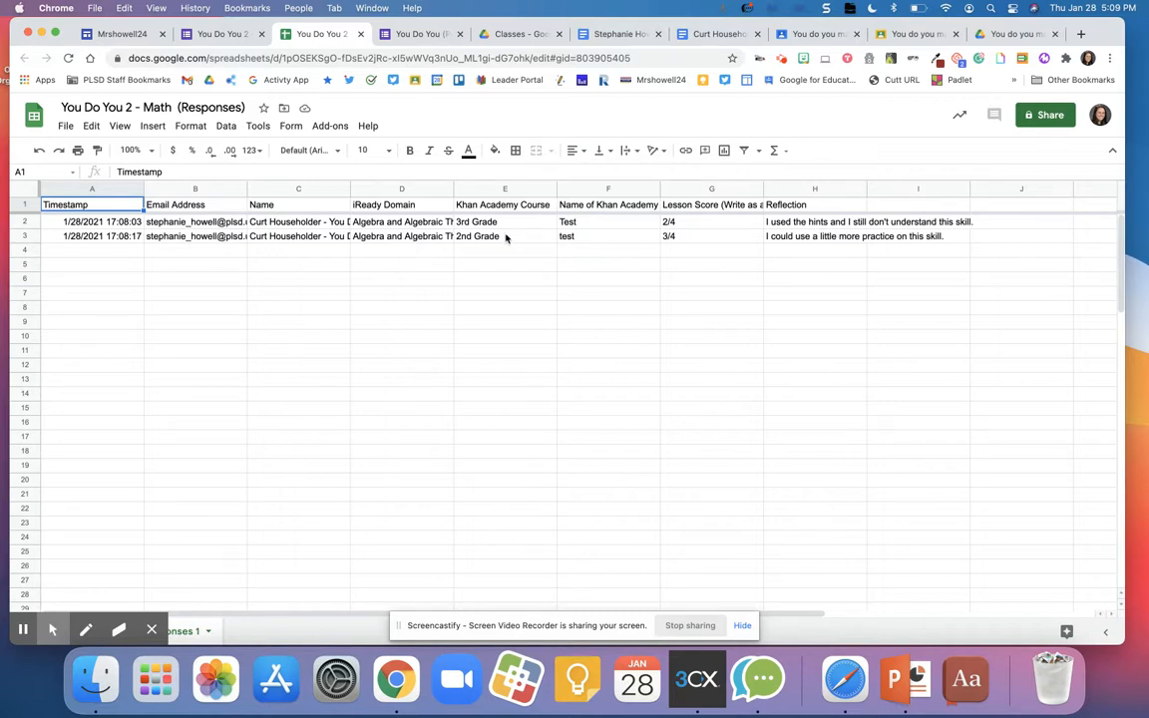
mouse_move(646, 5)
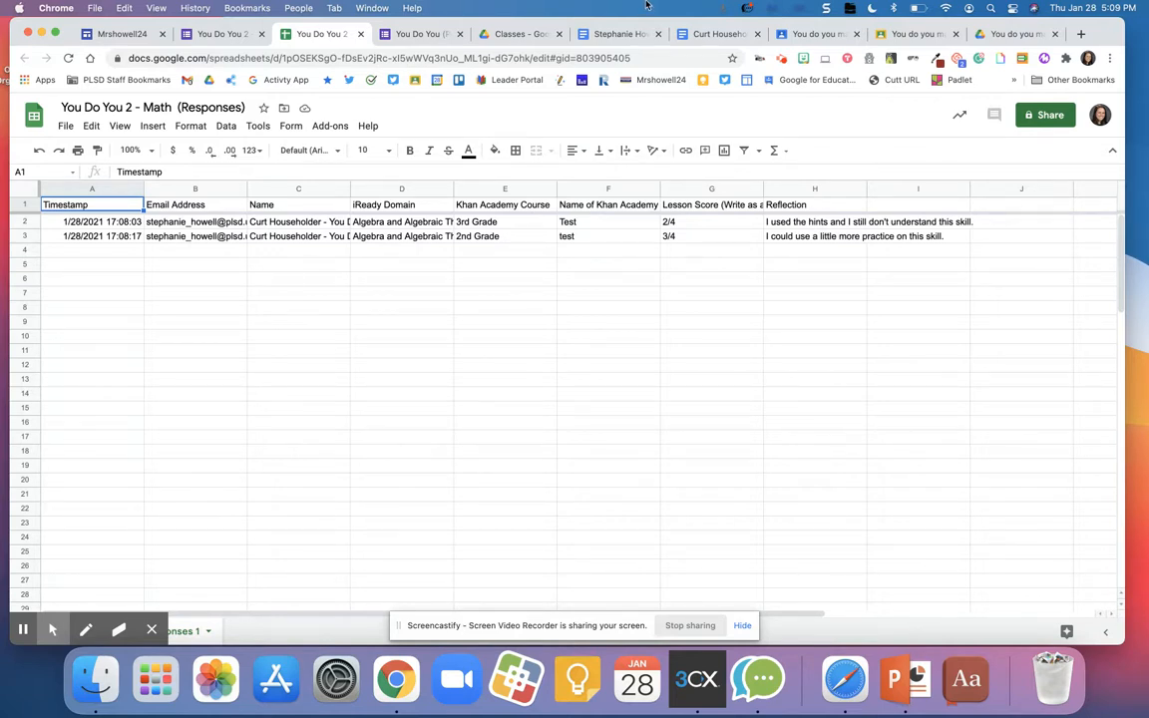
click(616, 33)
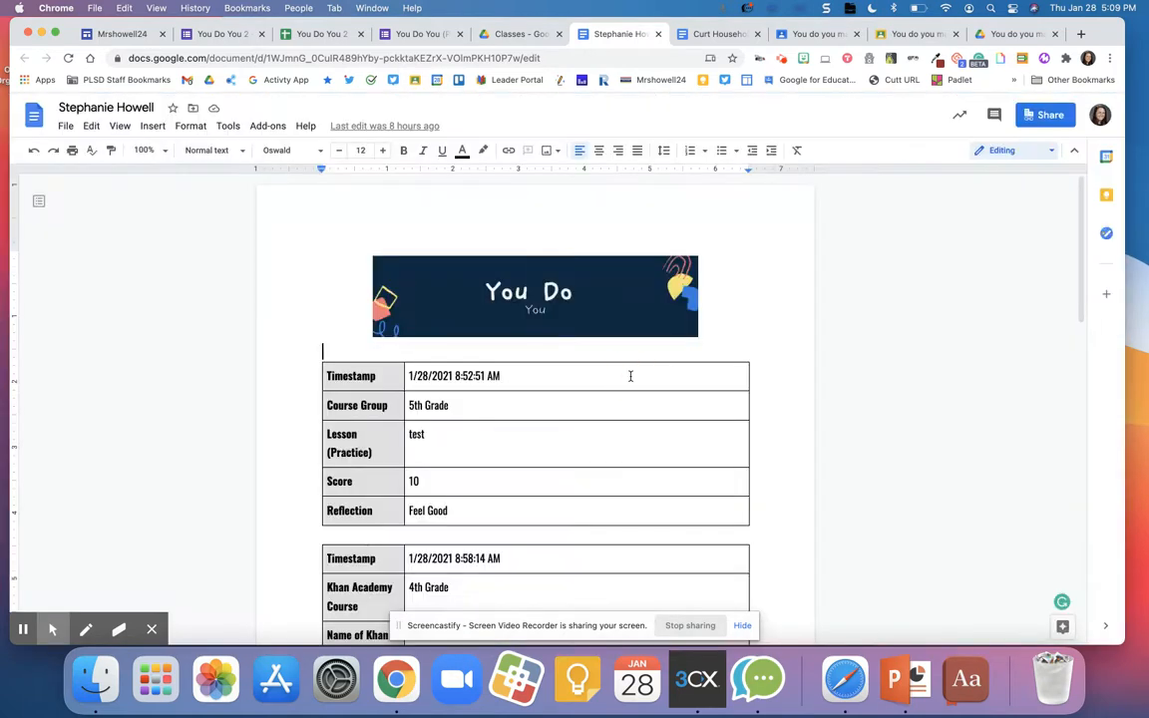
click(716, 33)
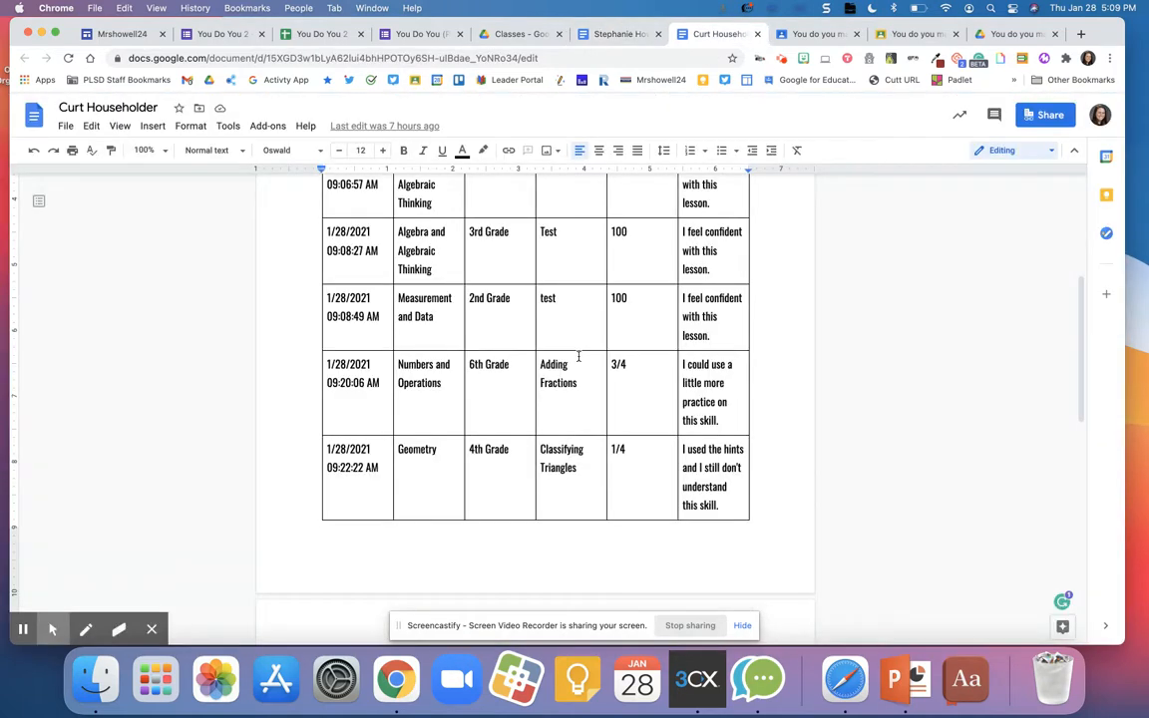
scroll(up, 3)
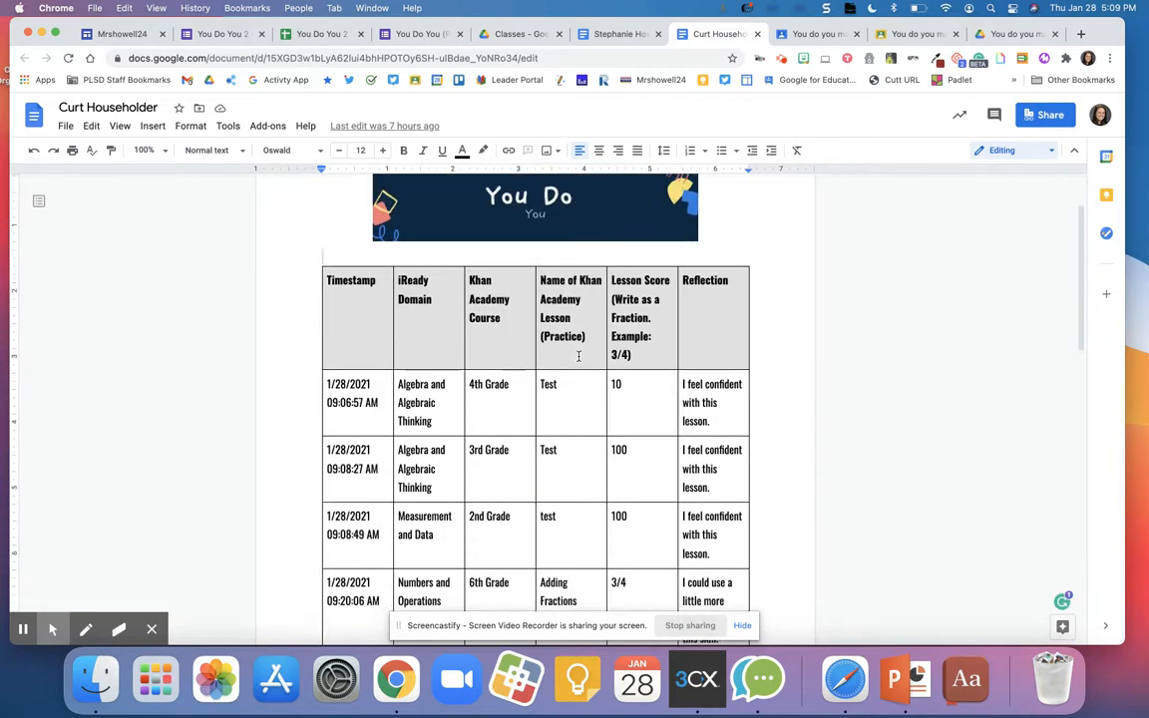
scroll(down, 3)
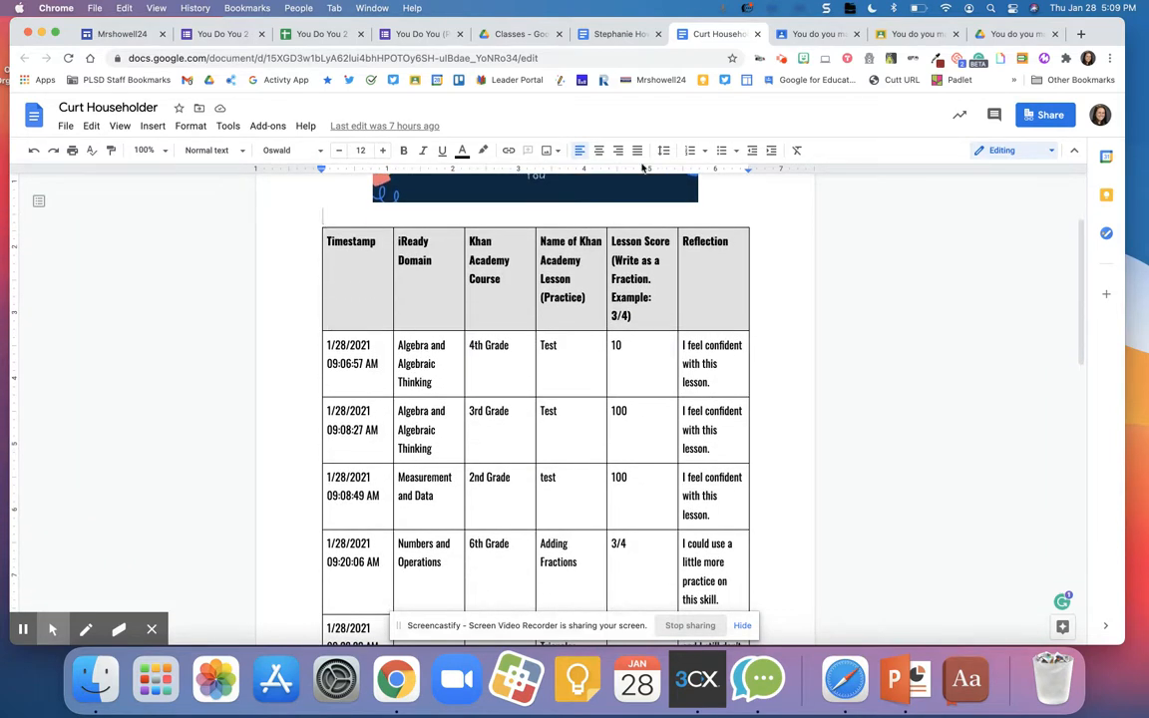
mouse_move(703, 566)
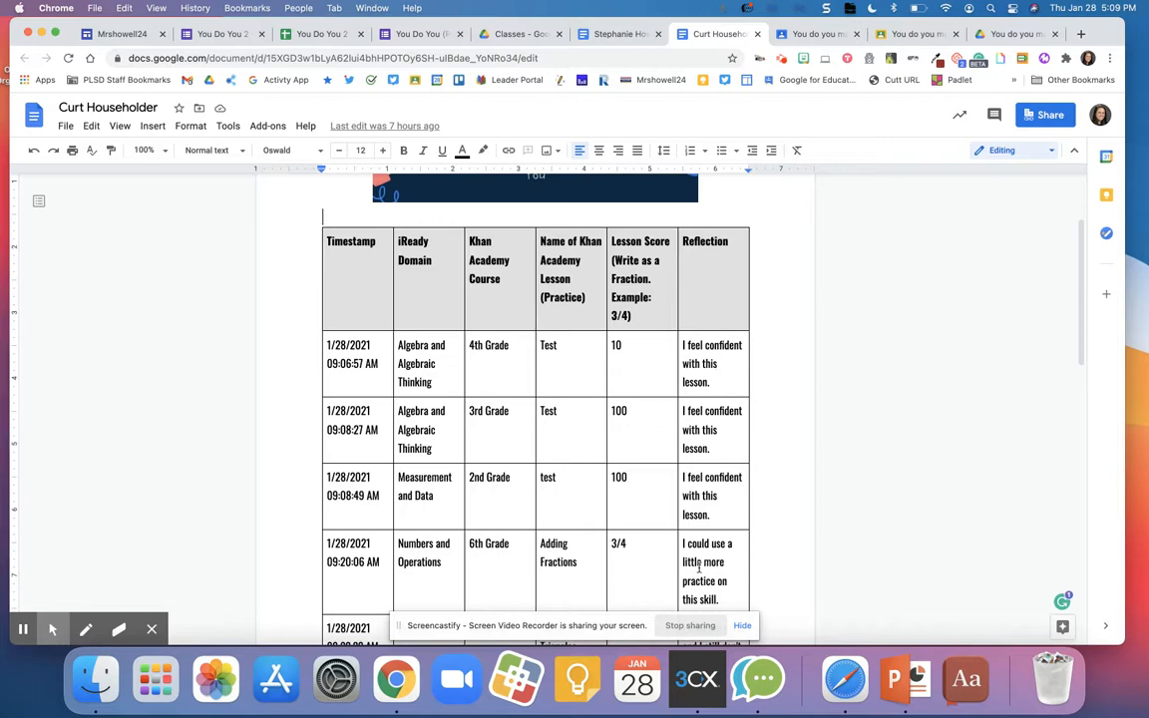